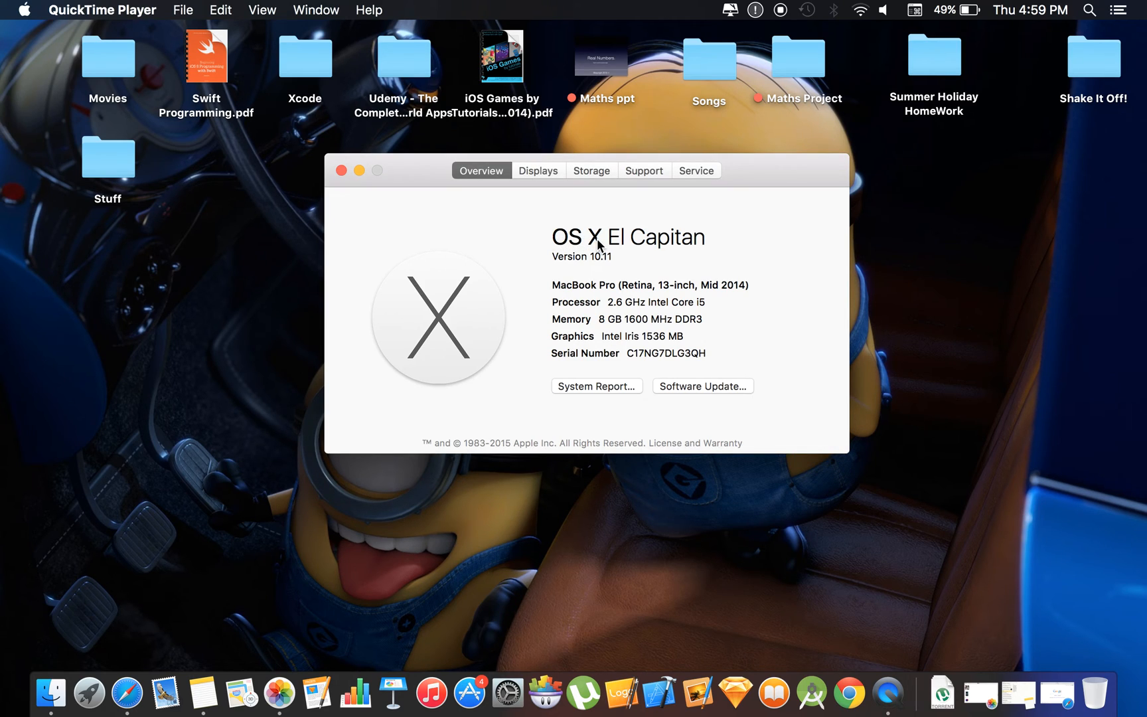
{"action": "mouse_move", "coordinate": [565, 239]}
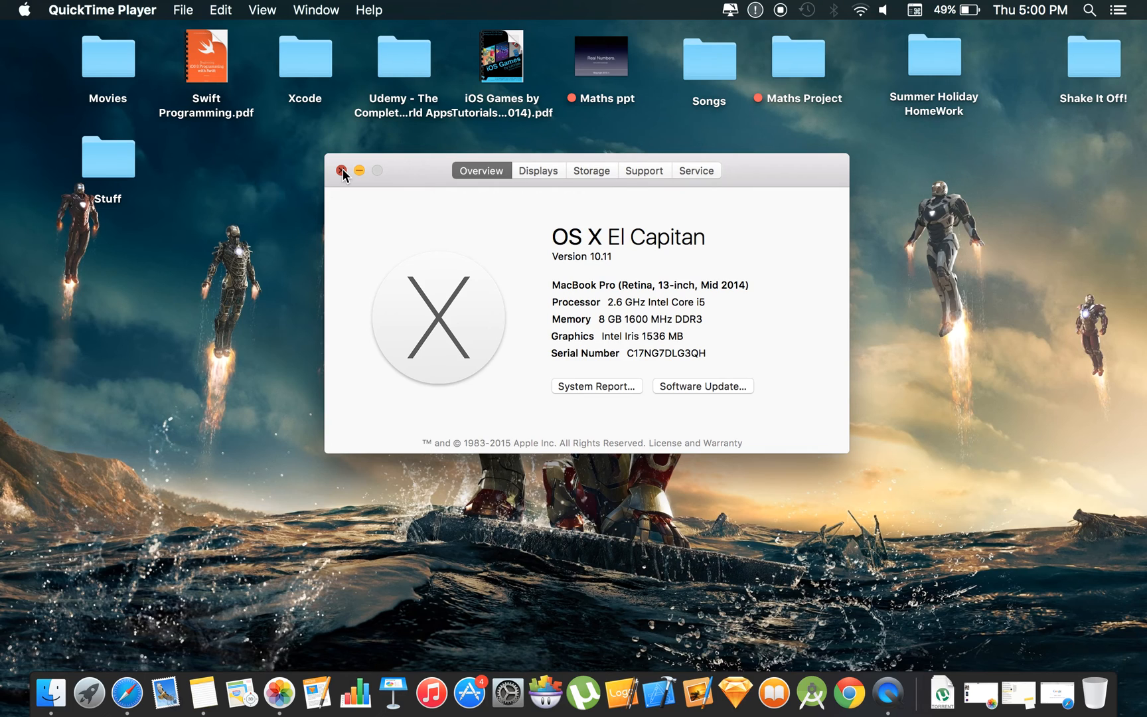
Close the About This Mac overview window to reveal the desktop.
{"action": "left_click", "coordinate": [344, 170]}
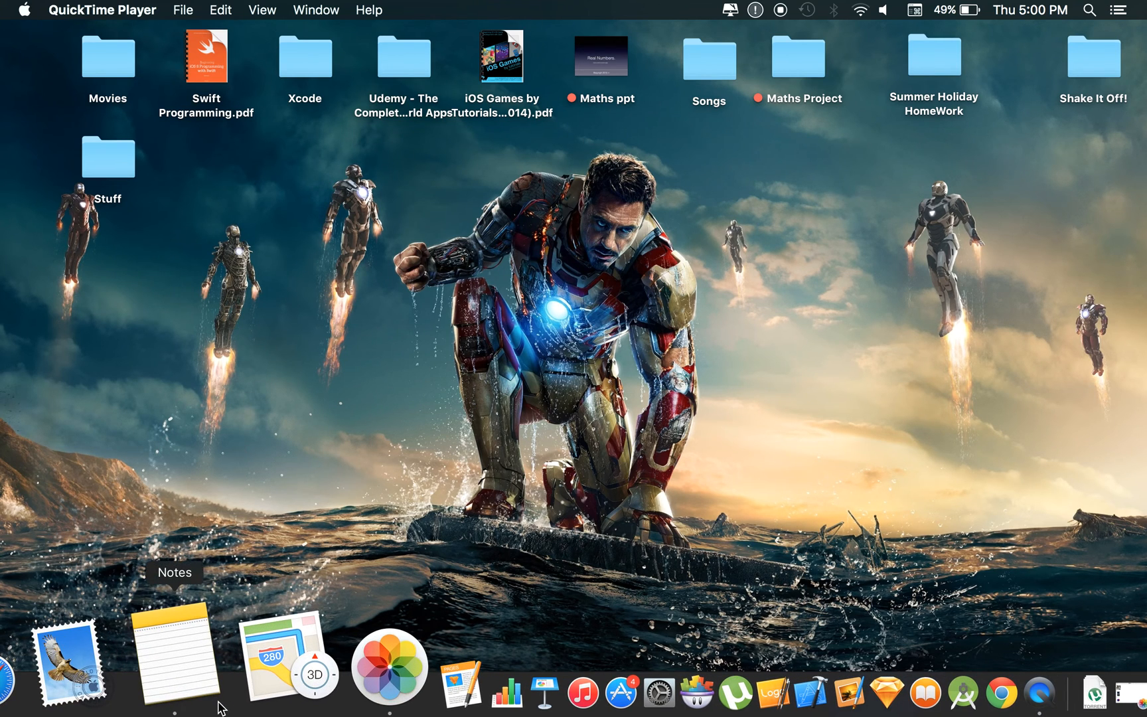
Create a new note with a checklist item reading 'nnn', then close the Notes window.
{"action": "left_click", "coordinate": [174, 655]}
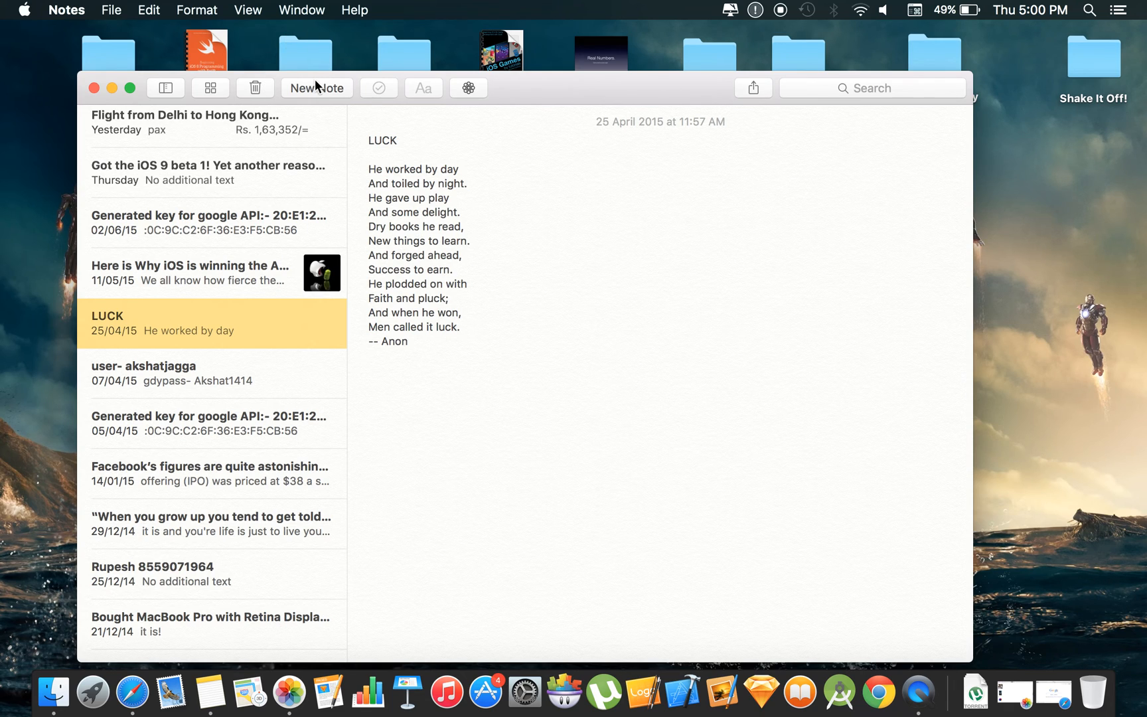
{"action": "left_click", "coordinate": [316, 87]}
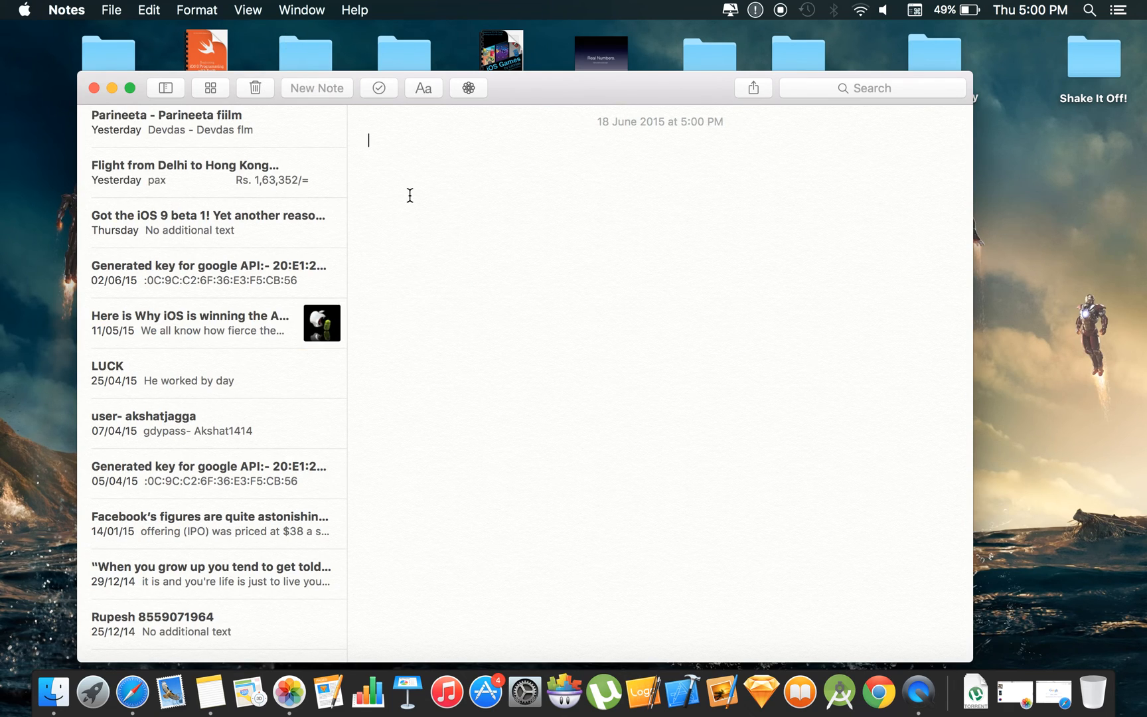
{"action": "scroll", "scroll_direction": "down", "scroll_amount": 3}
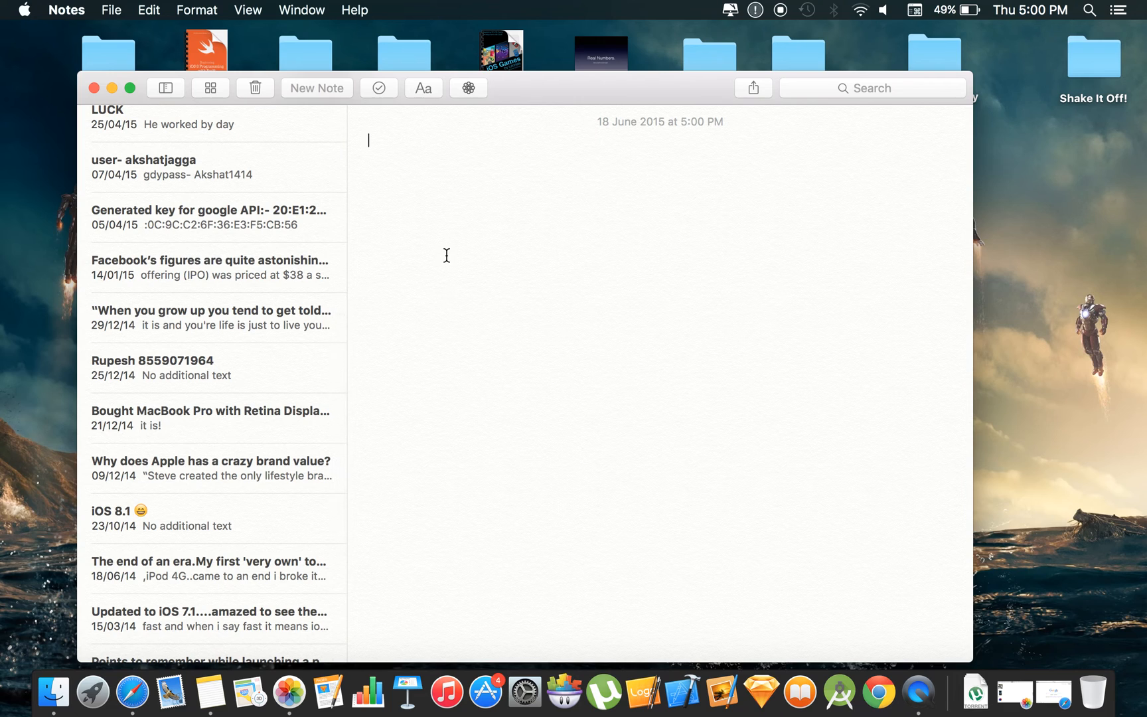
{"action": "left_click", "coordinate": [318, 88]}
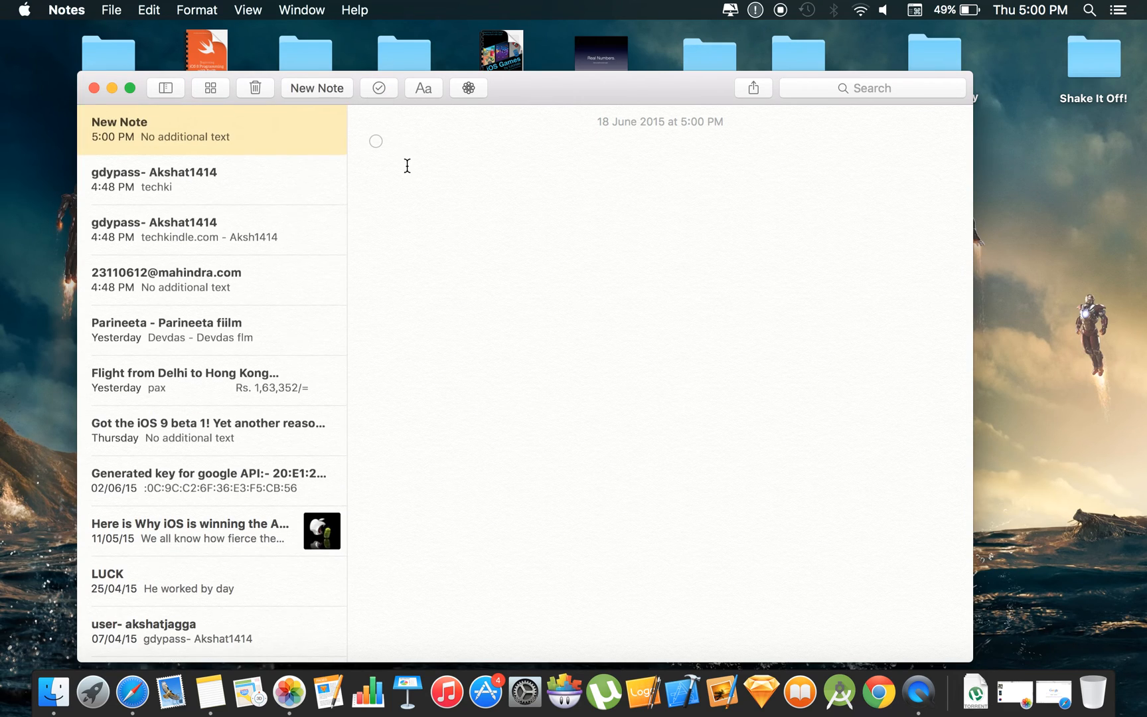
{"action": "type", "text": "nnn"}
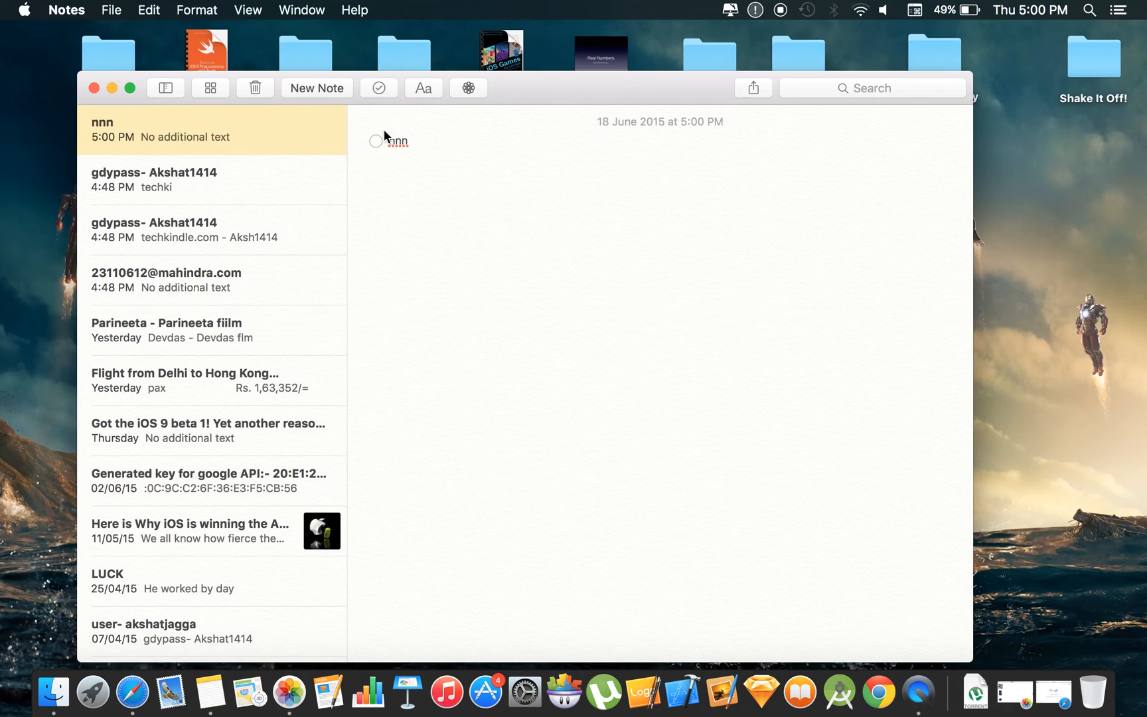
{"action": "left_click", "coordinate": [374, 158]}
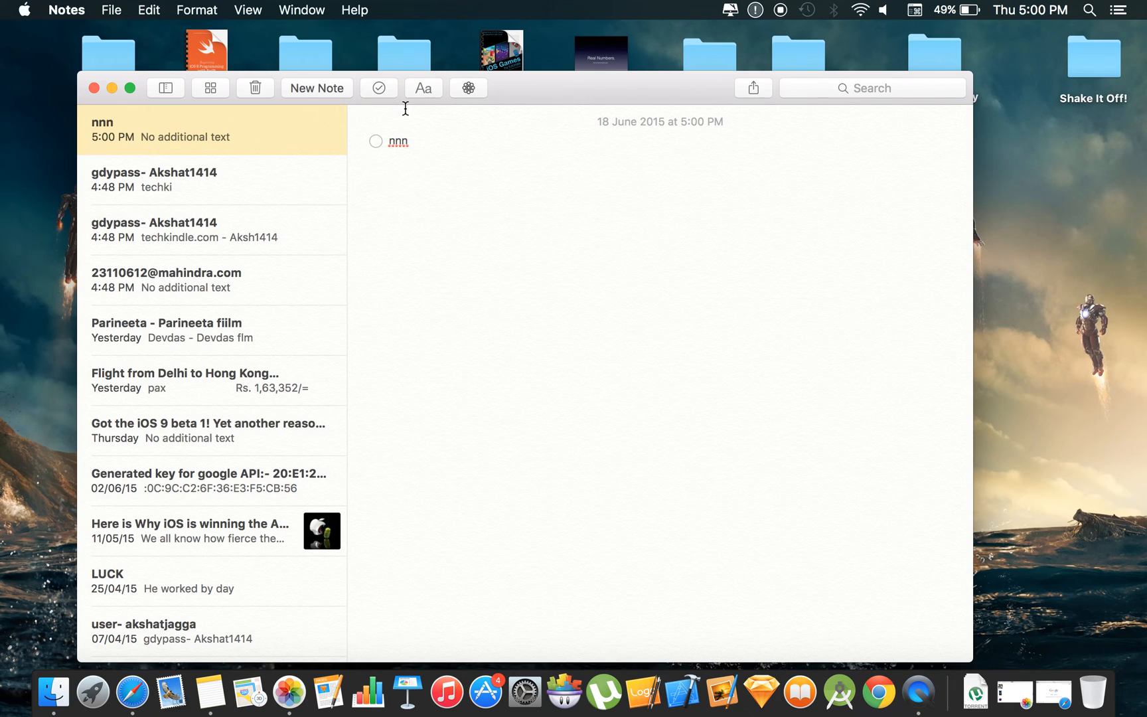
{"action": "left_click", "coordinate": [422, 88]}
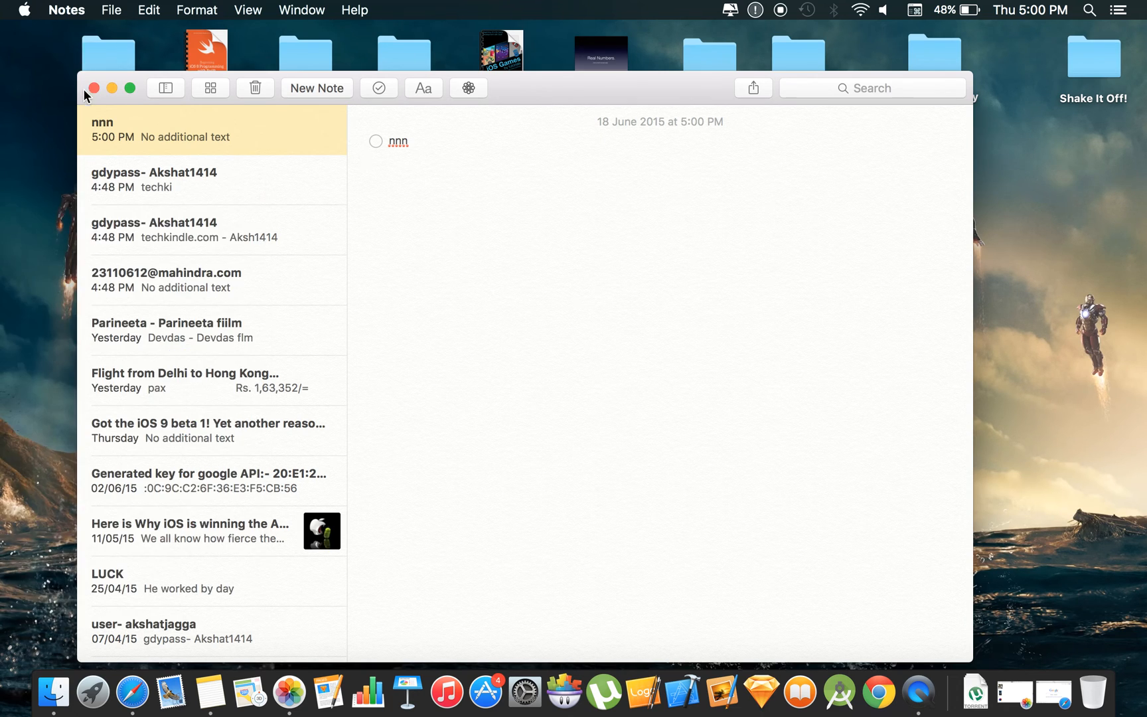
{"action": "left_click", "coordinate": [95, 88]}
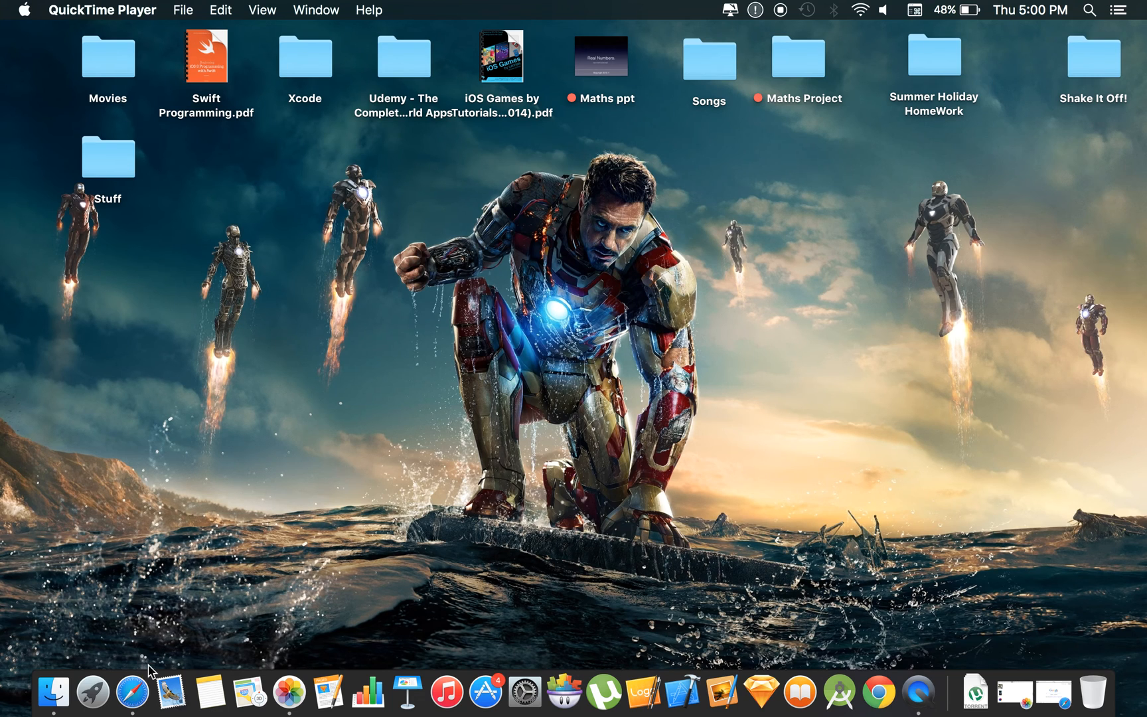
Share the google.co.in page from Safari into the 'nnn' note as a web link card.
{"action": "left_click", "coordinate": [132, 691]}
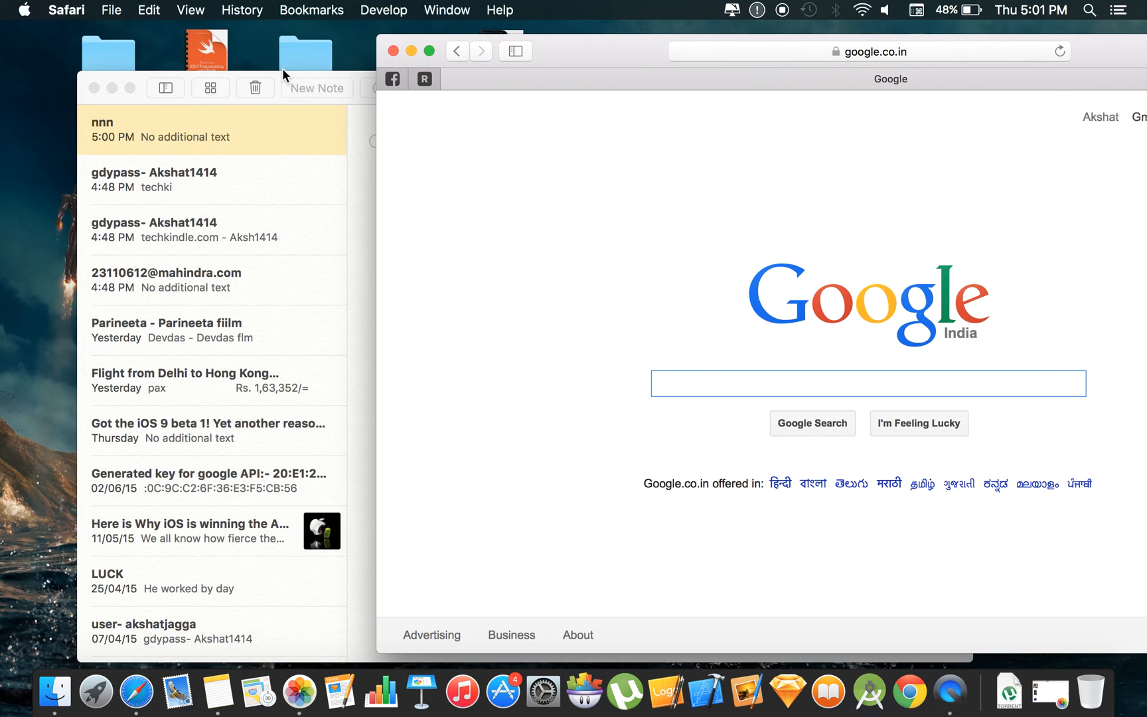
{"action": "left_click", "coordinate": [212, 130]}
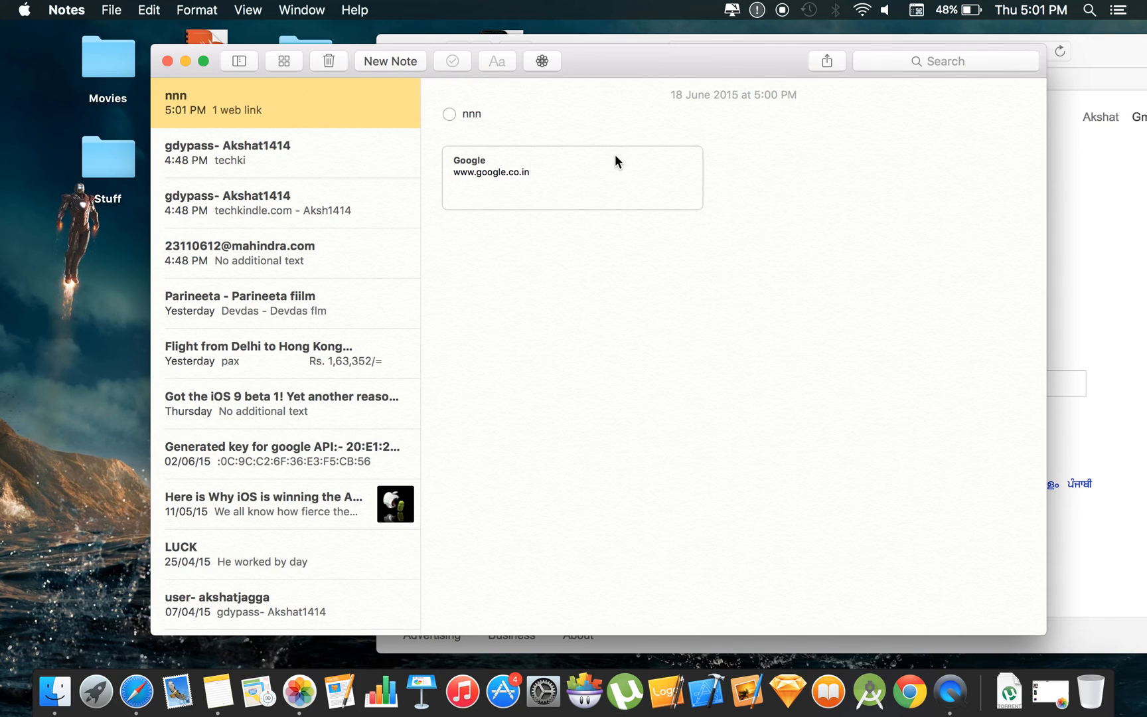
{"action": "mouse_move", "coordinate": [582, 179]}
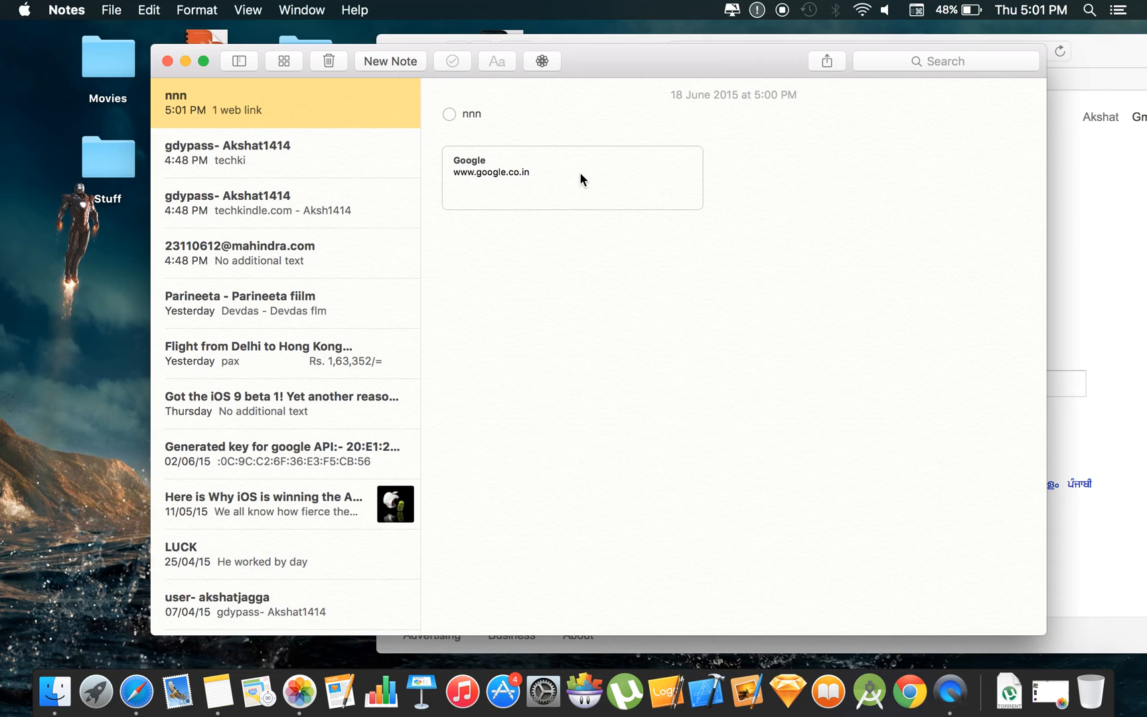
{"action": "mouse_move", "coordinate": [607, 203]}
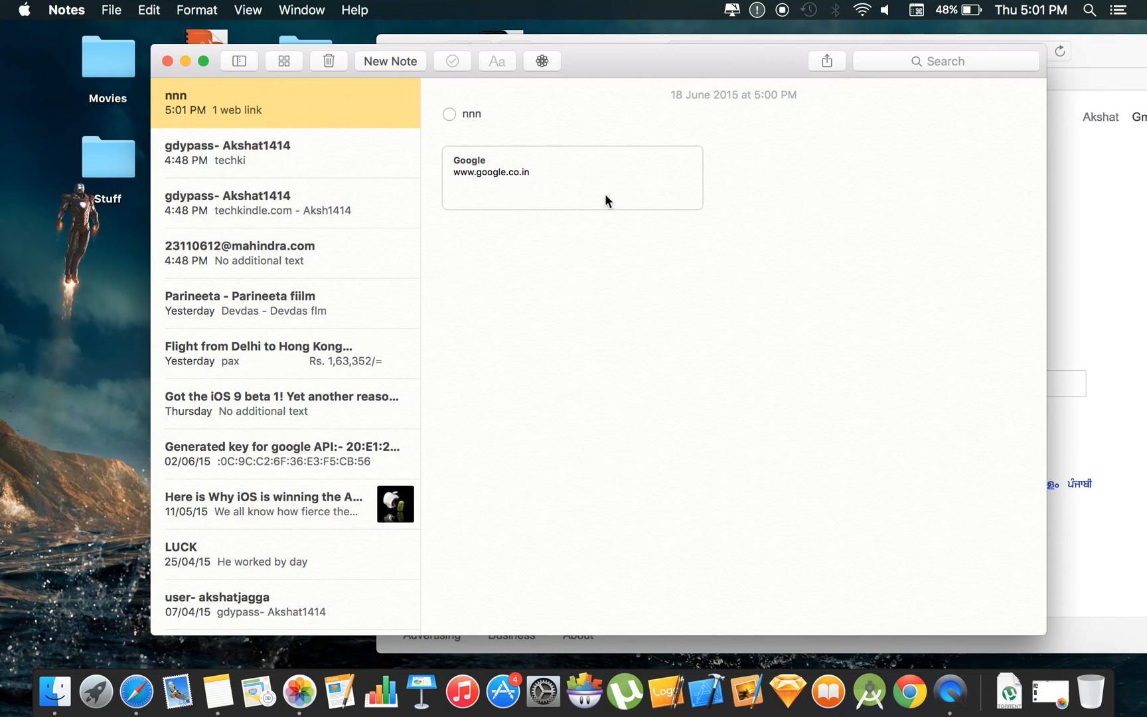
{"action": "mouse_move", "coordinate": [344, 70]}
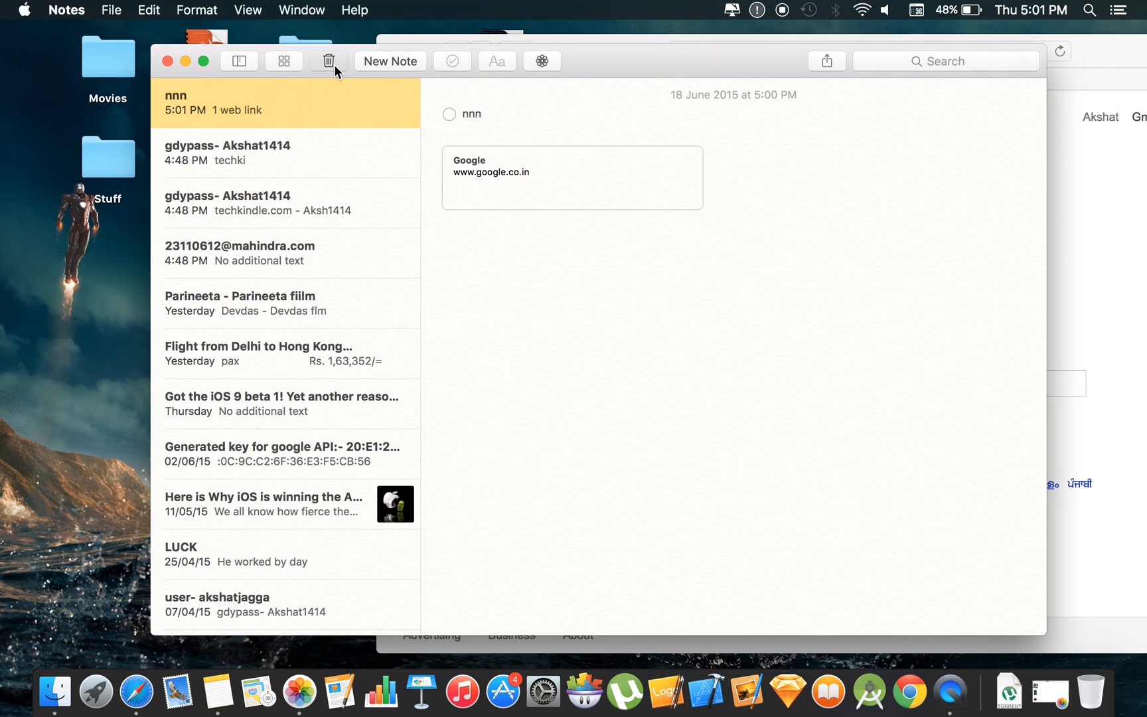
Delete the 'nnn' note, return to the Desktop space and reopen Notes there.
{"action": "left_click", "coordinate": [330, 61]}
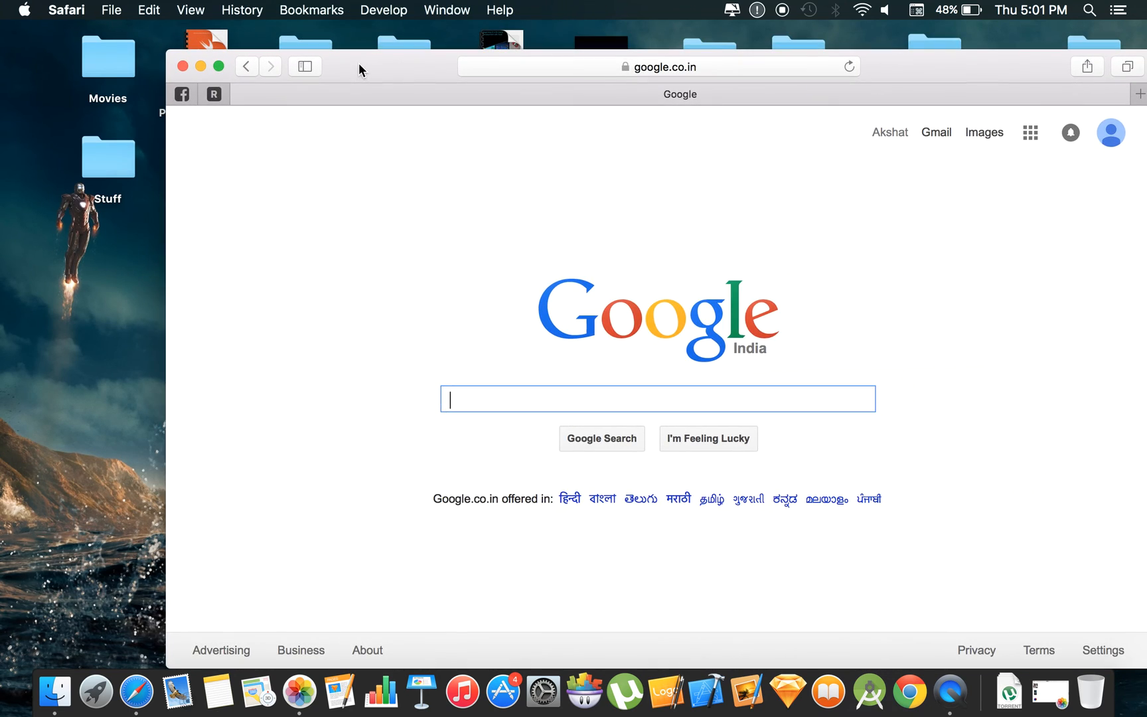
{"action": "mouse_move", "coordinate": [239, 76]}
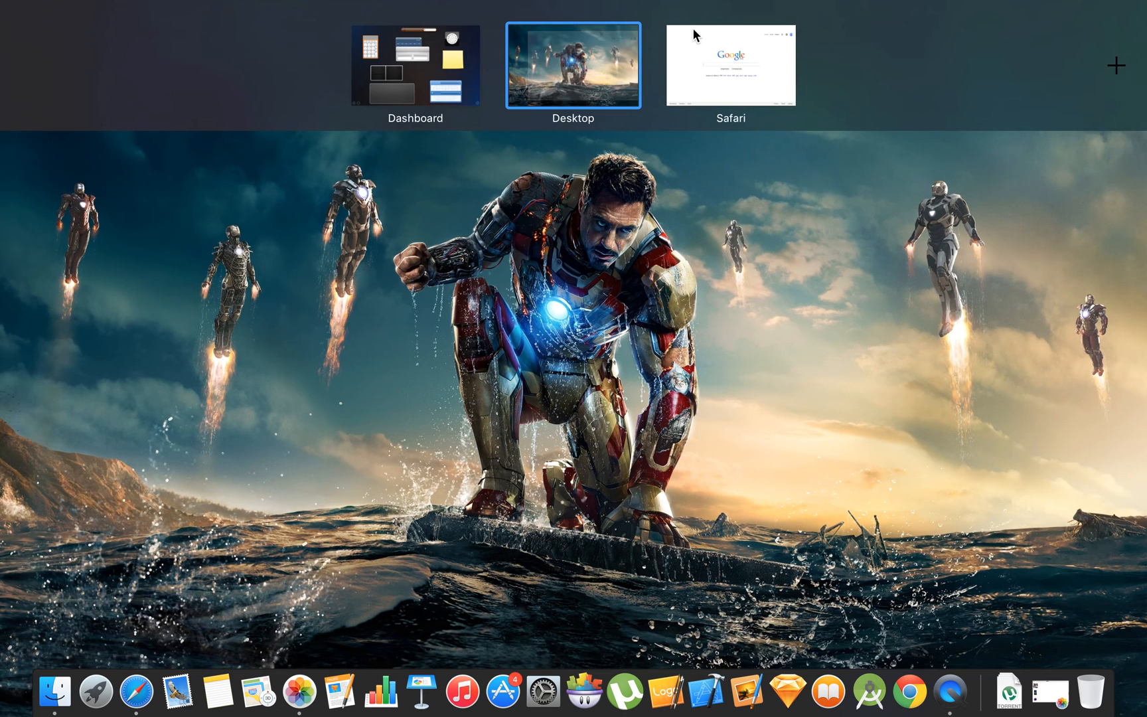
{"action": "left_click", "coordinate": [572, 65]}
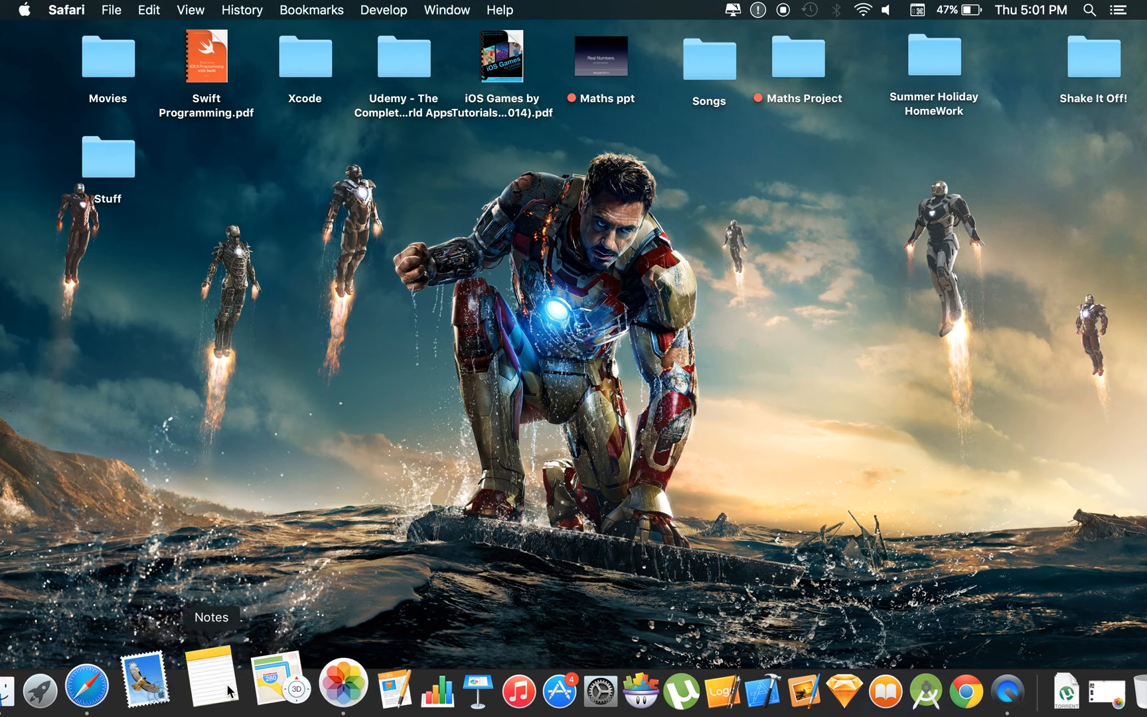
{"action": "left_click", "coordinate": [211, 669]}
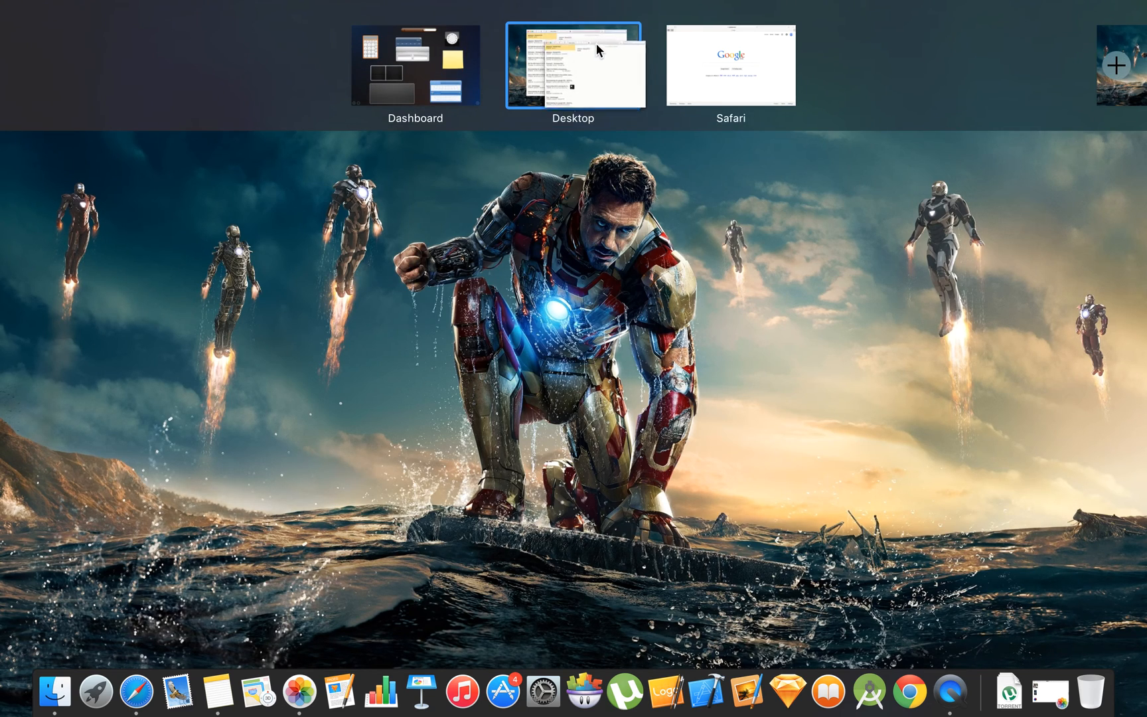
Pair Notes with Safari in Split View, Notes on the left, and browse the notes list.
{"action": "left_click", "coordinate": [572, 63]}
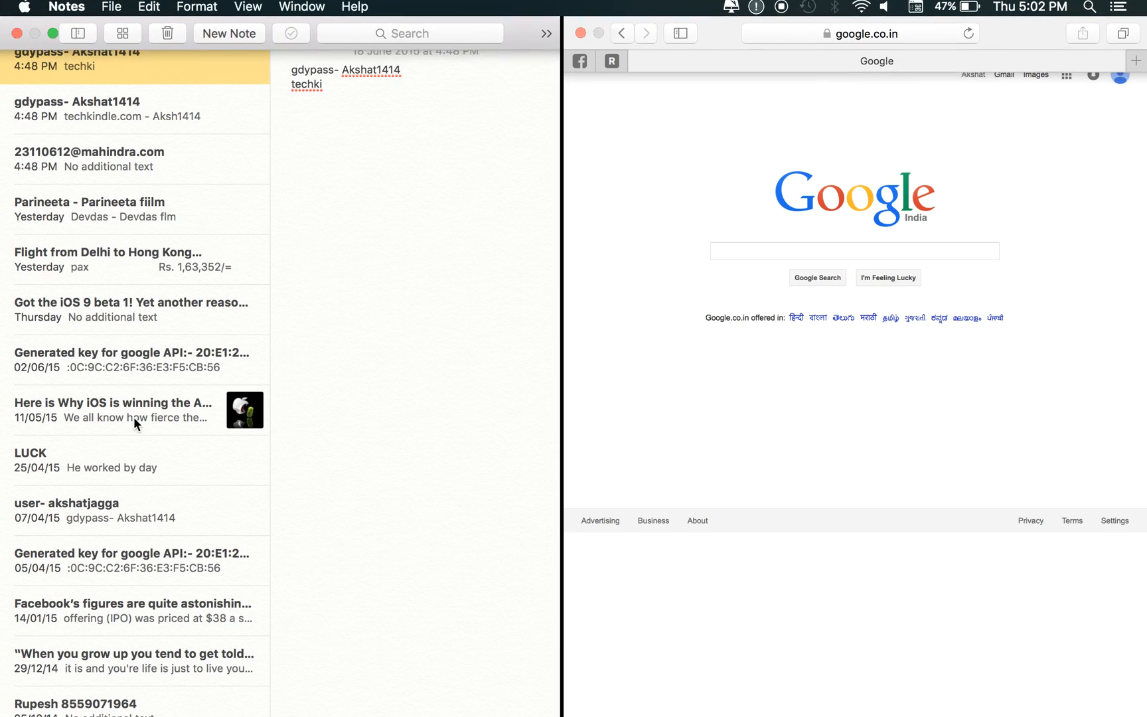
{"action": "scroll", "scroll_direction": "down", "scroll_amount": 3}
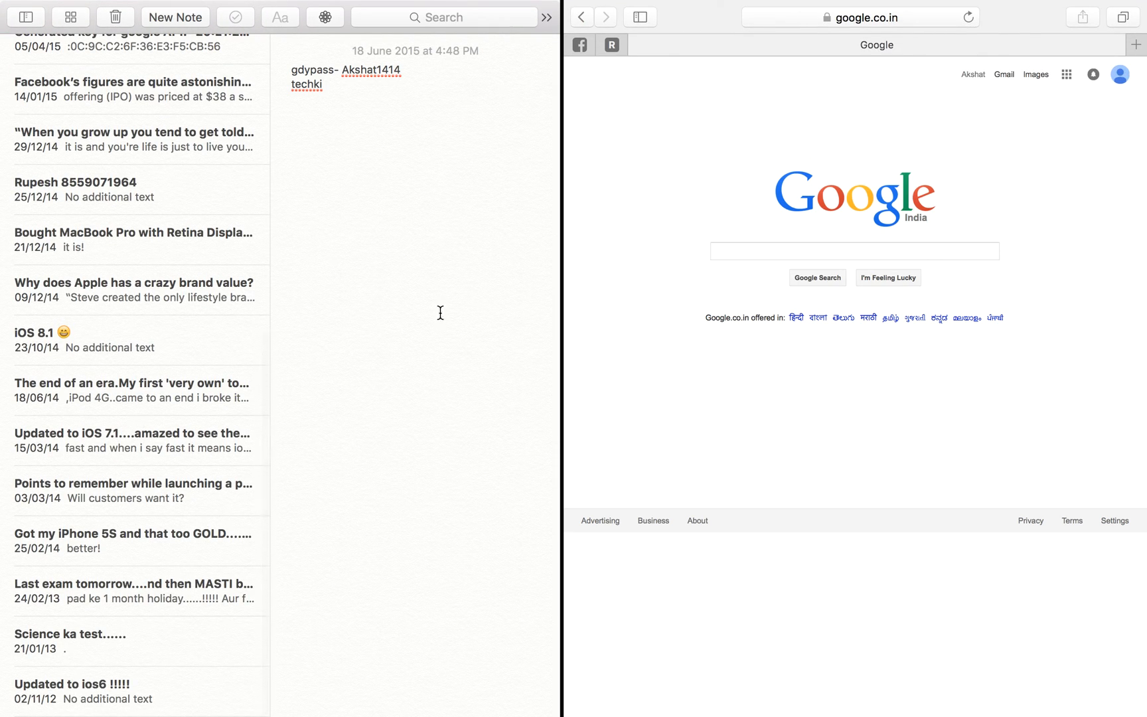
{"action": "mouse_move", "coordinate": [561, 301]}
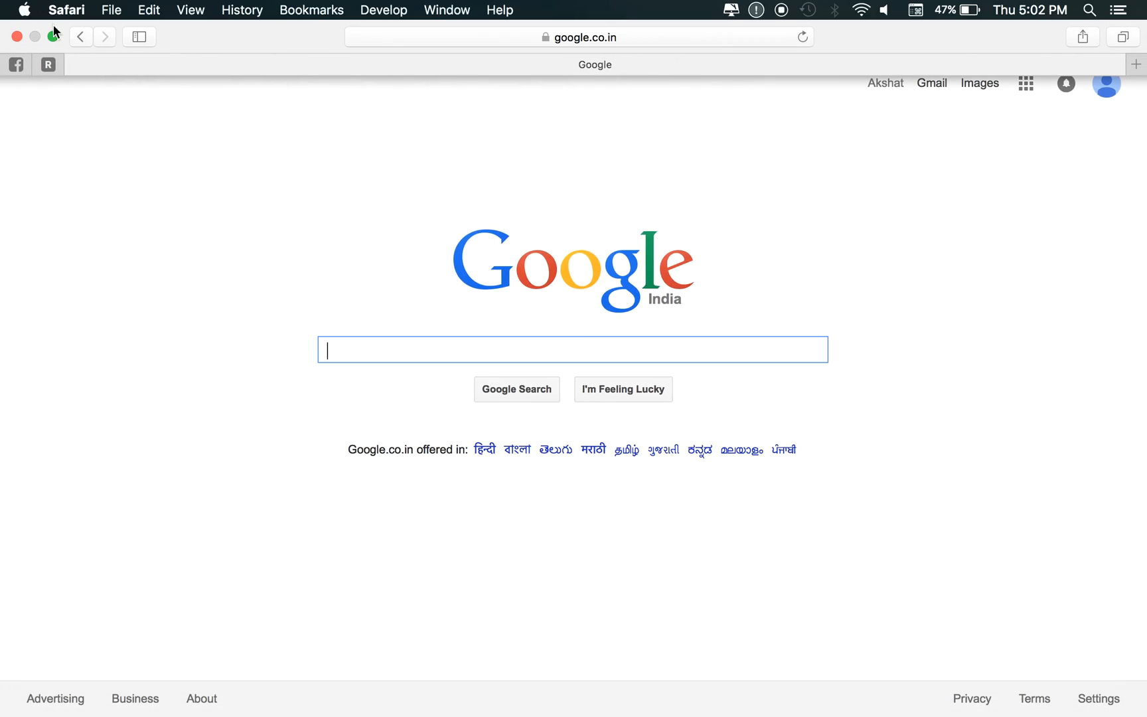
Take Safari out of full screen and bring up System Preferences over it.
{"action": "left_click", "coordinate": [53, 38]}
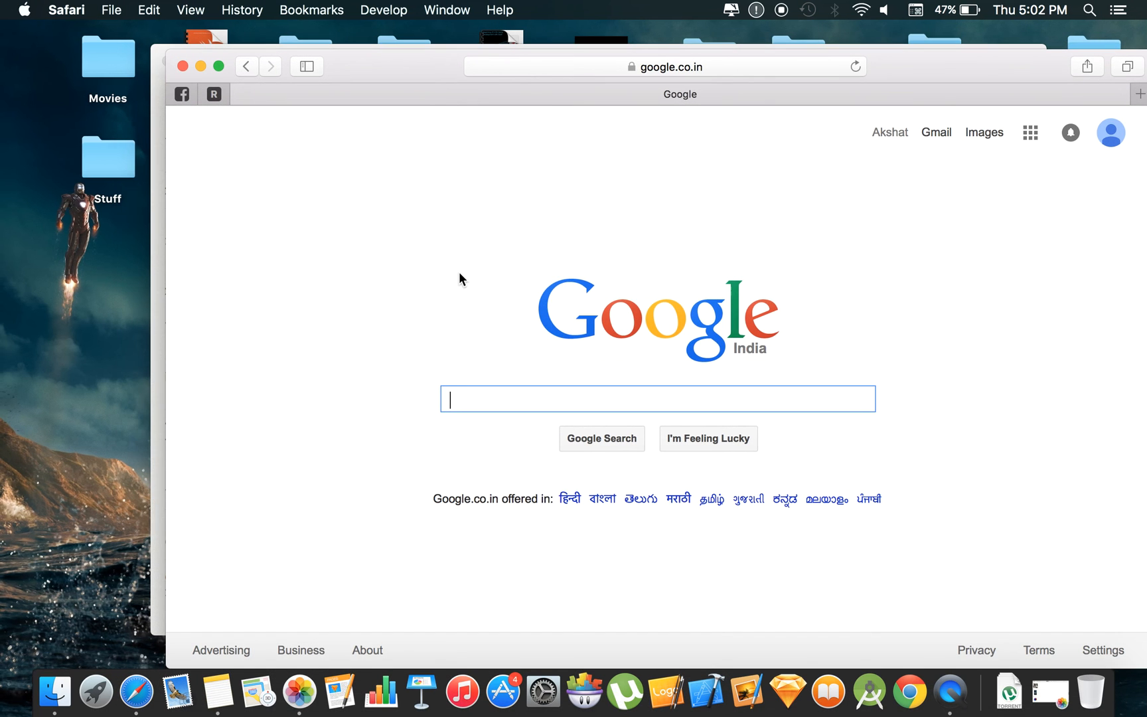
{"action": "mouse_move", "coordinate": [176, 690]}
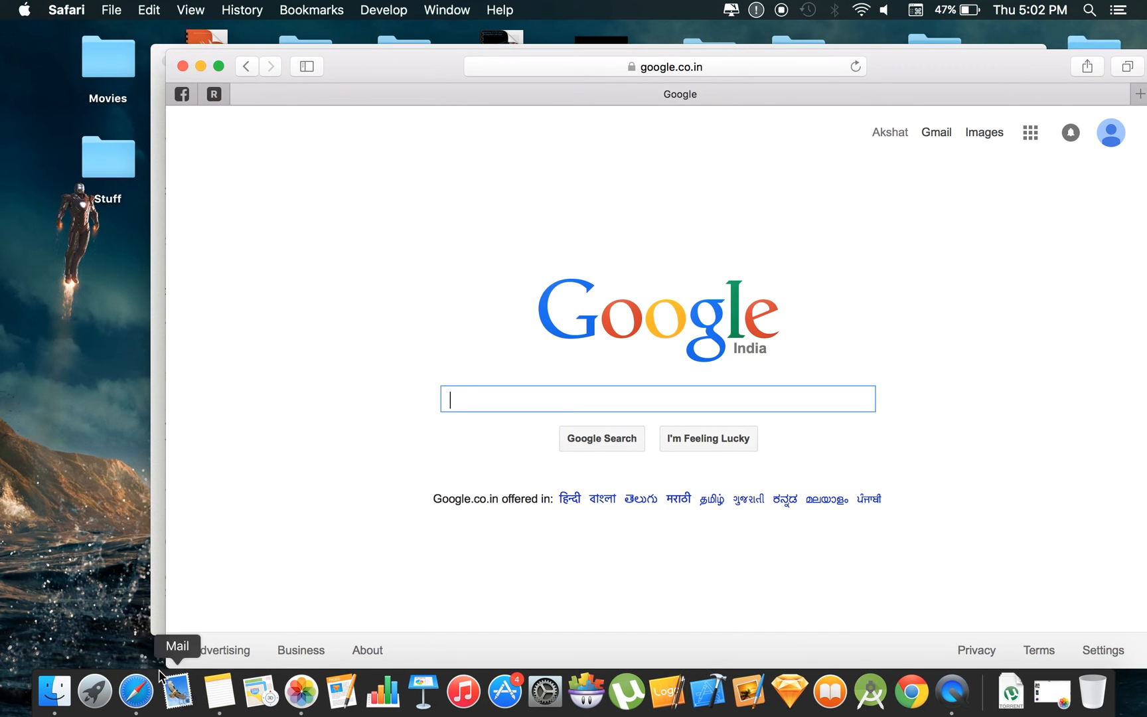
{"action": "mouse_move", "coordinate": [522, 647]}
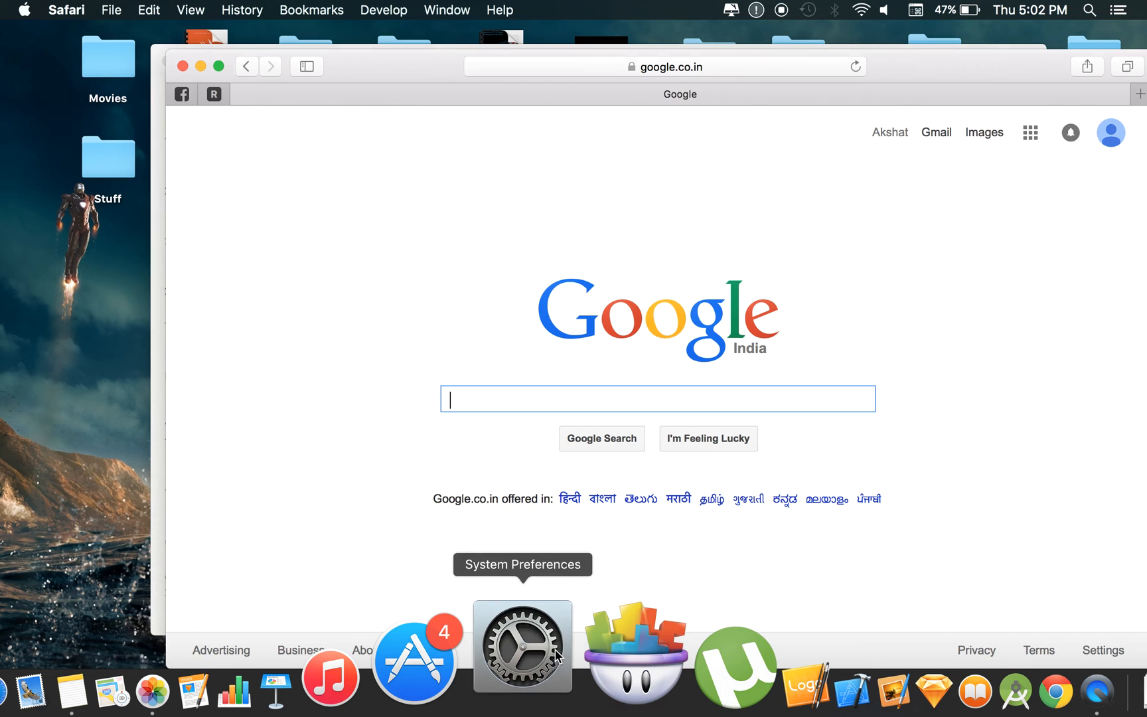
{"action": "left_click", "coordinate": [521, 646]}
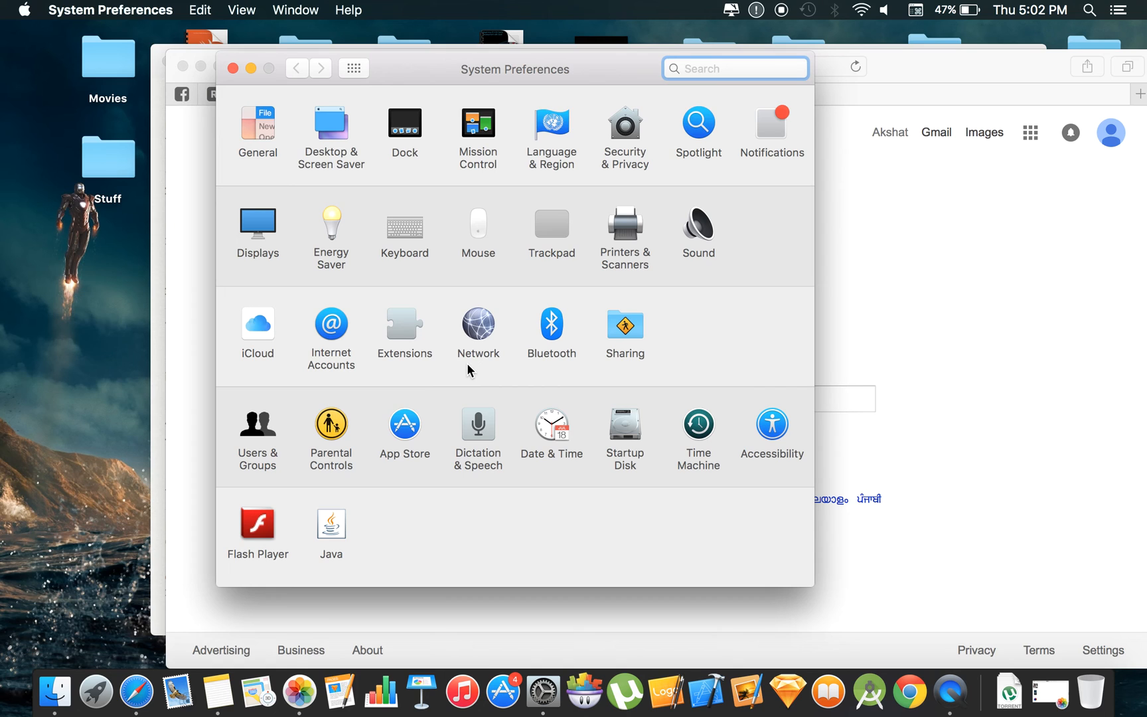
{"action": "mouse_move", "coordinate": [529, 5]}
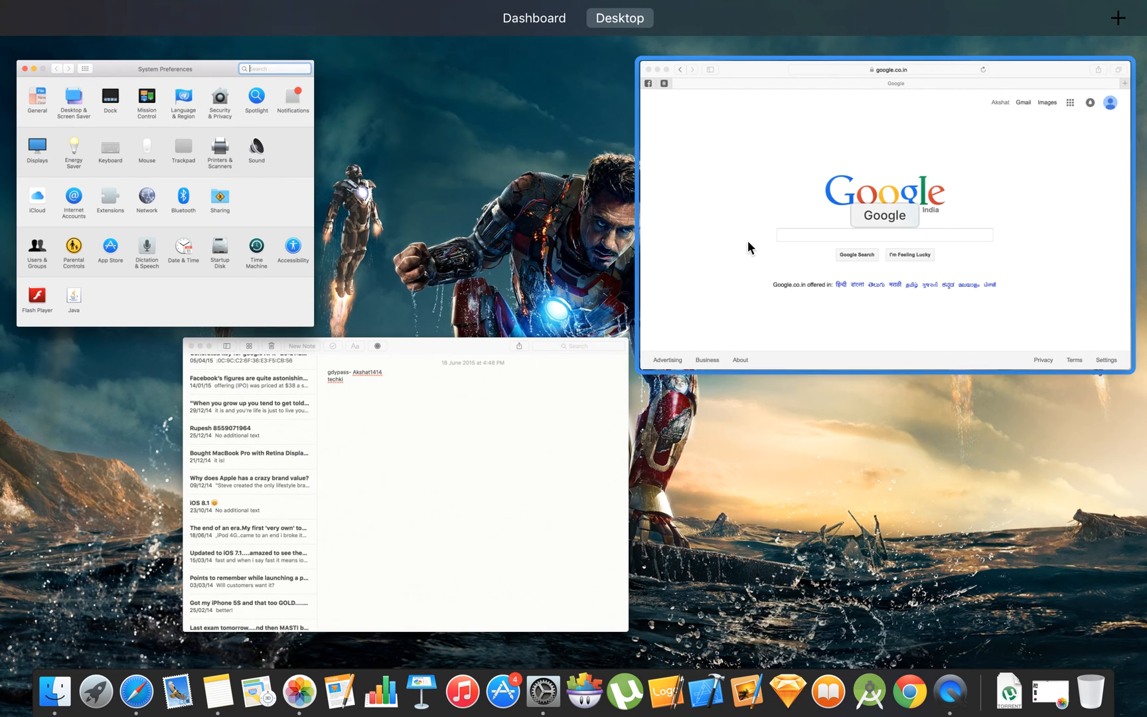
{"action": "mouse_move", "coordinate": [857, 291]}
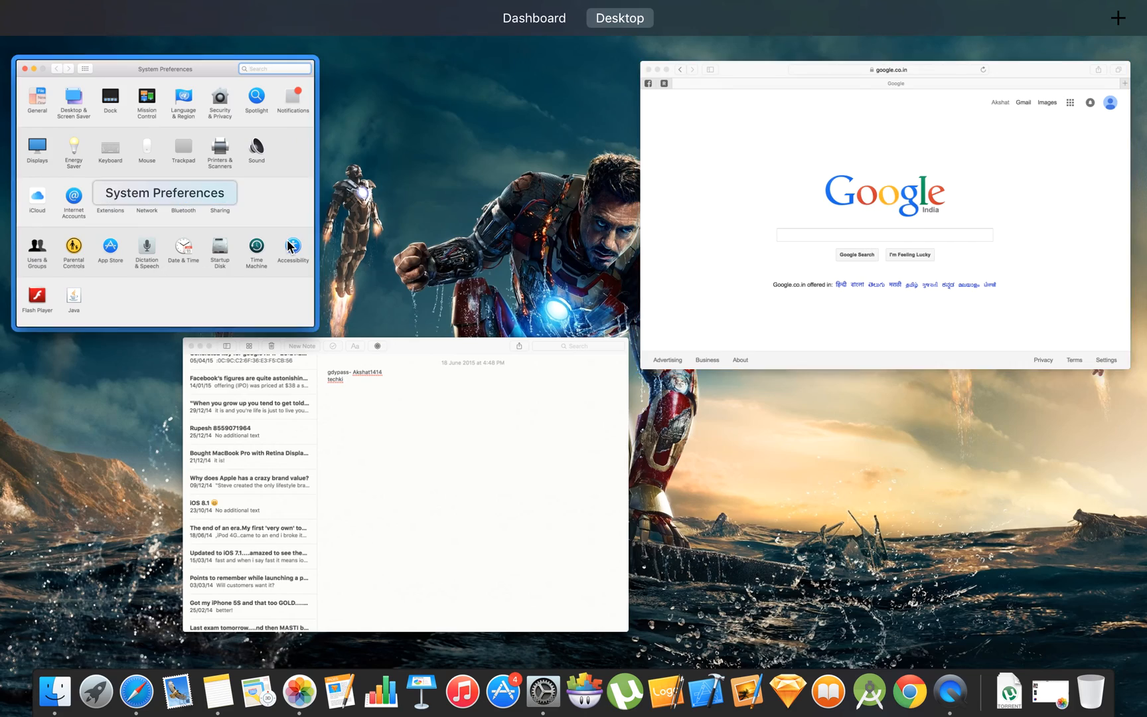
{"action": "mouse_move", "coordinate": [520, 216]}
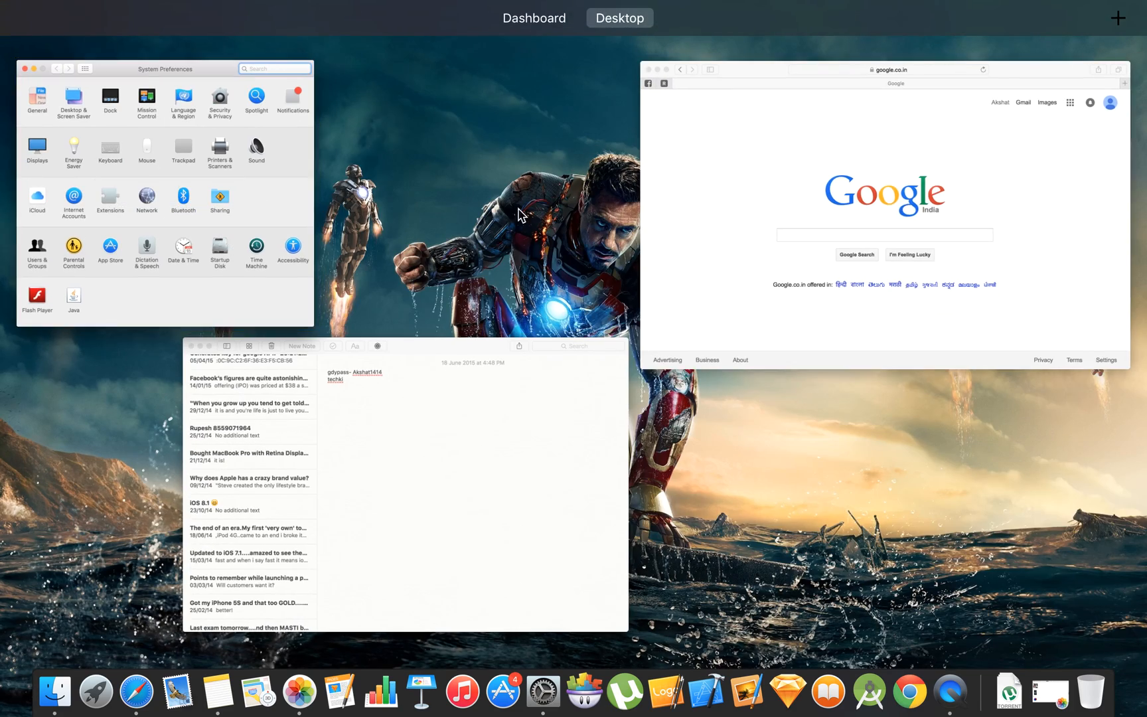
{"action": "mouse_move", "coordinate": [242, 154]}
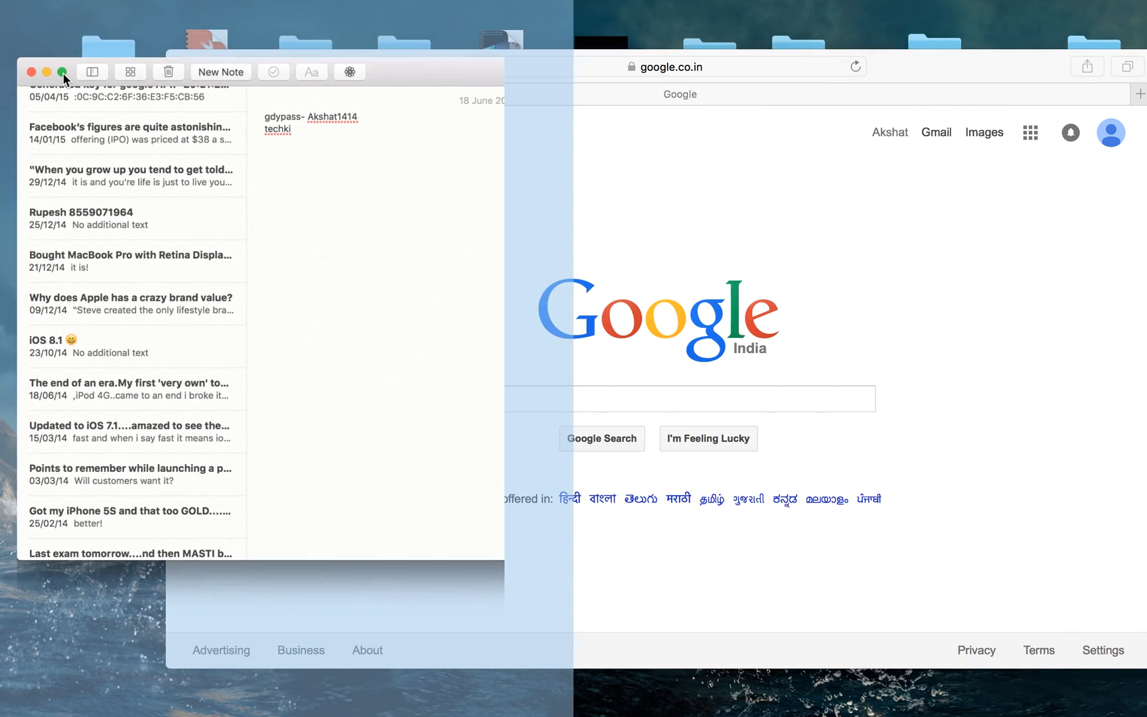
Tile Notes onto the left half and the Google page onto the right half in Split View.
{"action": "left_click", "coordinate": [62, 71]}
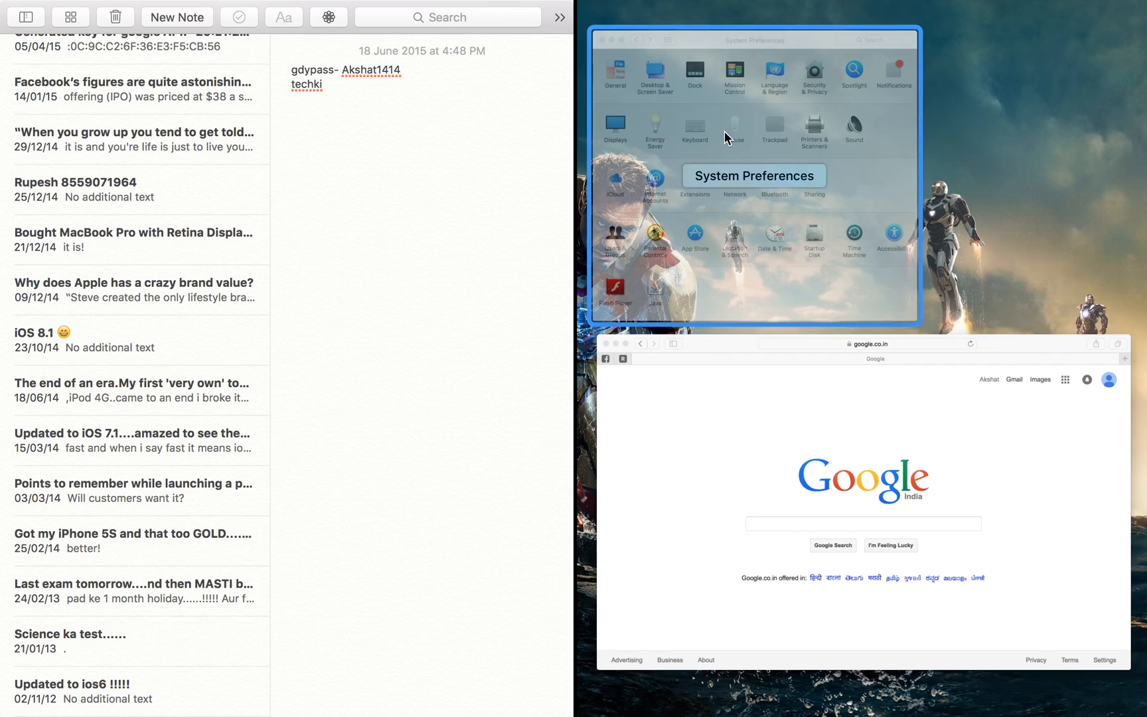
{"action": "mouse_move", "coordinate": [994, 226]}
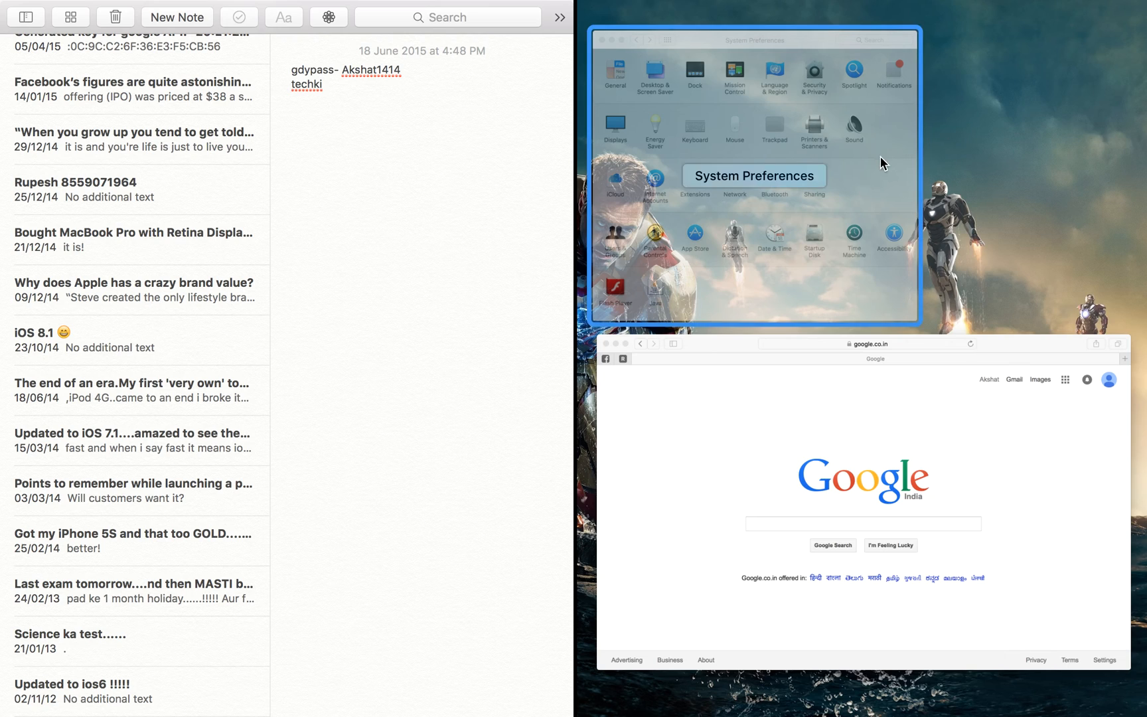
{"action": "left_click", "coordinate": [815, 439]}
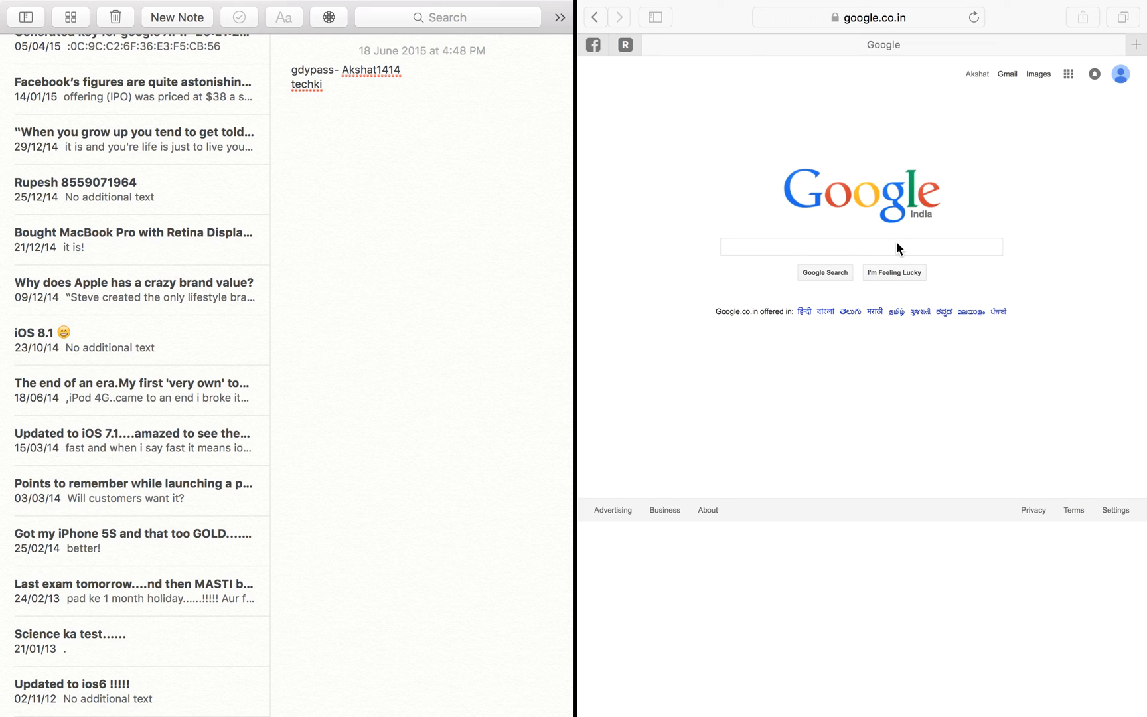
{"action": "left_click", "coordinate": [861, 246]}
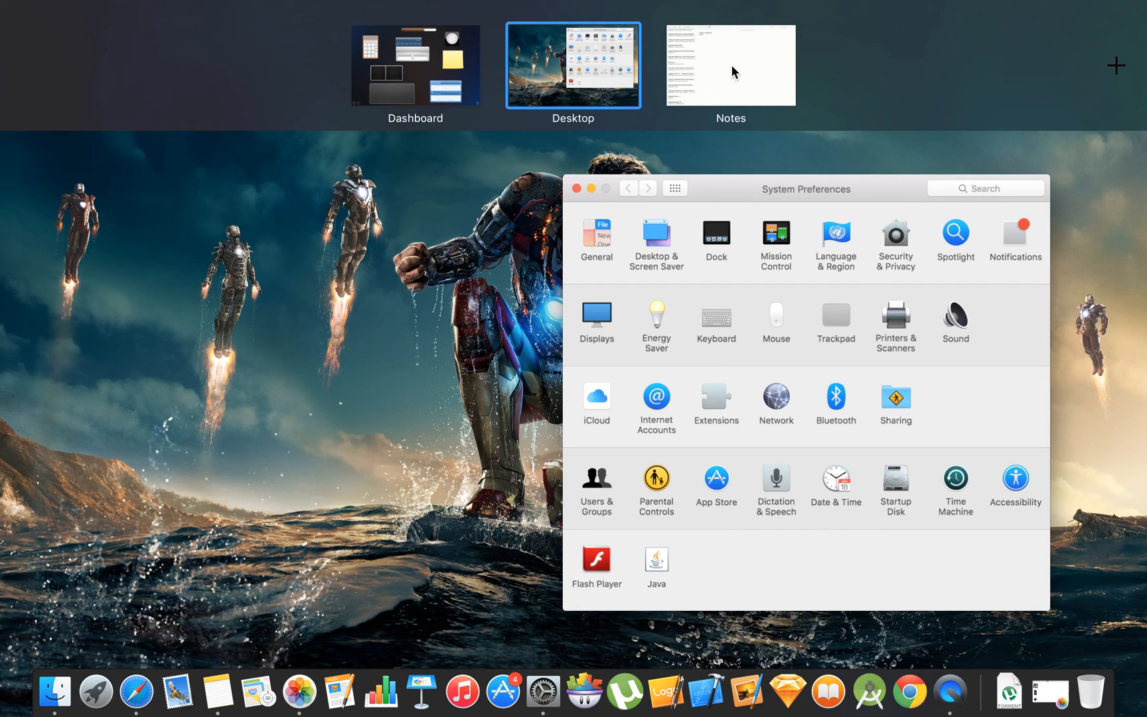
Return to the desktop and load techkindle.com in Safari as a pinned tab.
{"action": "left_click", "coordinate": [729, 64]}
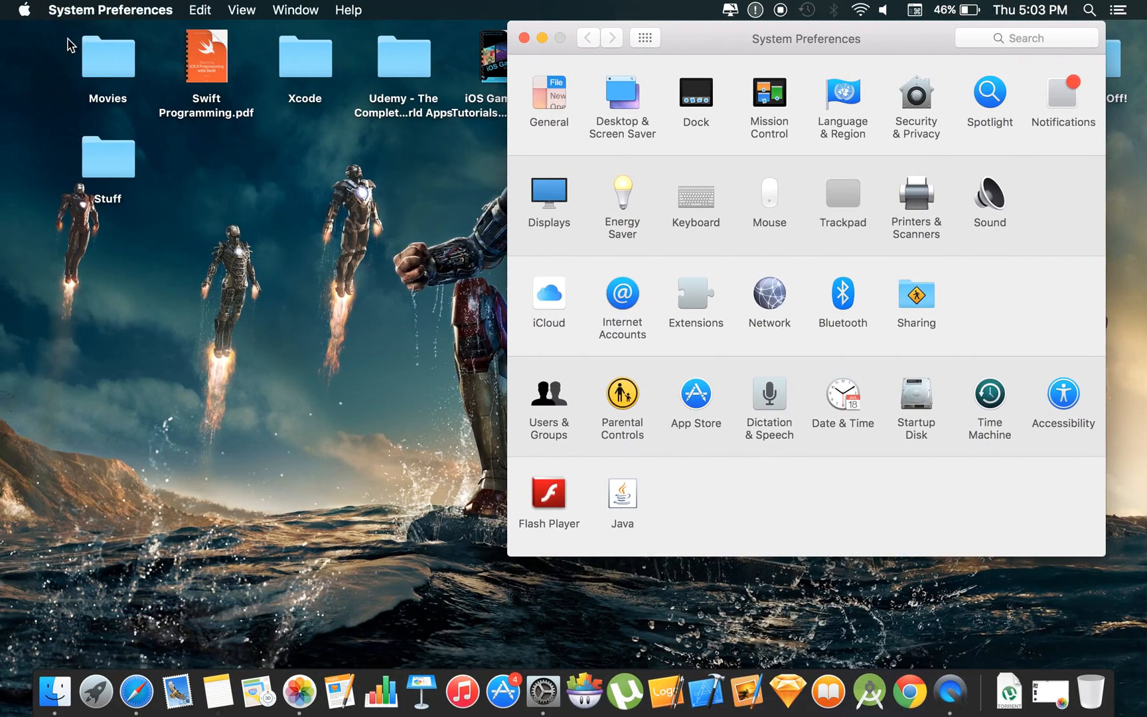
{"action": "left_click", "coordinate": [524, 37]}
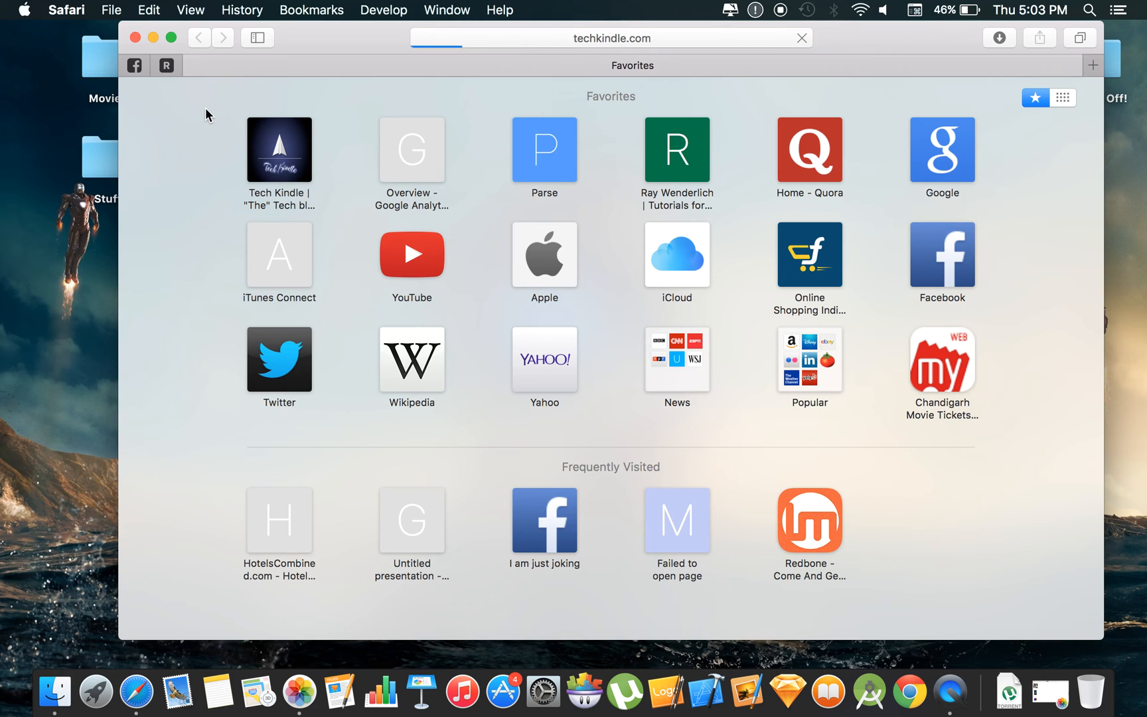
{"action": "mouse_move", "coordinate": [300, 75]}
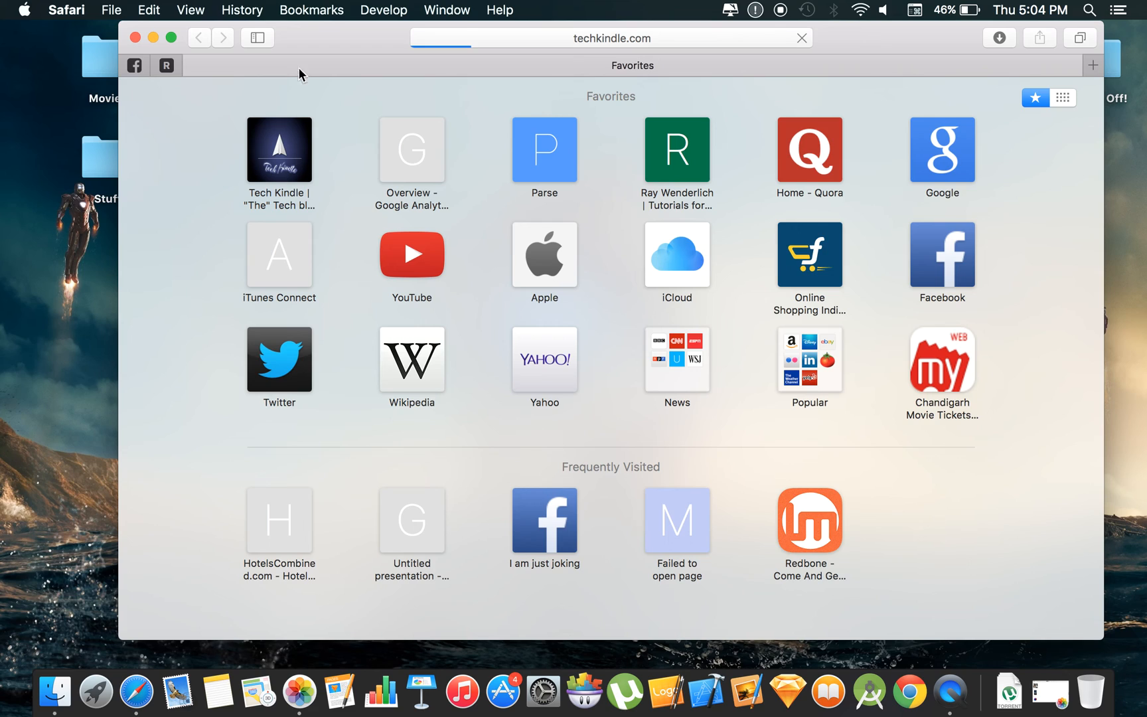
{"action": "mouse_move", "coordinate": [835, 37]}
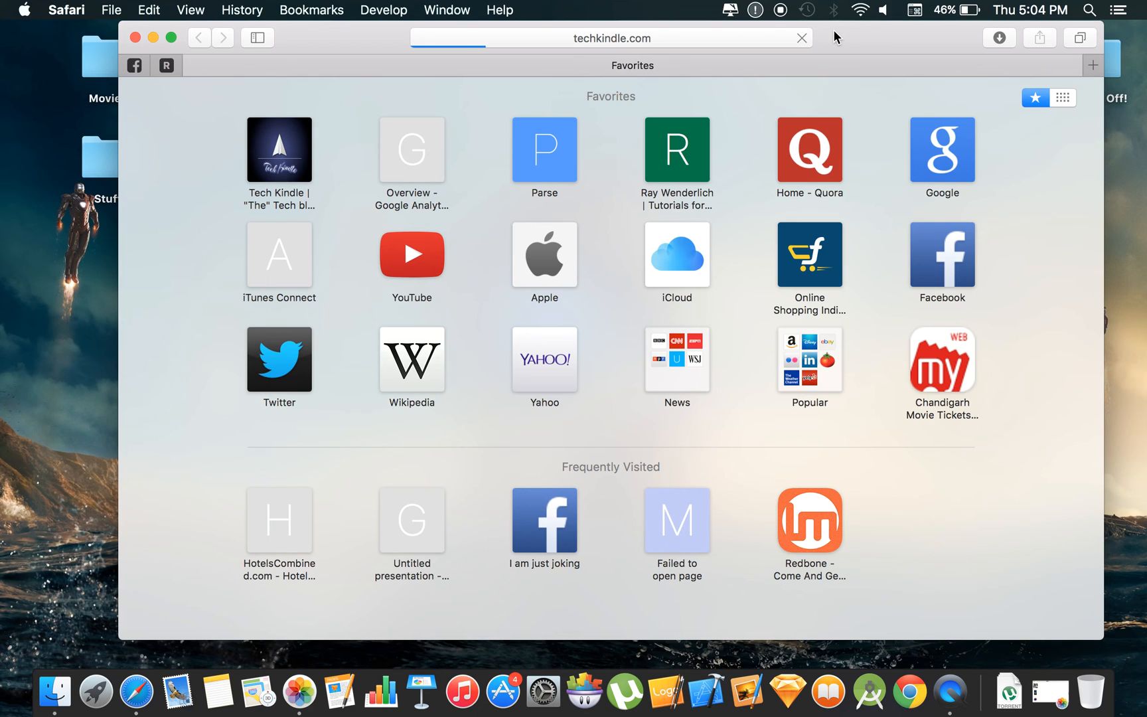
{"action": "mouse_move", "coordinate": [646, 73]}
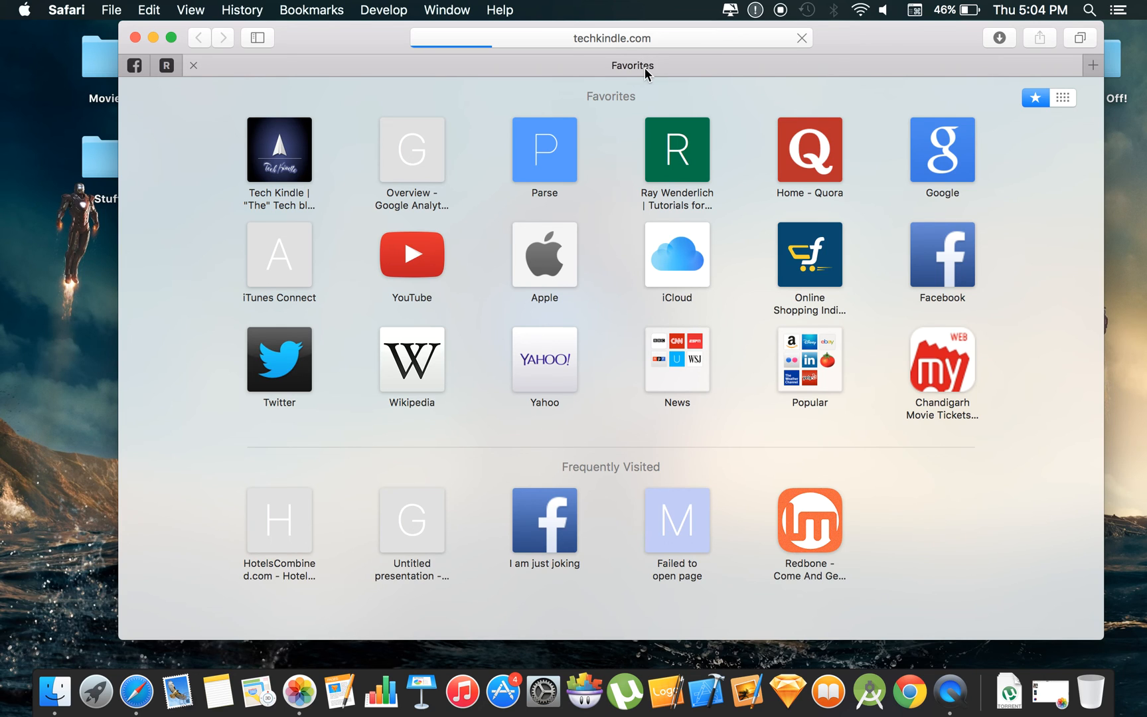
{"action": "left_click", "coordinate": [279, 150]}
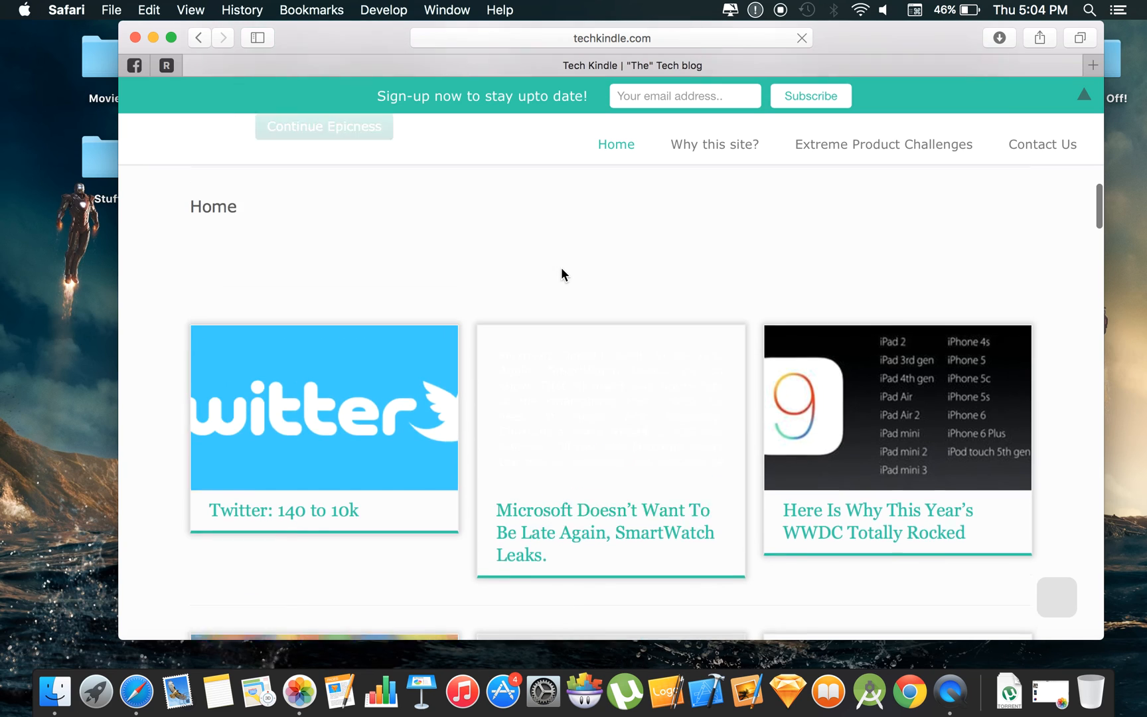
{"action": "scroll", "scroll_direction": "up", "scroll_amount": 3}
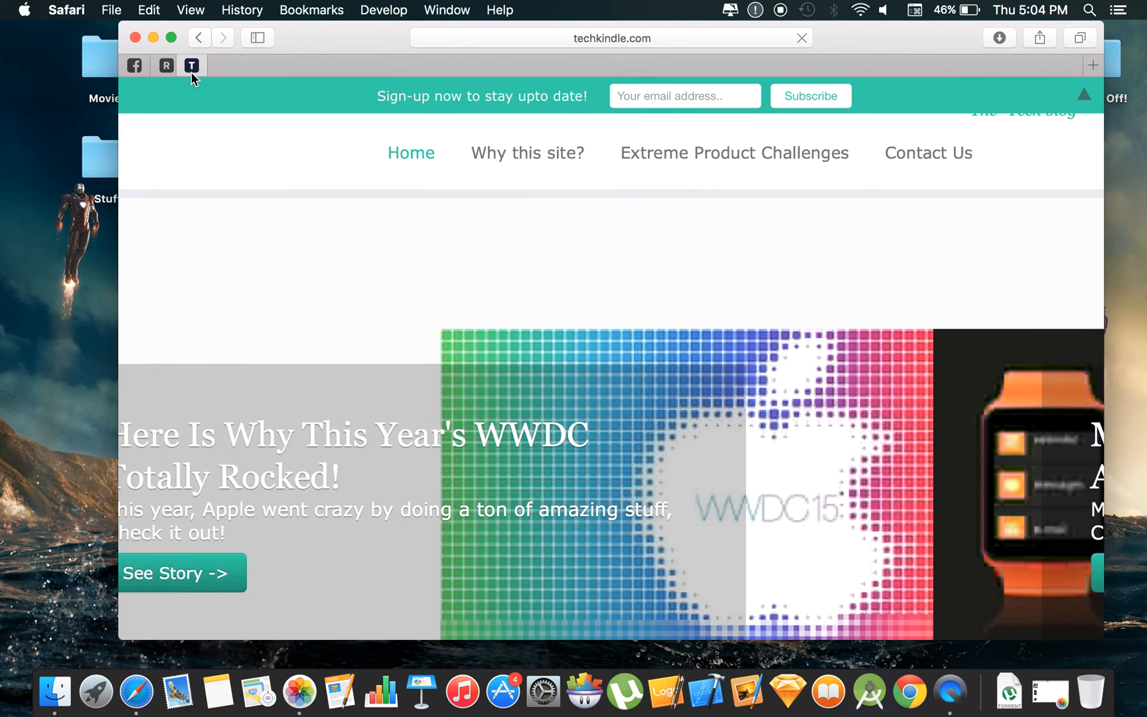
Switch between the pinned Ray Wenderlich and Facebook sites, ending on Ray Wenderlich.
{"action": "left_click", "coordinate": [166, 65]}
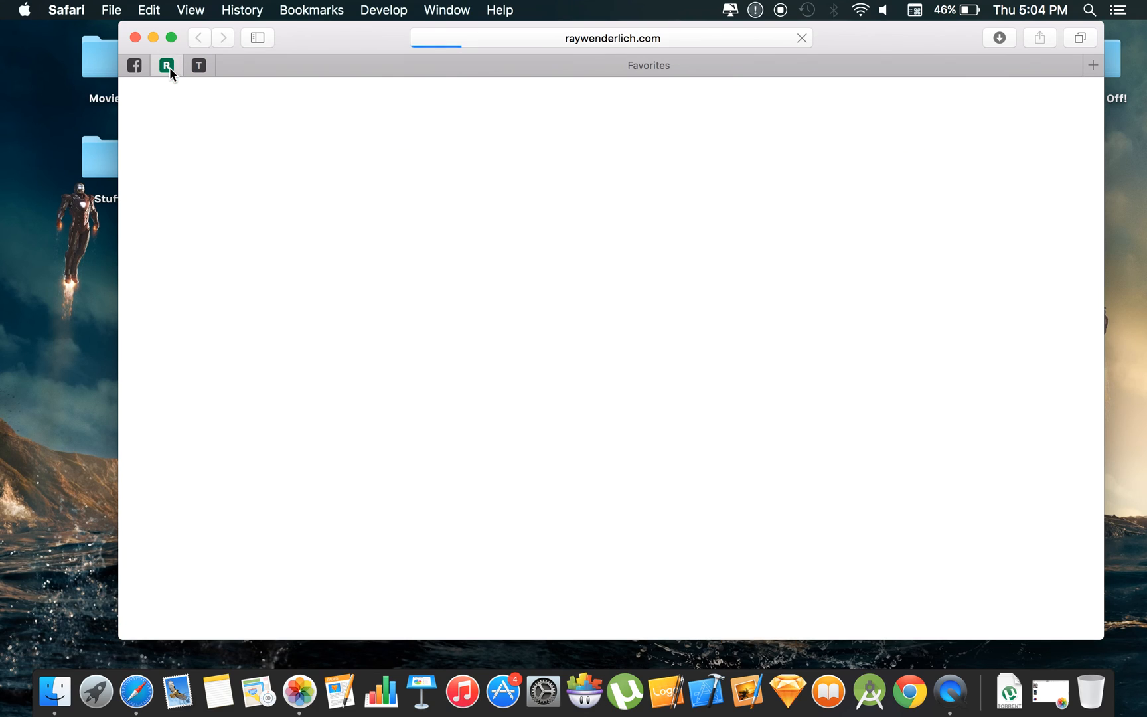
{"action": "left_click", "coordinate": [134, 65]}
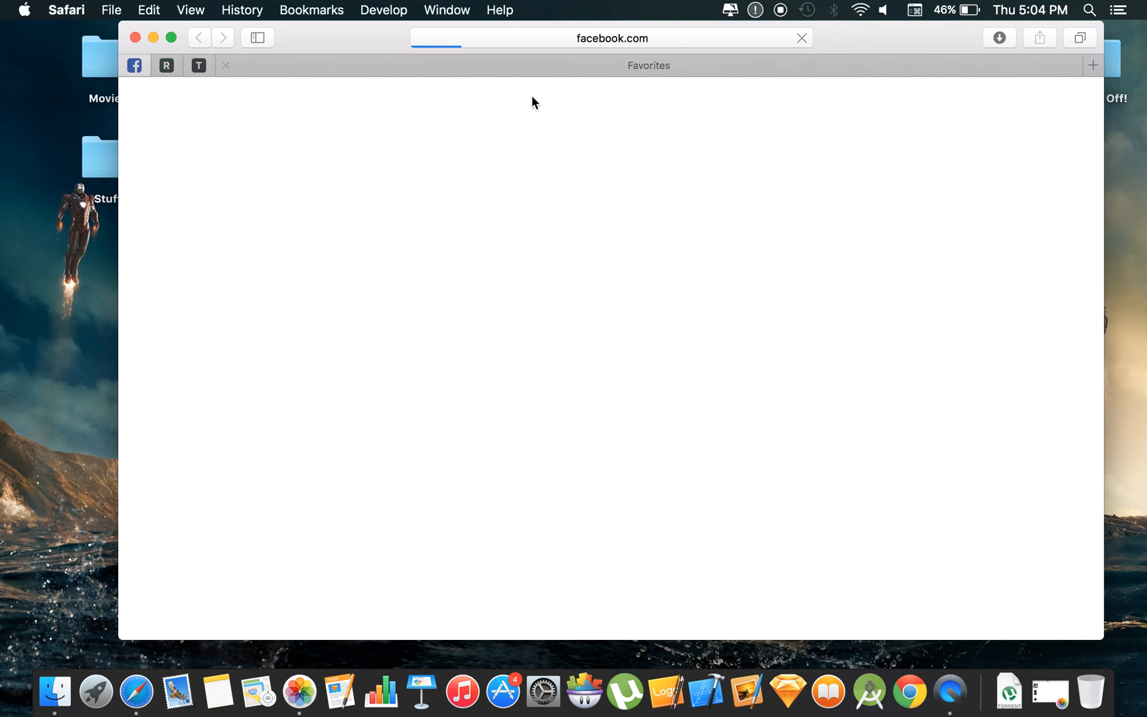
{"action": "left_click", "coordinate": [166, 66]}
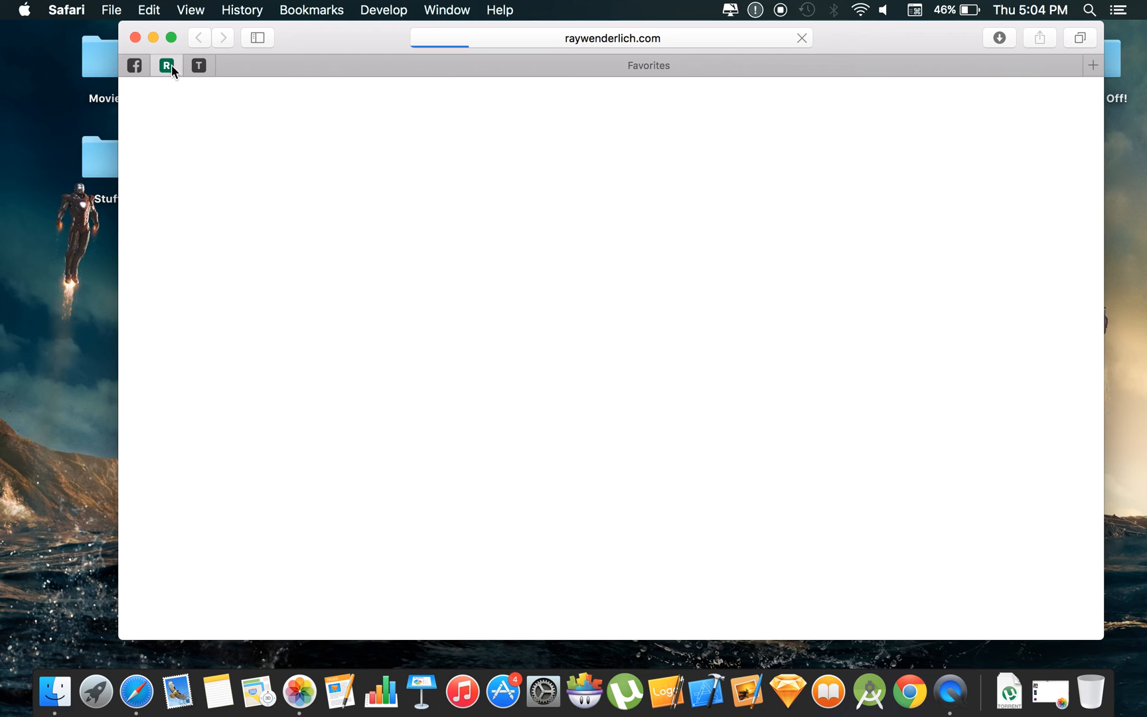
{"action": "mouse_move", "coordinate": [216, 70]}
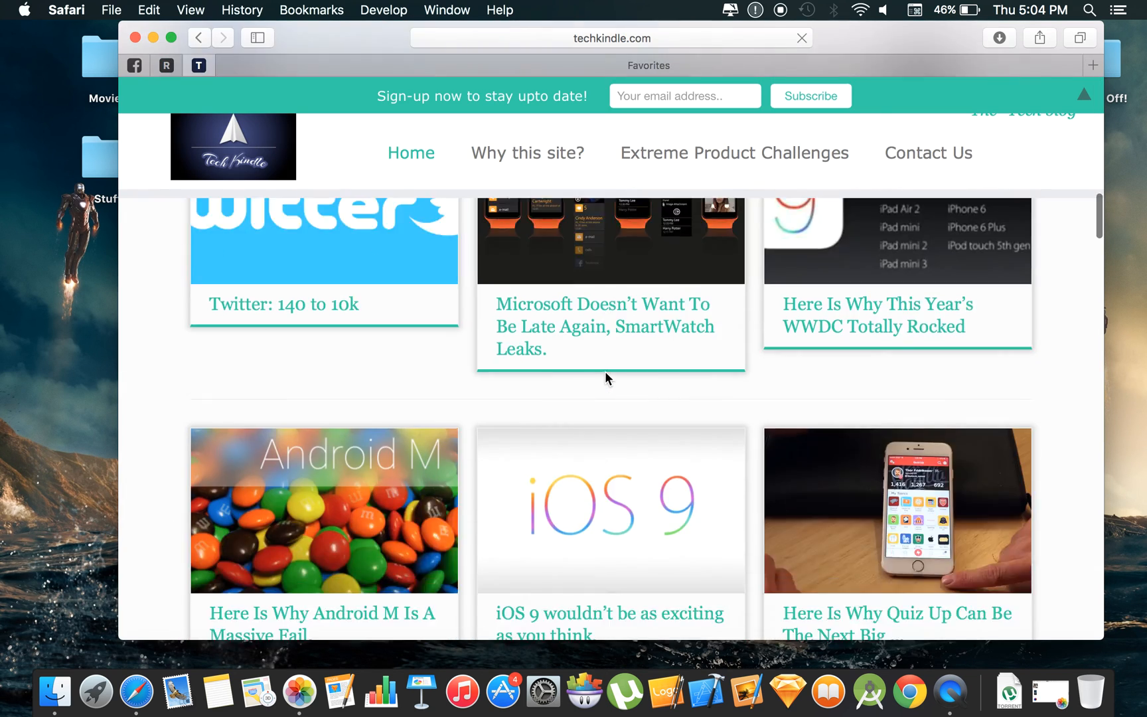
{"action": "scroll", "scroll_direction": "up", "scroll_amount": 3}
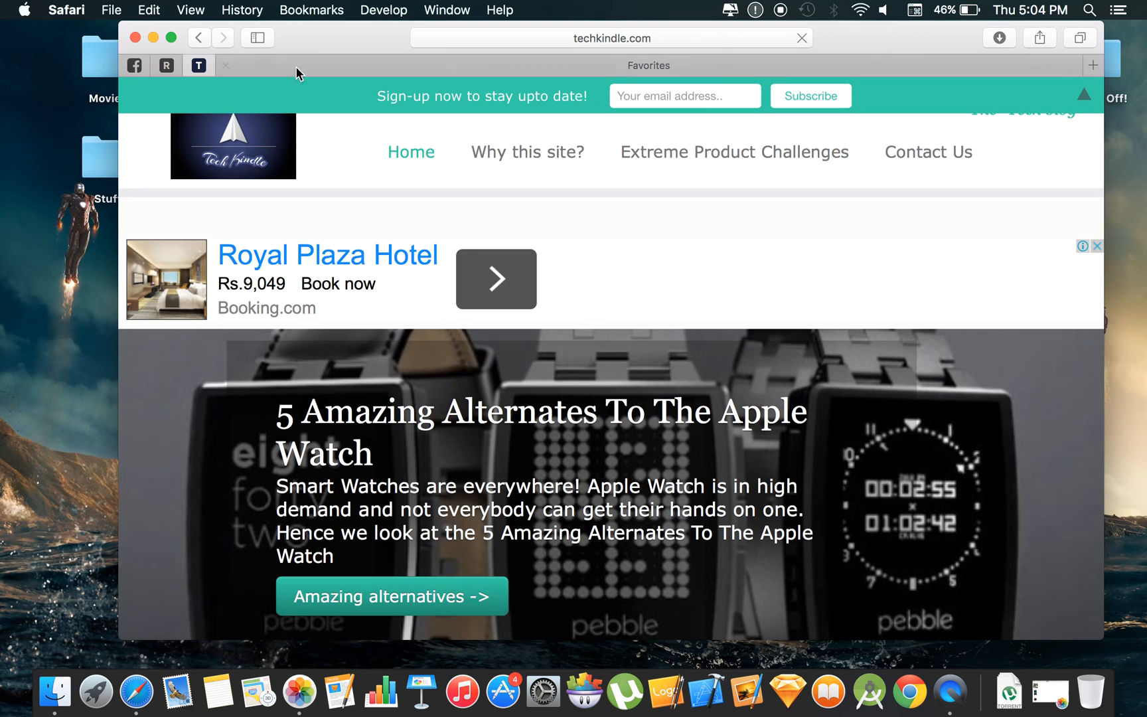
Open YouTube from the address bar's favourite sites.
{"action": "left_click", "coordinate": [611, 37]}
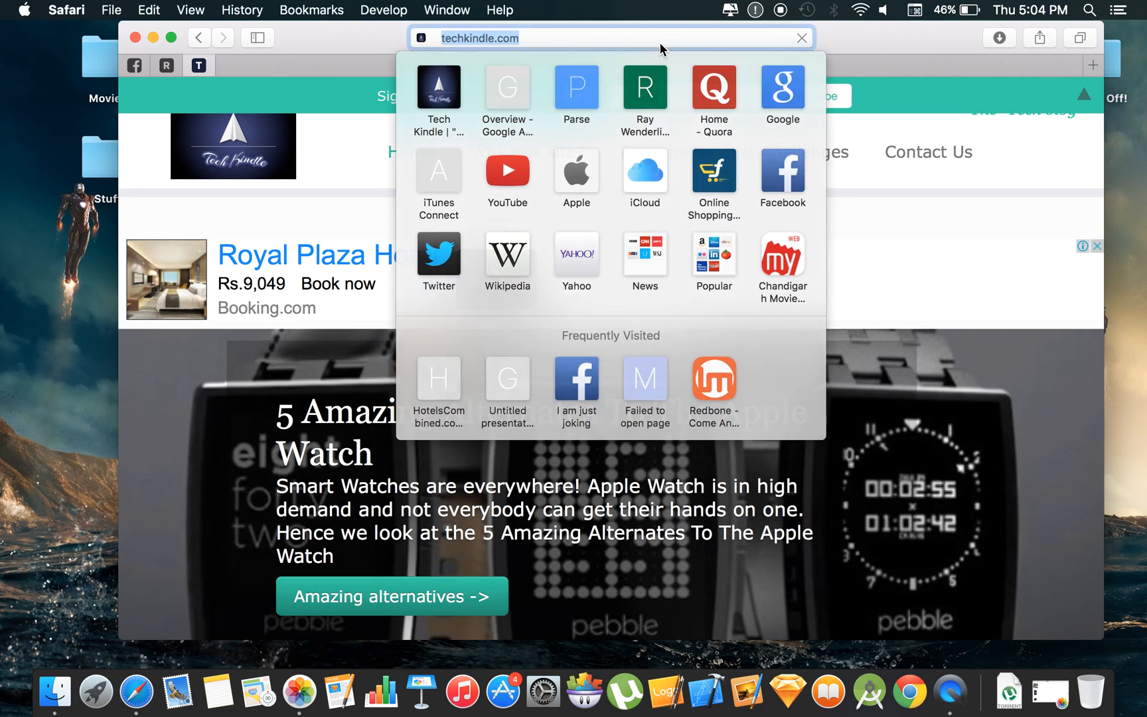
{"action": "left_click", "coordinate": [508, 174]}
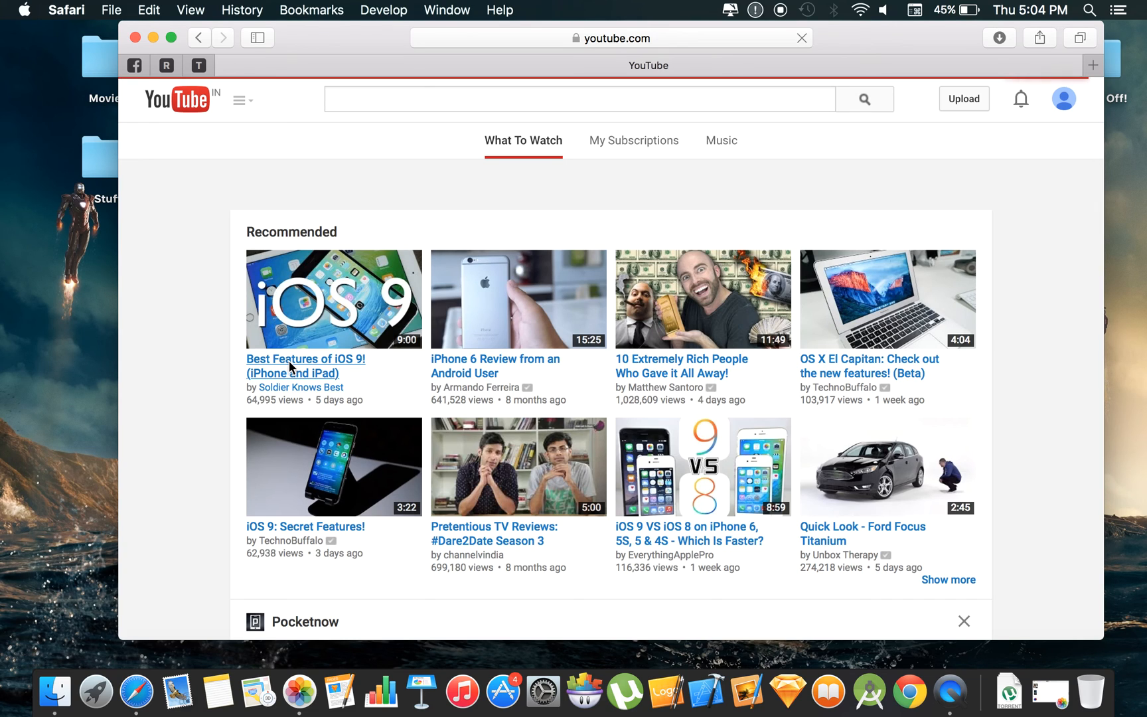
{"action": "mouse_move", "coordinate": [154, 445]}
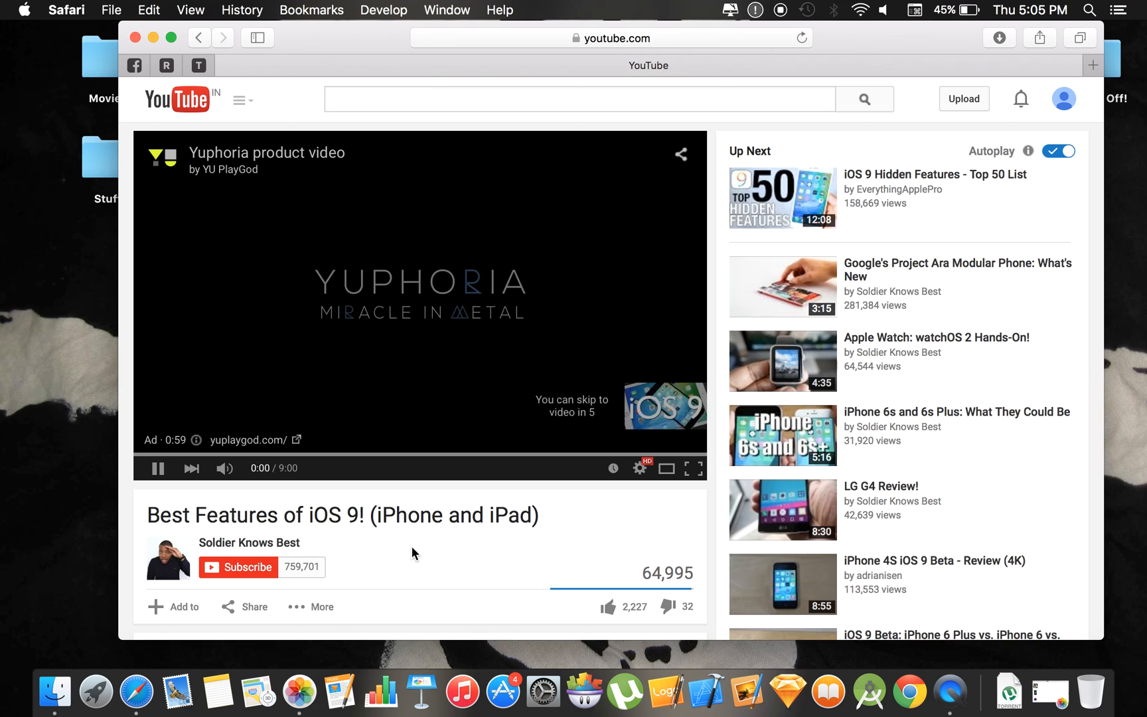
Mute the tab's audio, pin YouTube as a fourth site tab and browse its recommended videos.
{"action": "scroll", "scroll_direction": "down", "scroll_amount": 3}
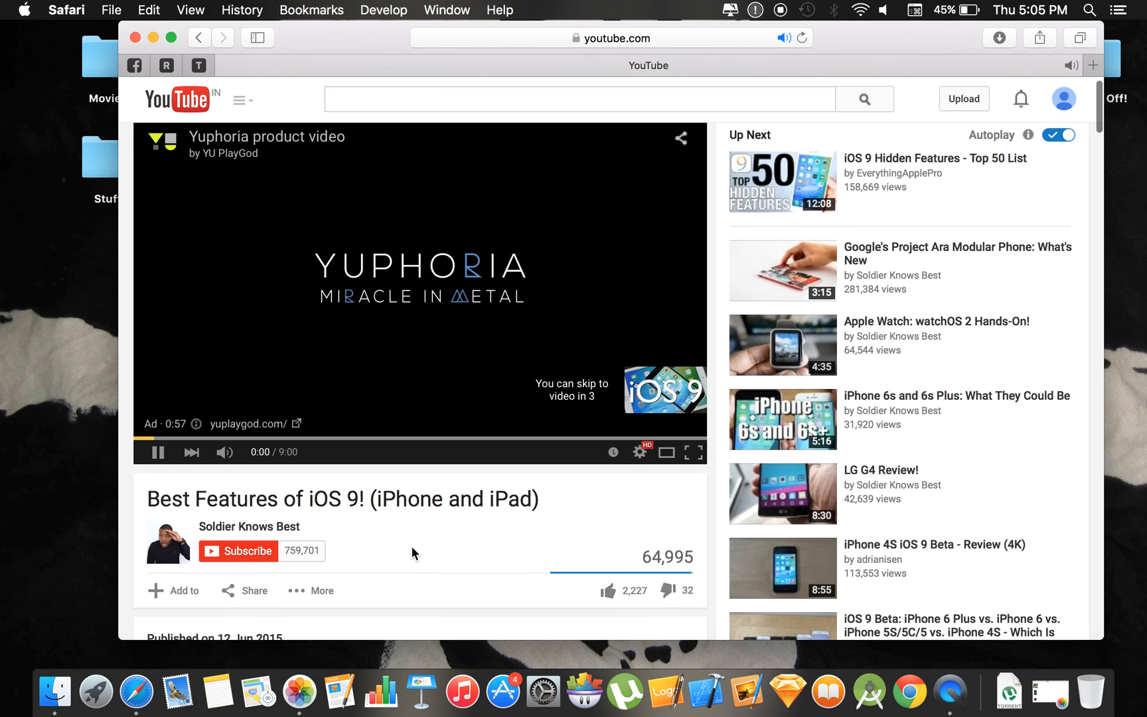
{"action": "mouse_move", "coordinate": [783, 37]}
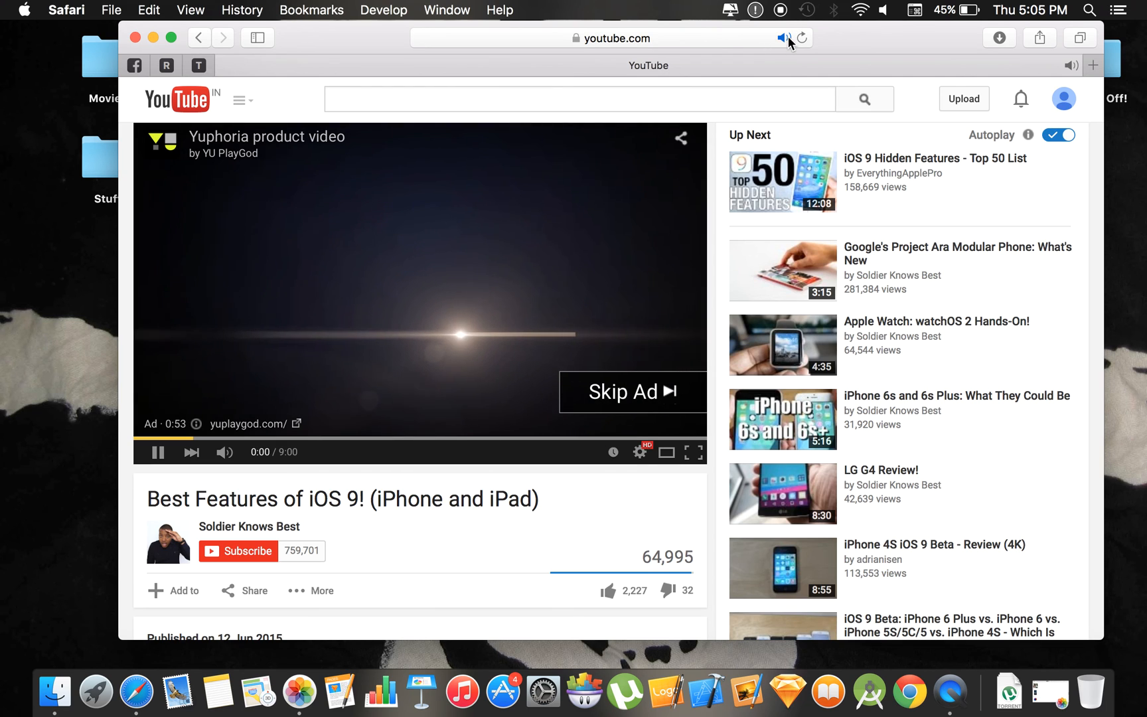
{"action": "mouse_move", "coordinate": [783, 37]}
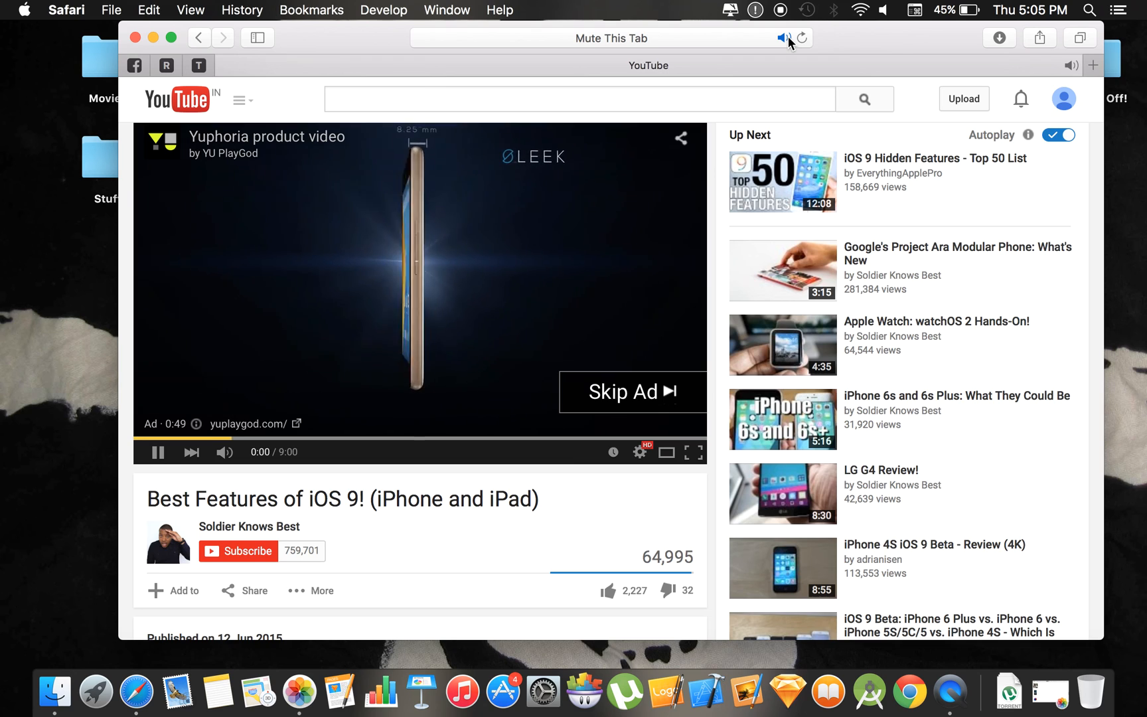
{"action": "left_click", "coordinate": [784, 37]}
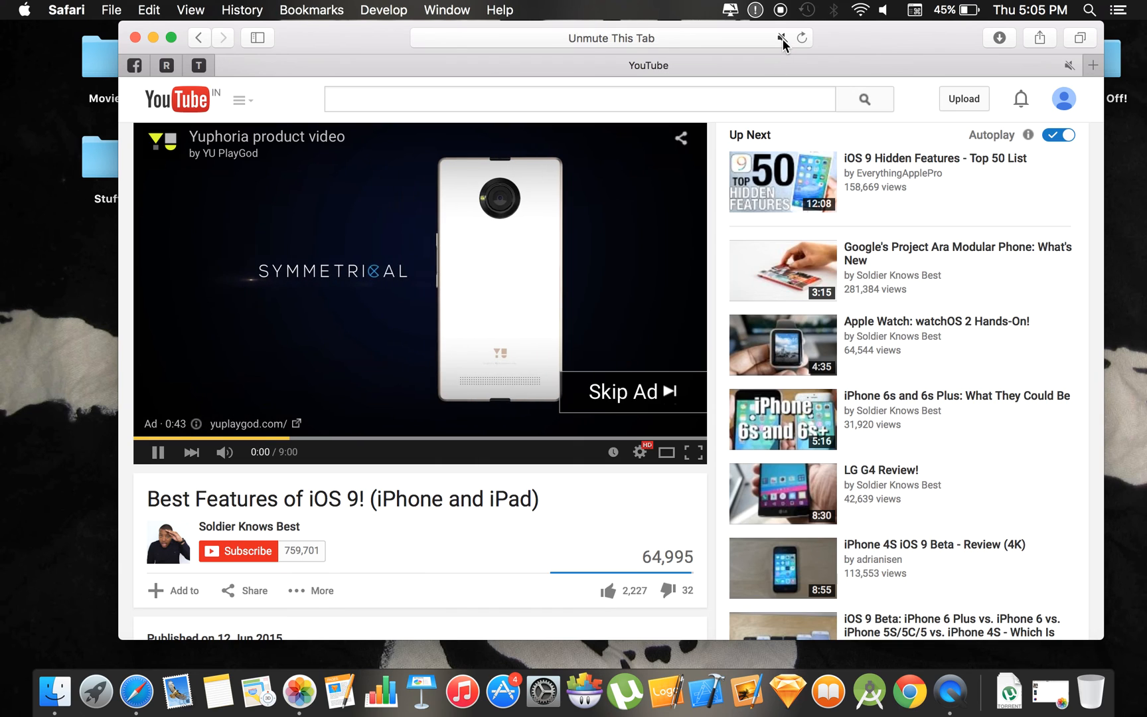
{"action": "scroll", "scroll_direction": "down", "scroll_amount": 3}
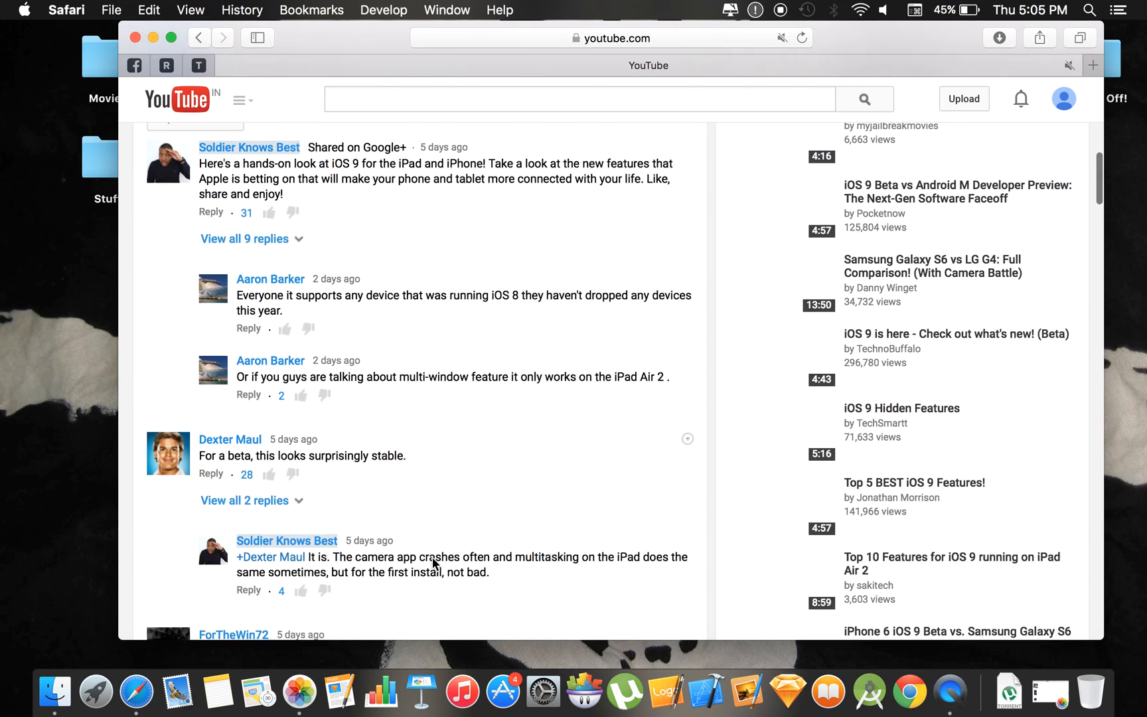
{"action": "scroll", "scroll_direction": "up", "scroll_amount": 3}
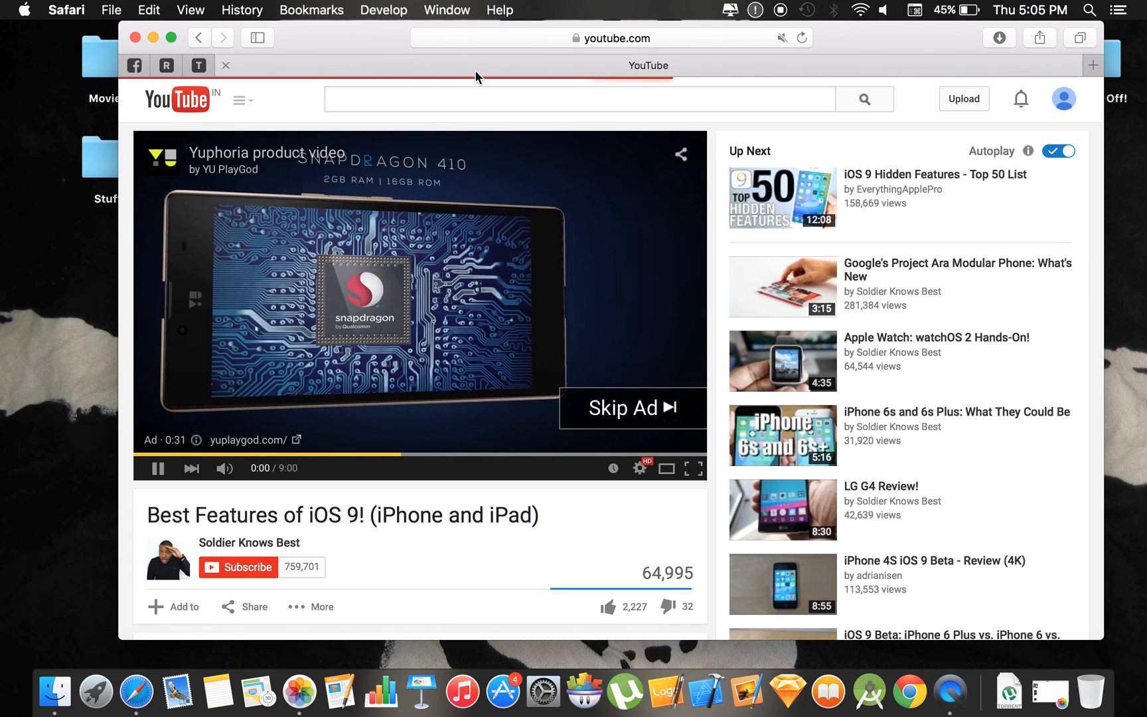
{"action": "left_click", "coordinate": [175, 98]}
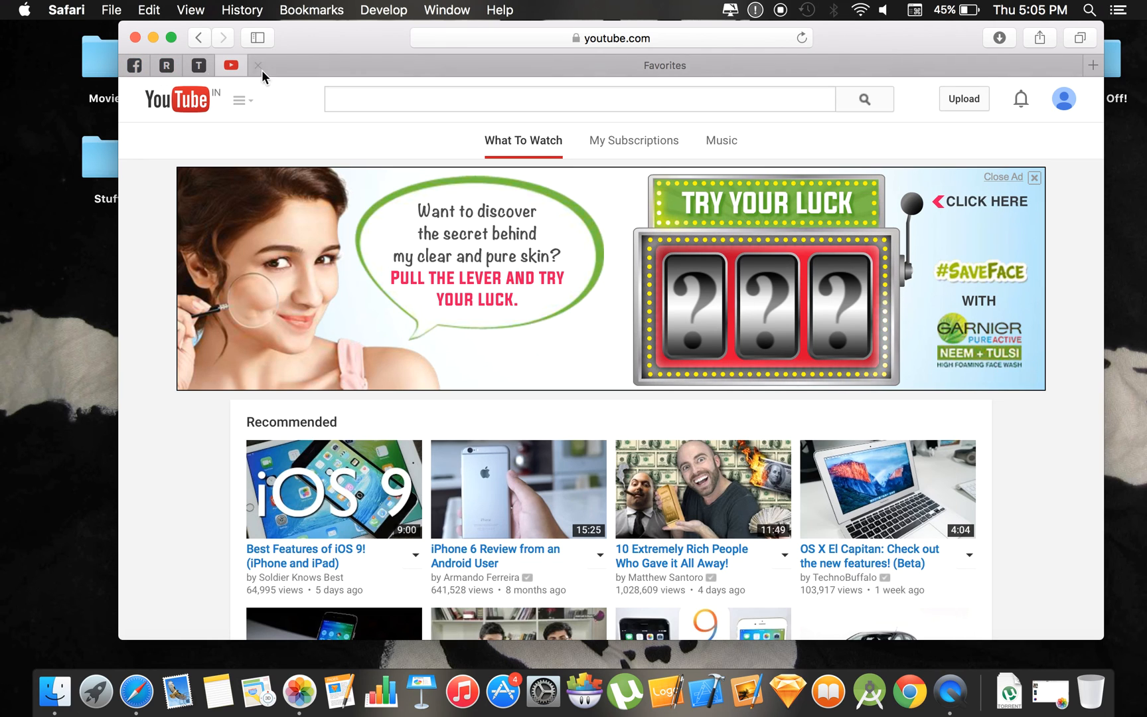
{"action": "scroll", "scroll_direction": "down", "scroll_amount": 3}
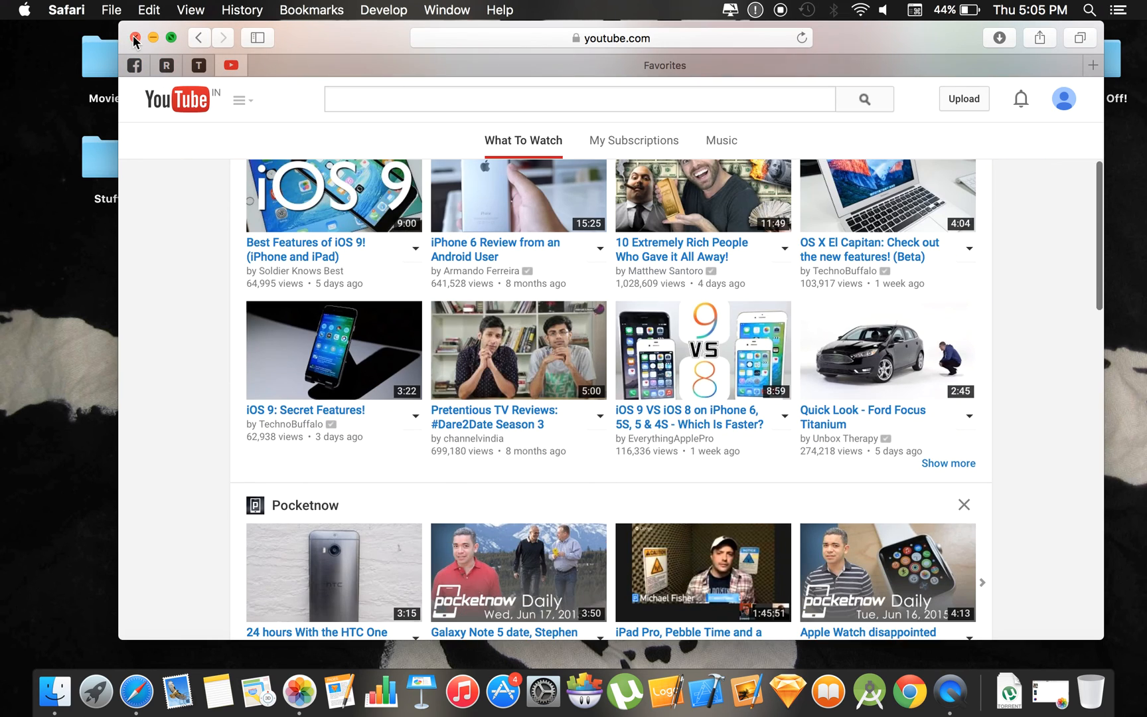
{"action": "mouse_move", "coordinate": [146, 34]}
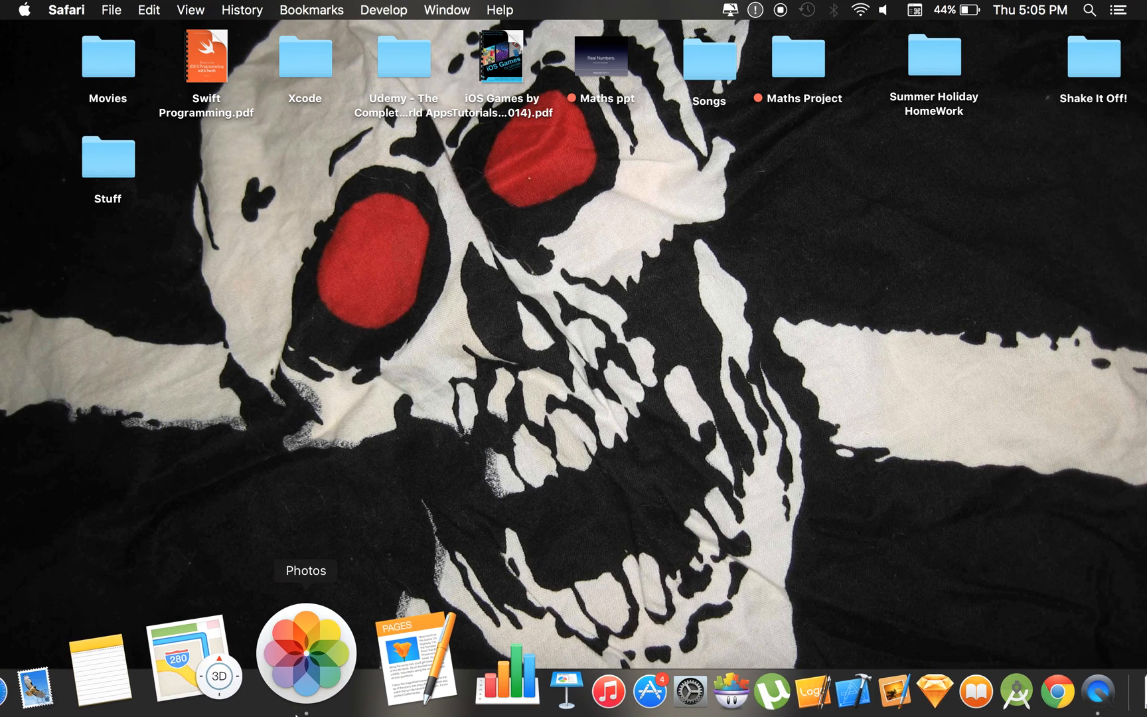
{"action": "left_click", "coordinate": [305, 653]}
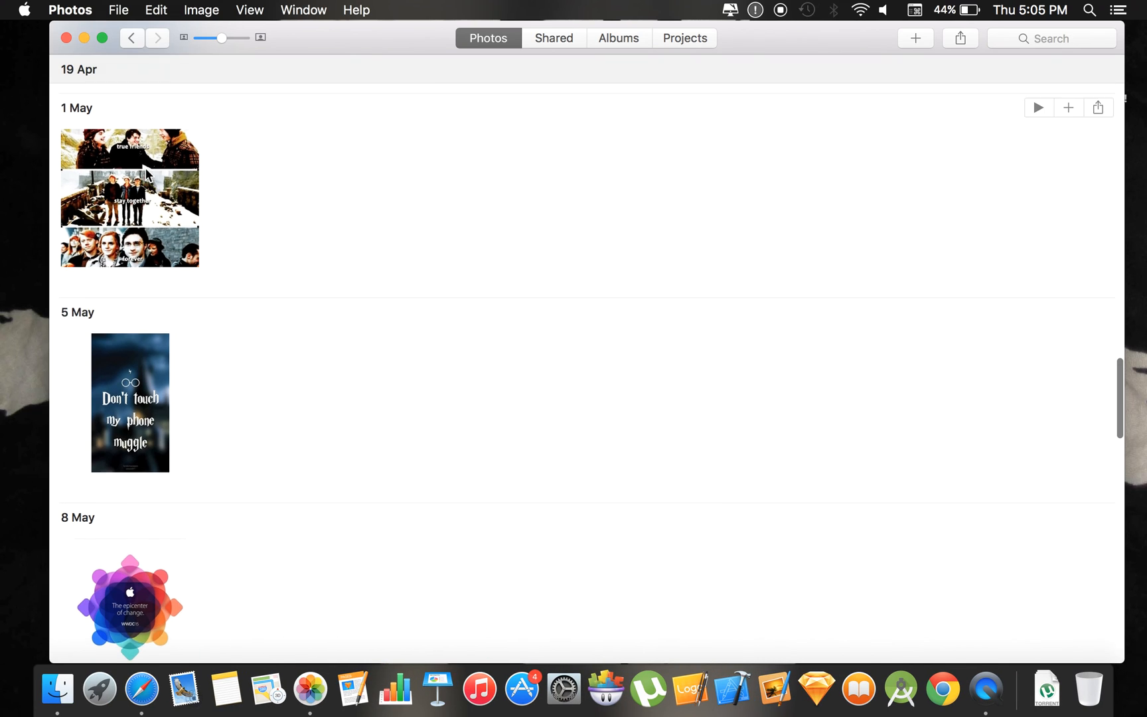
{"action": "scroll", "scroll_direction": "up", "scroll_amount": 3}
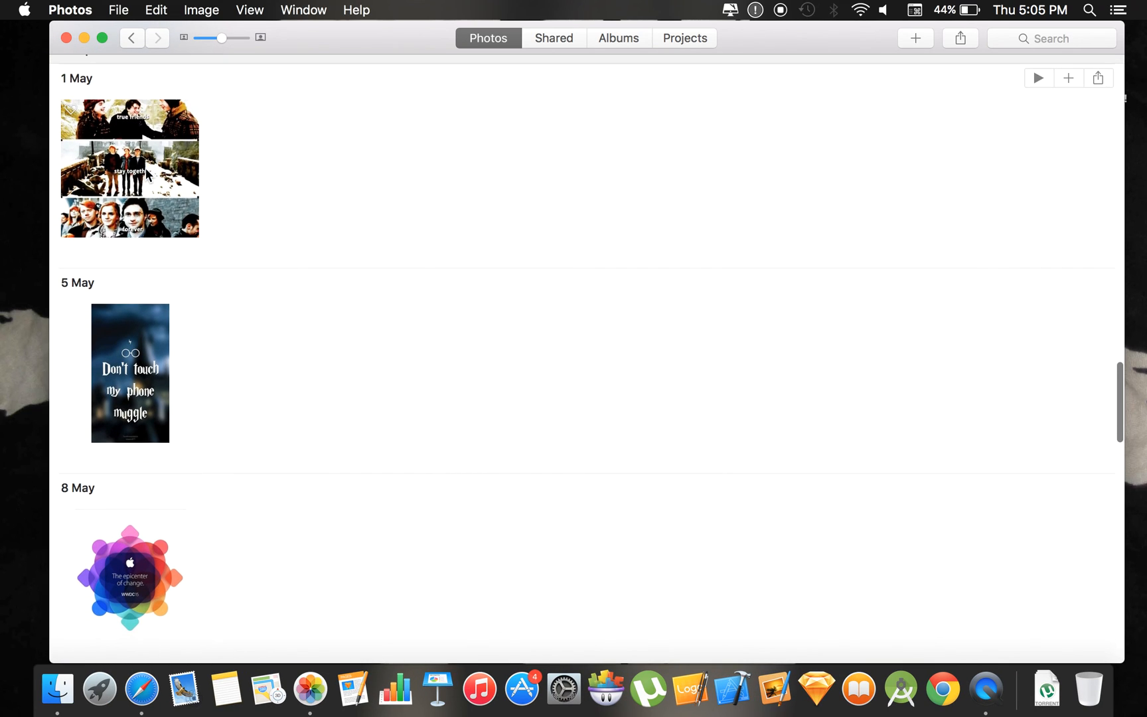
{"action": "scroll", "scroll_direction": "up", "scroll_amount": 3}
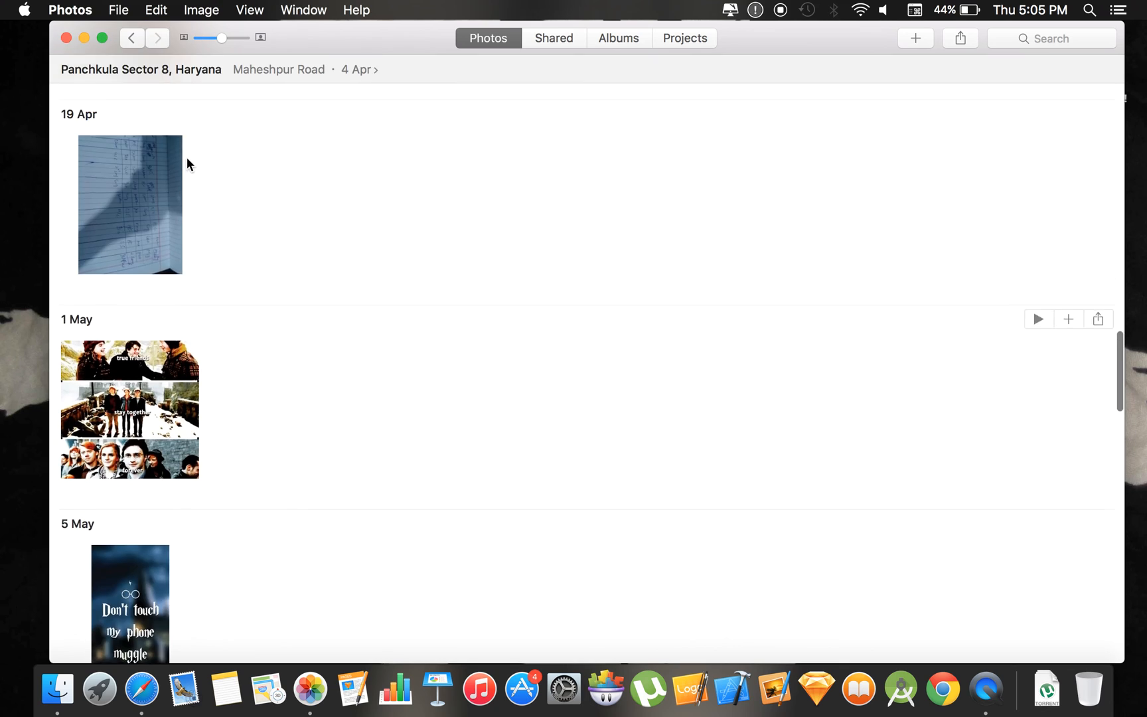
{"action": "scroll", "scroll_direction": "down", "scroll_amount": 3}
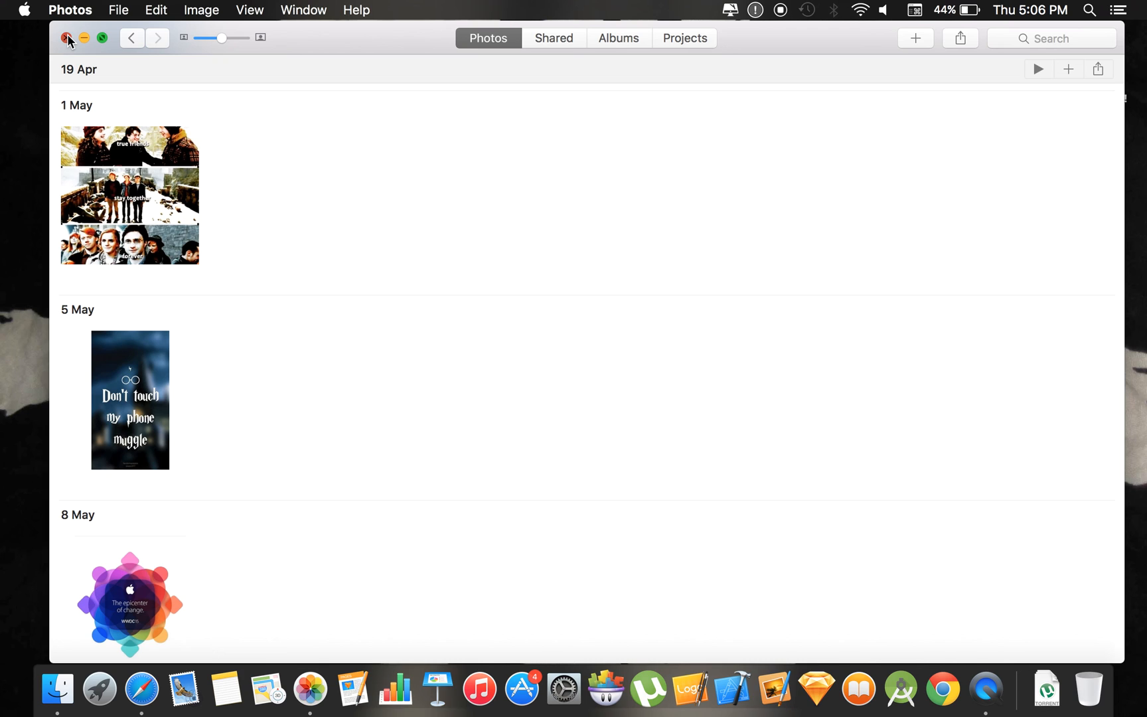
{"action": "left_click", "coordinate": [67, 37]}
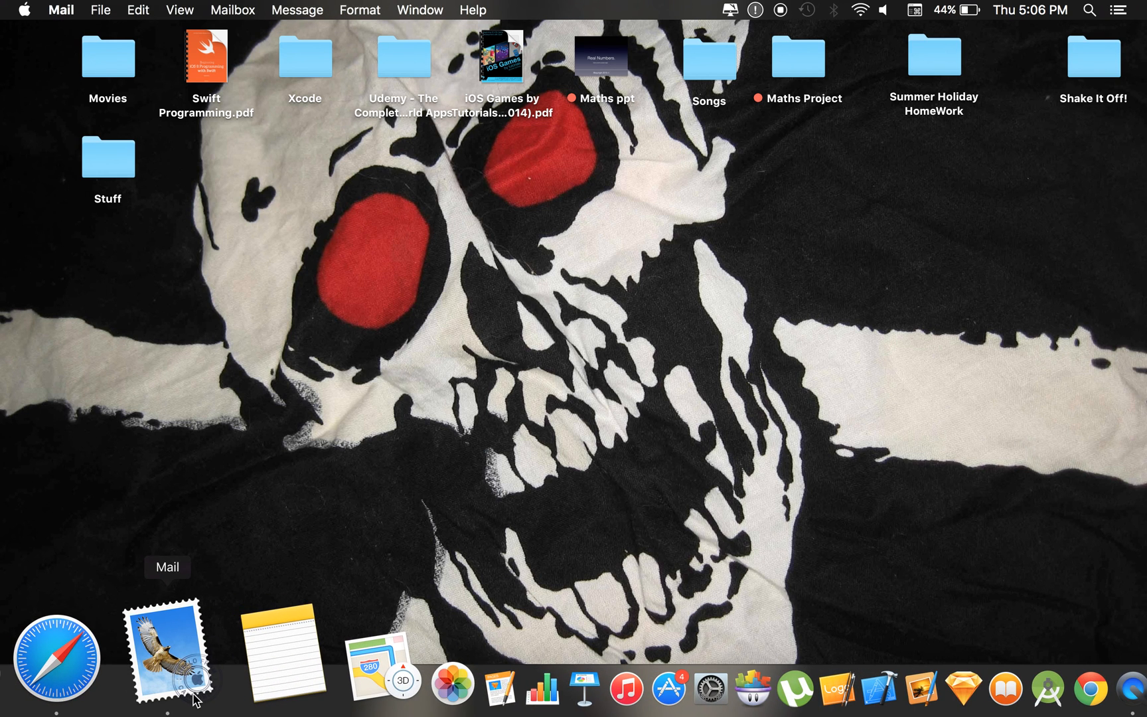
Launch Mail, show the Yahoo! inbox and read the Quora answer email.
{"action": "left_click", "coordinate": [168, 650]}
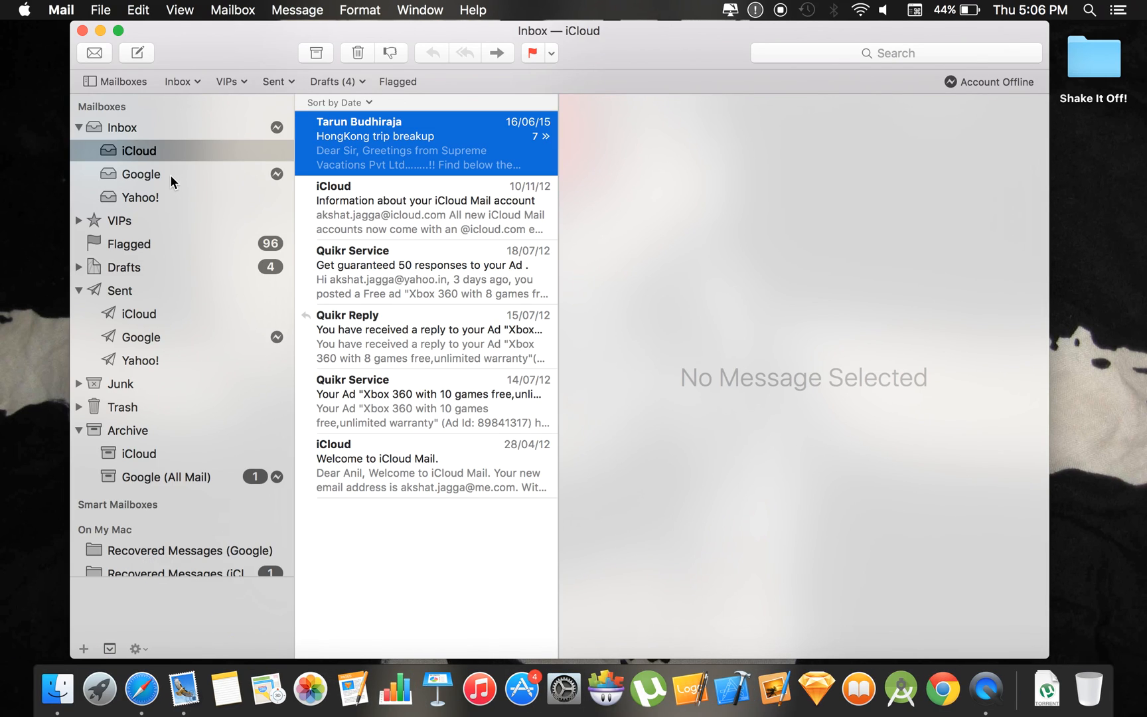
{"action": "left_click", "coordinate": [140, 197]}
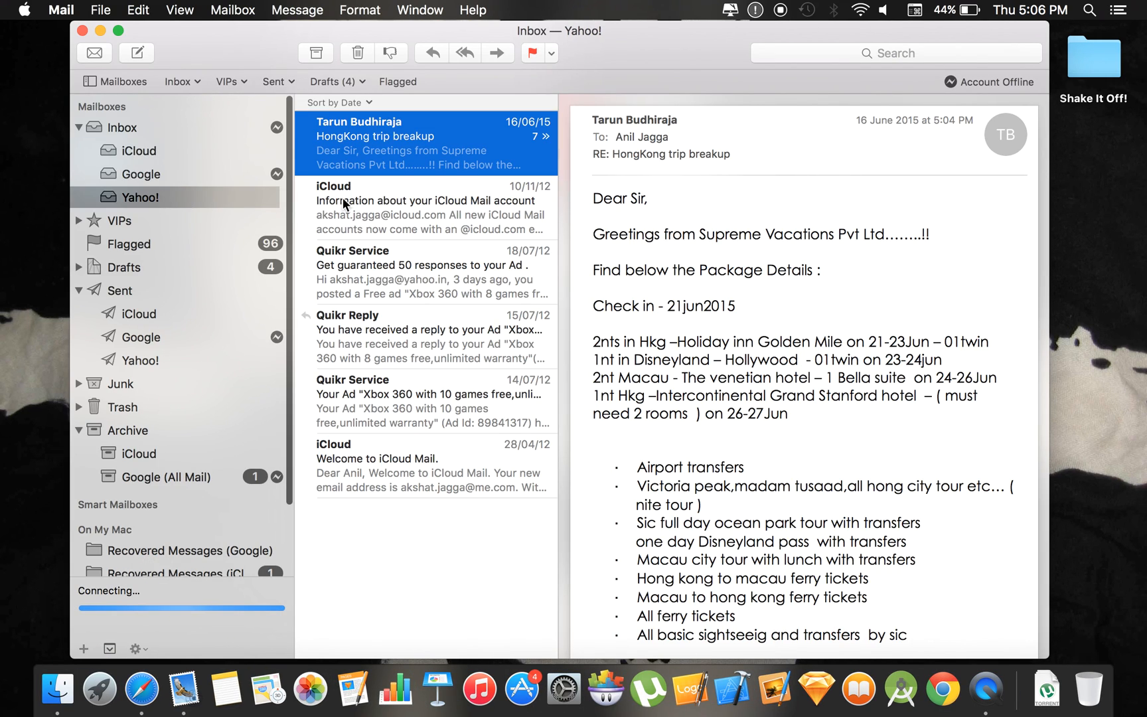
{"action": "scroll", "scroll_direction": "down", "scroll_amount": 3}
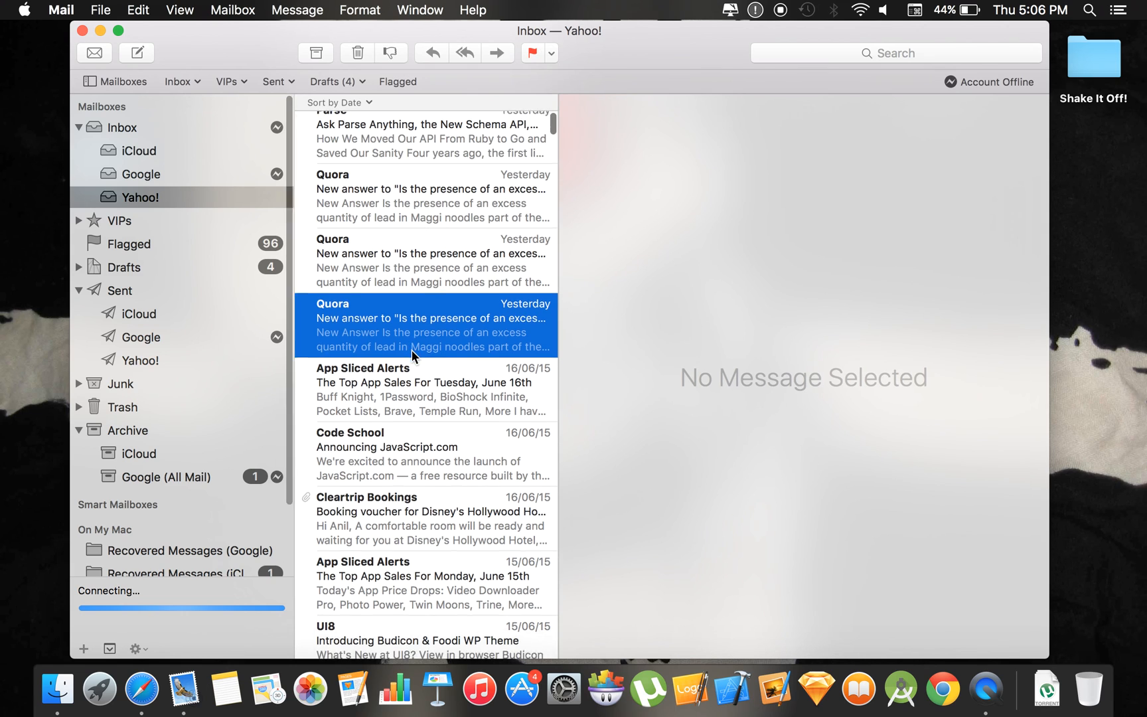
{"action": "left_click", "coordinate": [425, 325]}
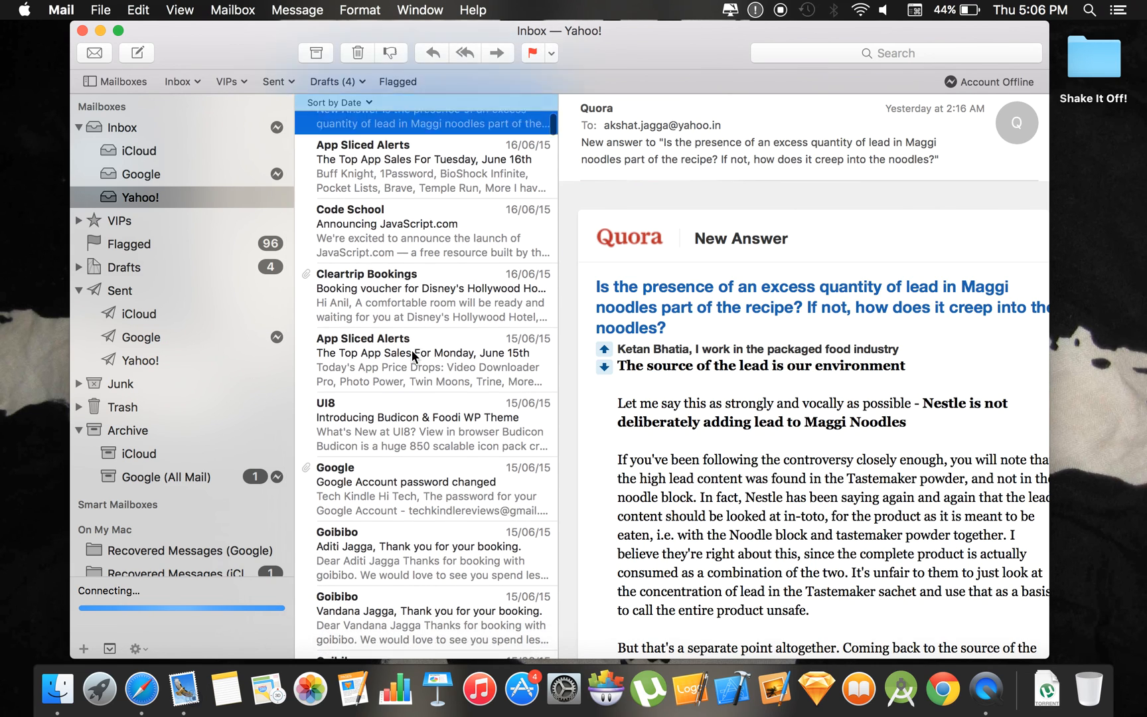
Scroll further down the inbox and read the Tech Kindle newsletter dated 11/06/15.
{"action": "scroll", "scroll_direction": "down", "scroll_amount": 3}
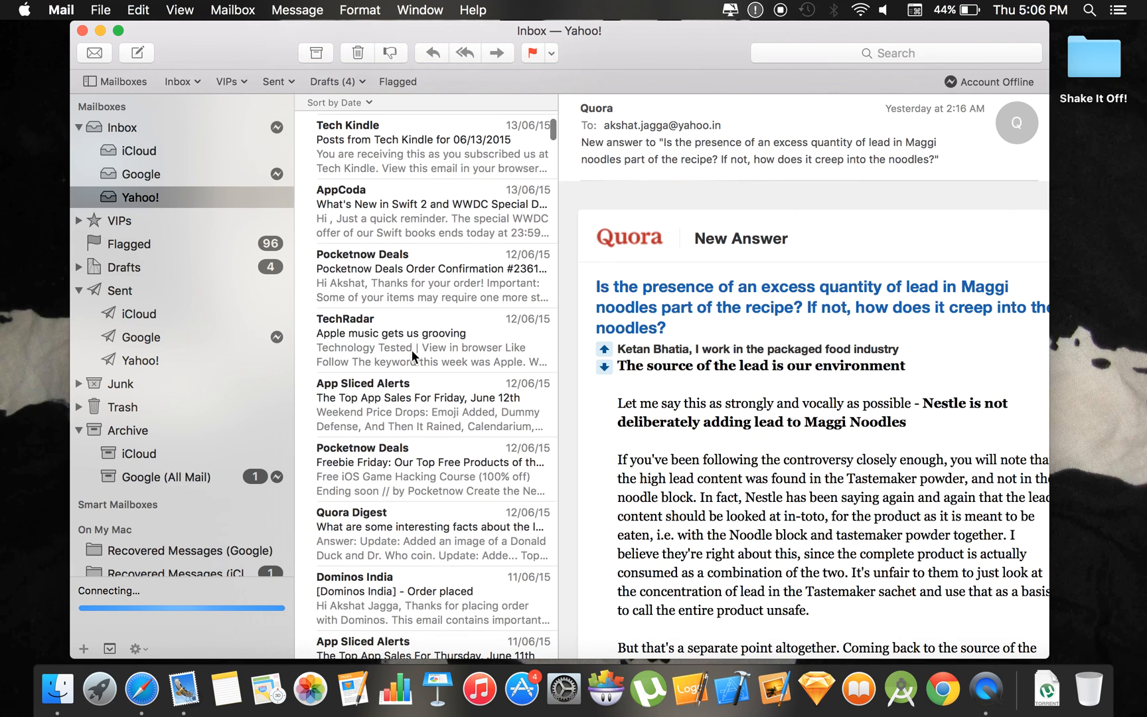
{"action": "scroll", "scroll_direction": "down", "scroll_amount": 3}
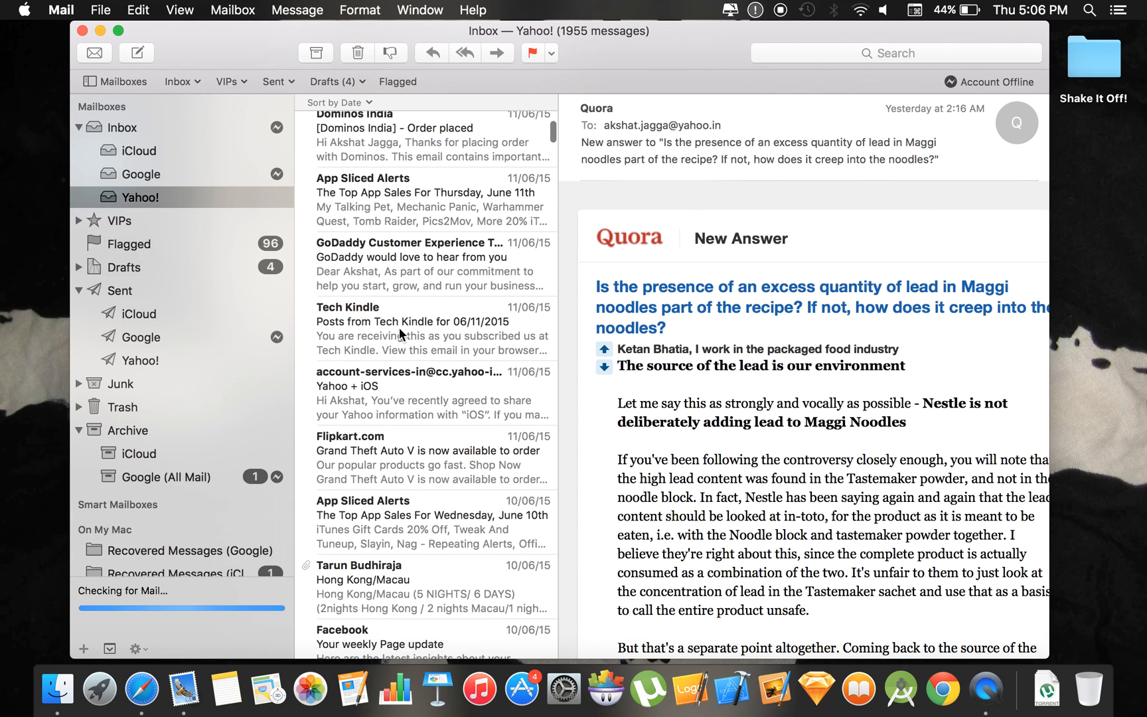
{"action": "left_click", "coordinate": [432, 328]}
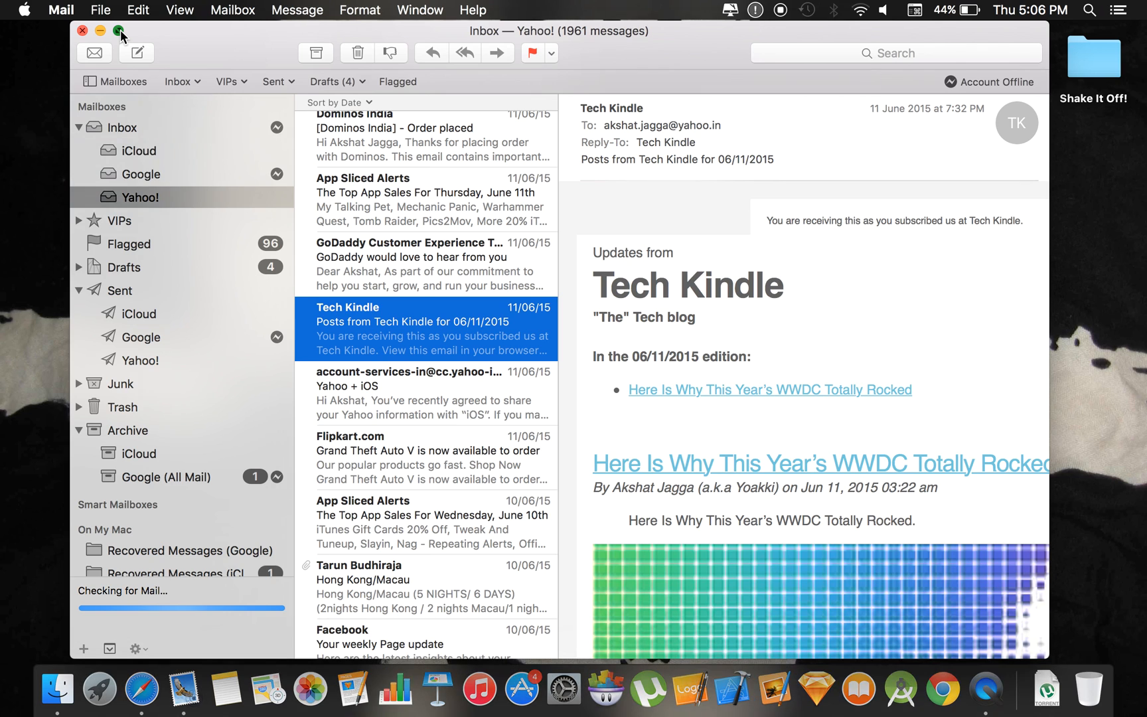
Take Mail full screen, start a new message and set the draft aside to view the inbox.
{"action": "left_click", "coordinate": [121, 31]}
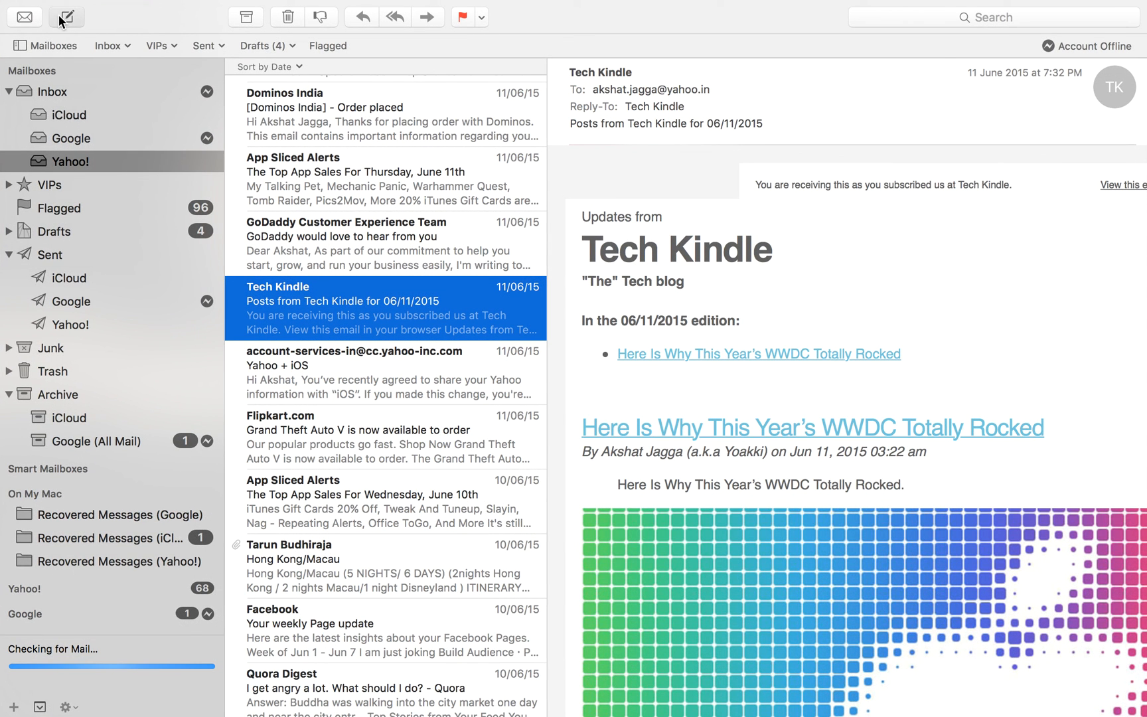
{"action": "left_click", "coordinate": [65, 18]}
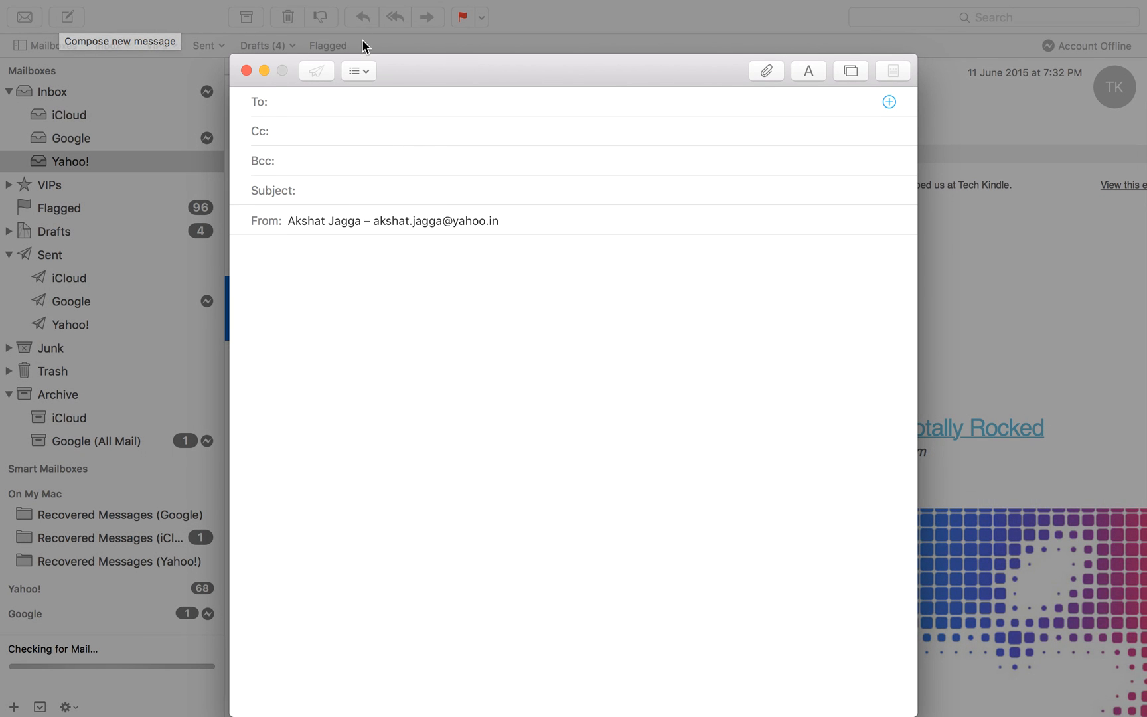
{"action": "mouse_move", "coordinate": [360, 40]}
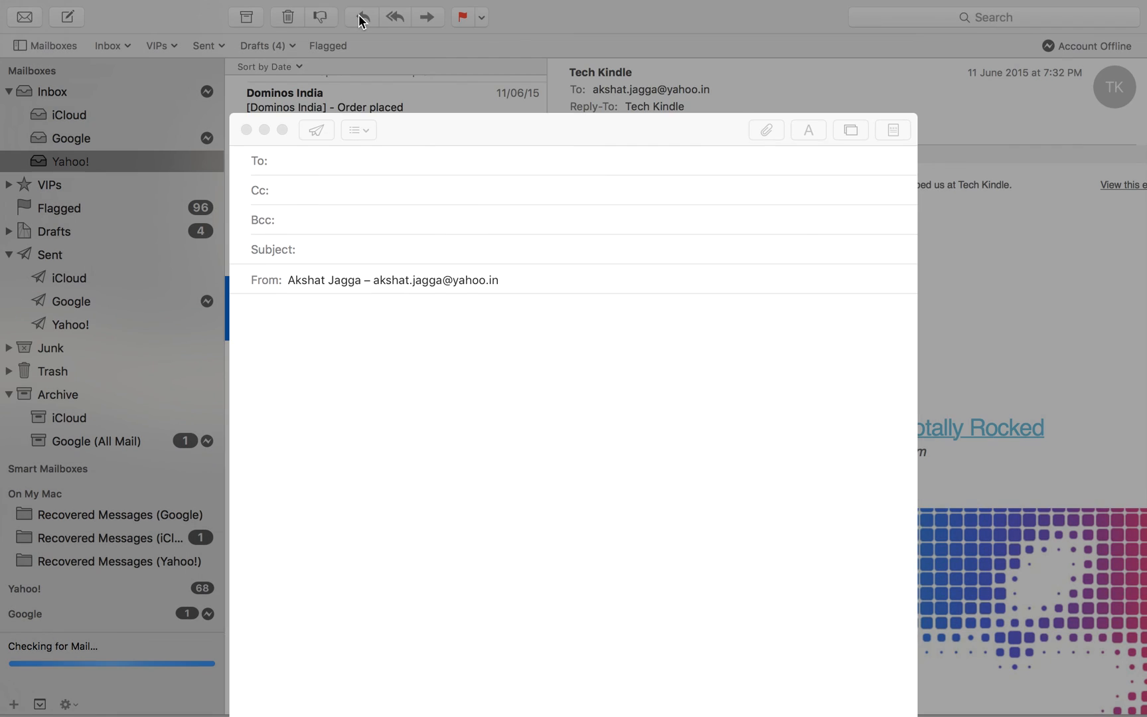
{"action": "left_click", "coordinate": [264, 130]}
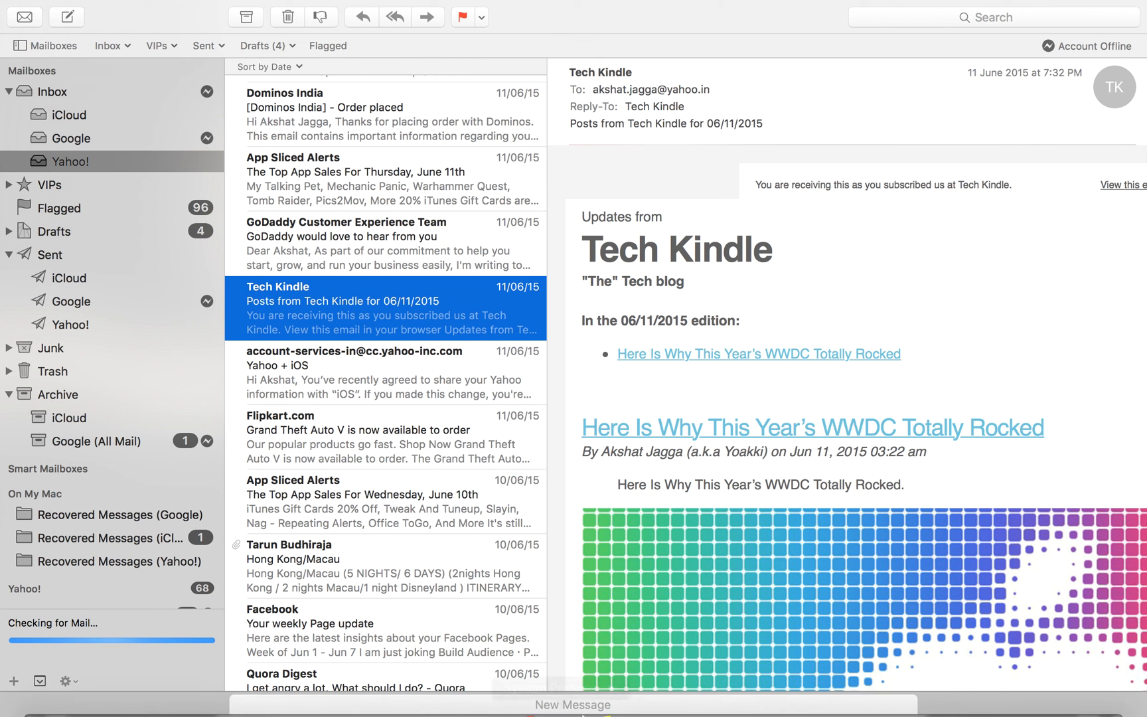
{"action": "scroll", "scroll_direction": "up", "scroll_amount": 3}
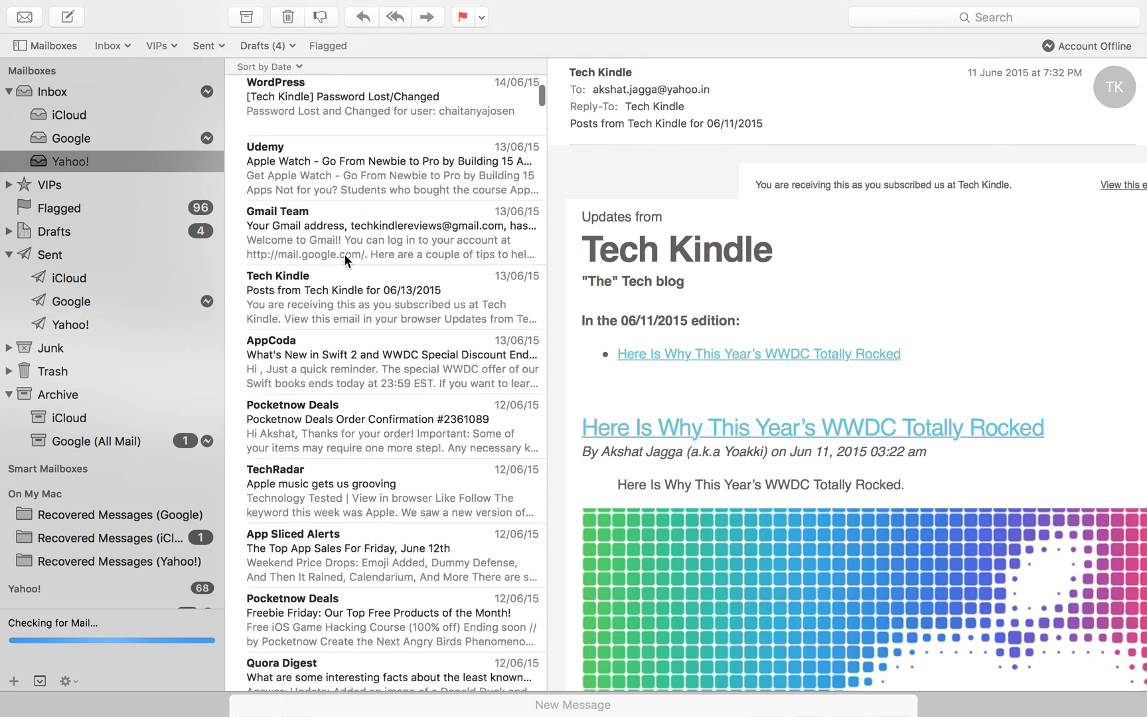
{"action": "scroll", "scroll_direction": "up", "scroll_amount": 3}
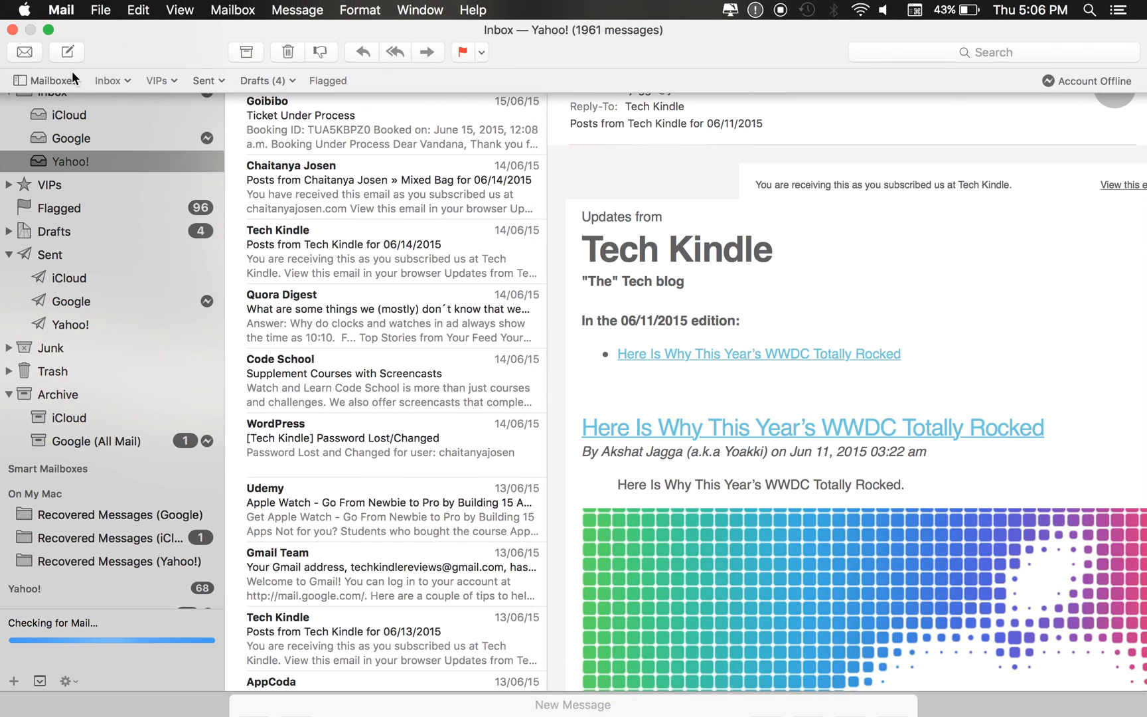
{"action": "mouse_move", "coordinate": [66, 43]}
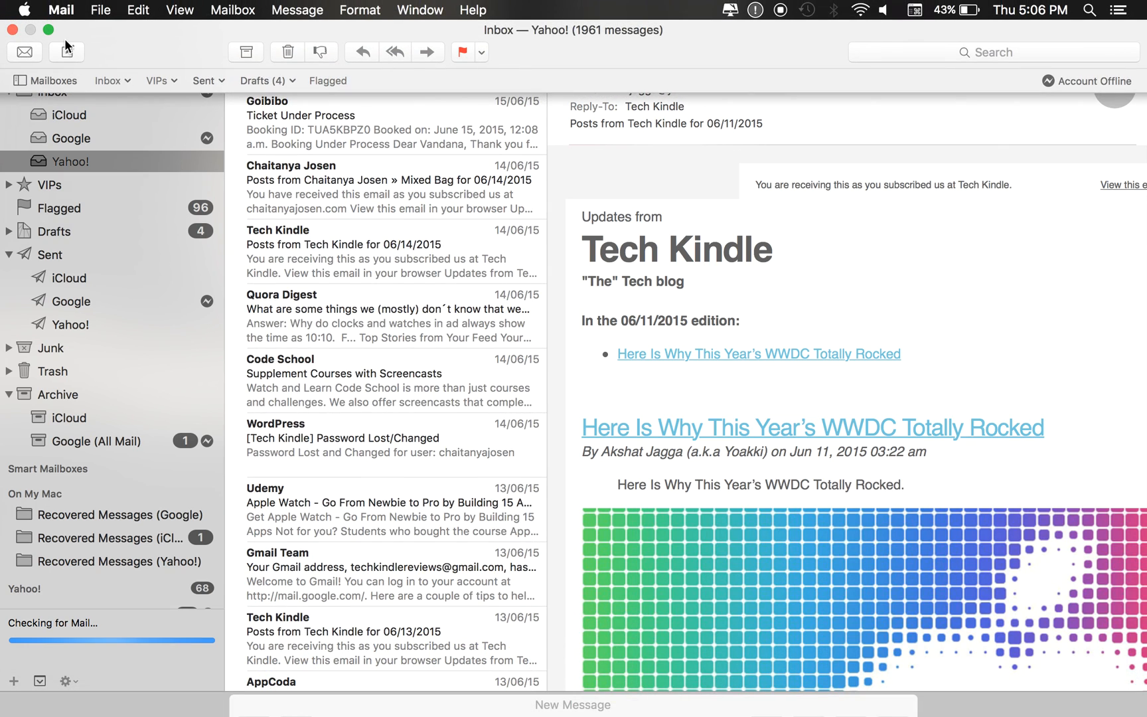
{"action": "mouse_move", "coordinate": [66, 52]}
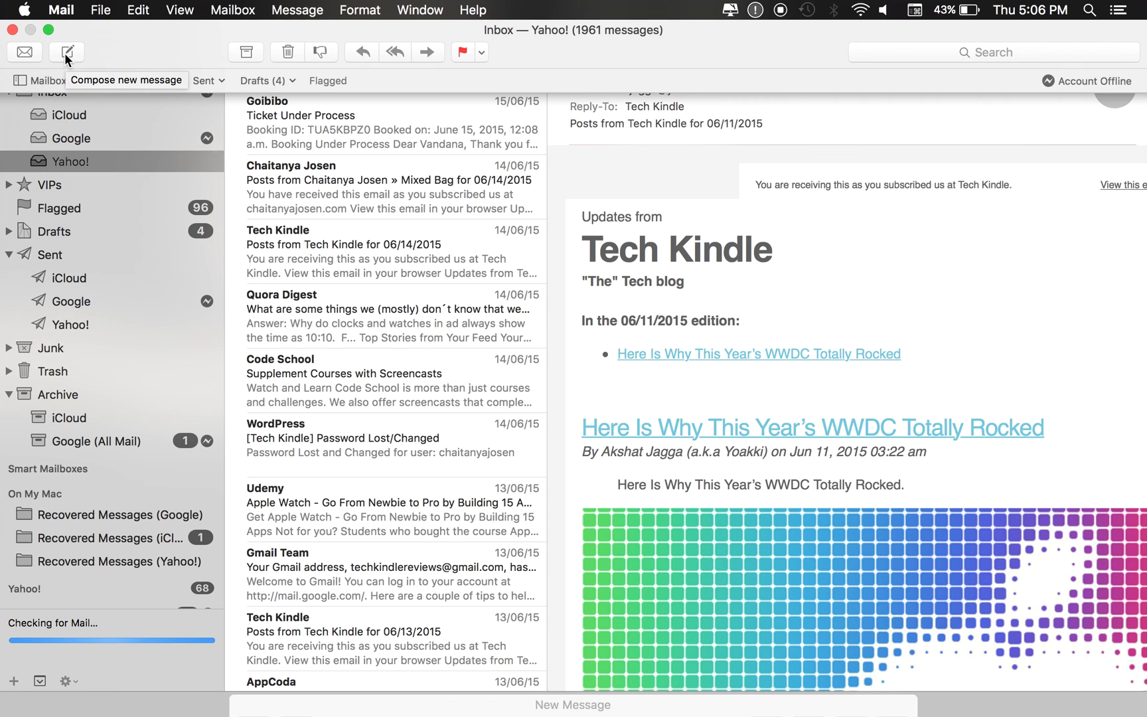
Start a second new message as a tab alongside the draft, then close the first draft.
{"action": "left_click", "coordinate": [67, 51]}
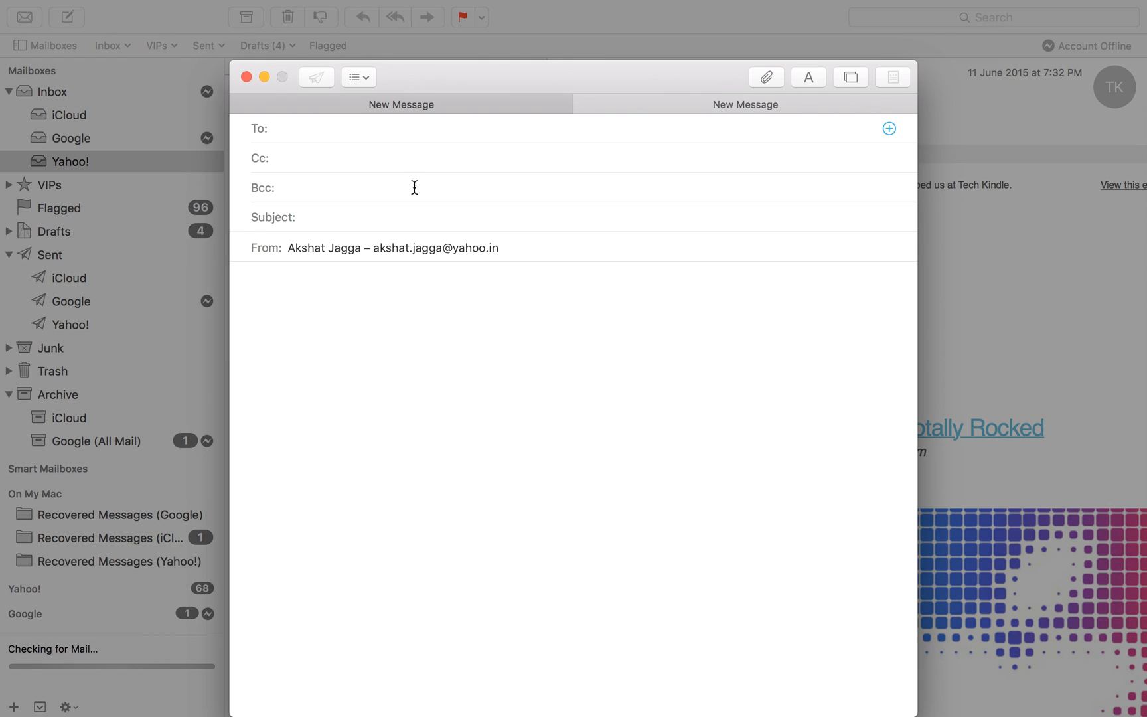
{"action": "mouse_move", "coordinate": [699, 121]}
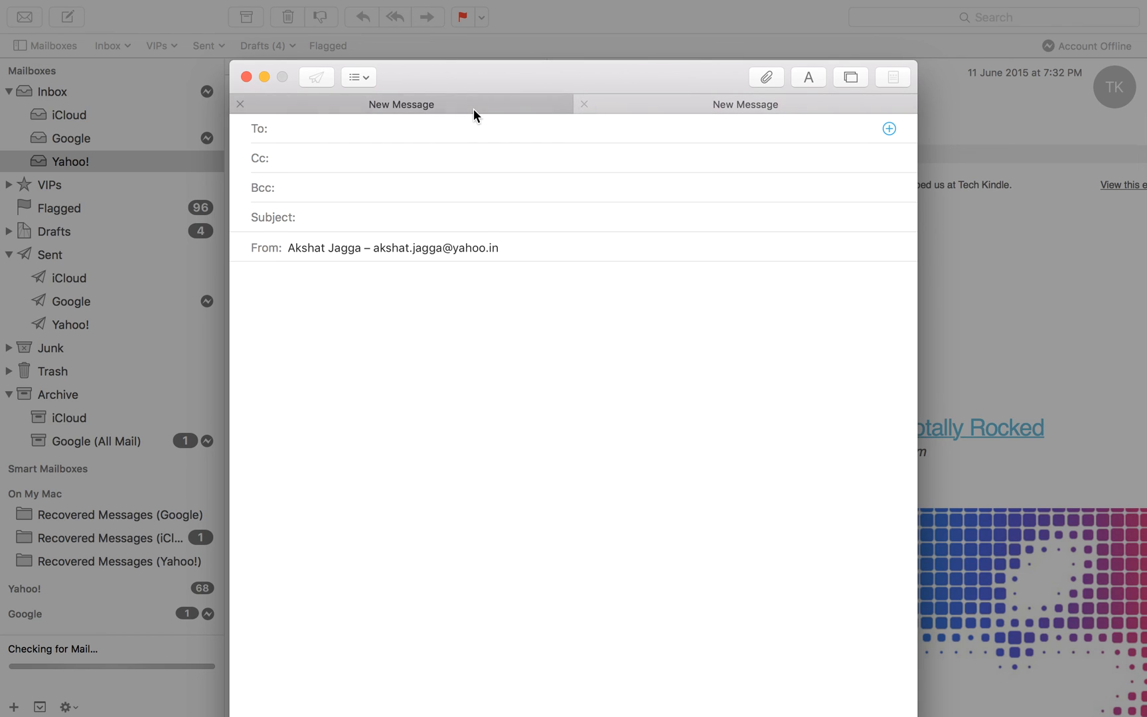
{"action": "mouse_move", "coordinate": [241, 104]}
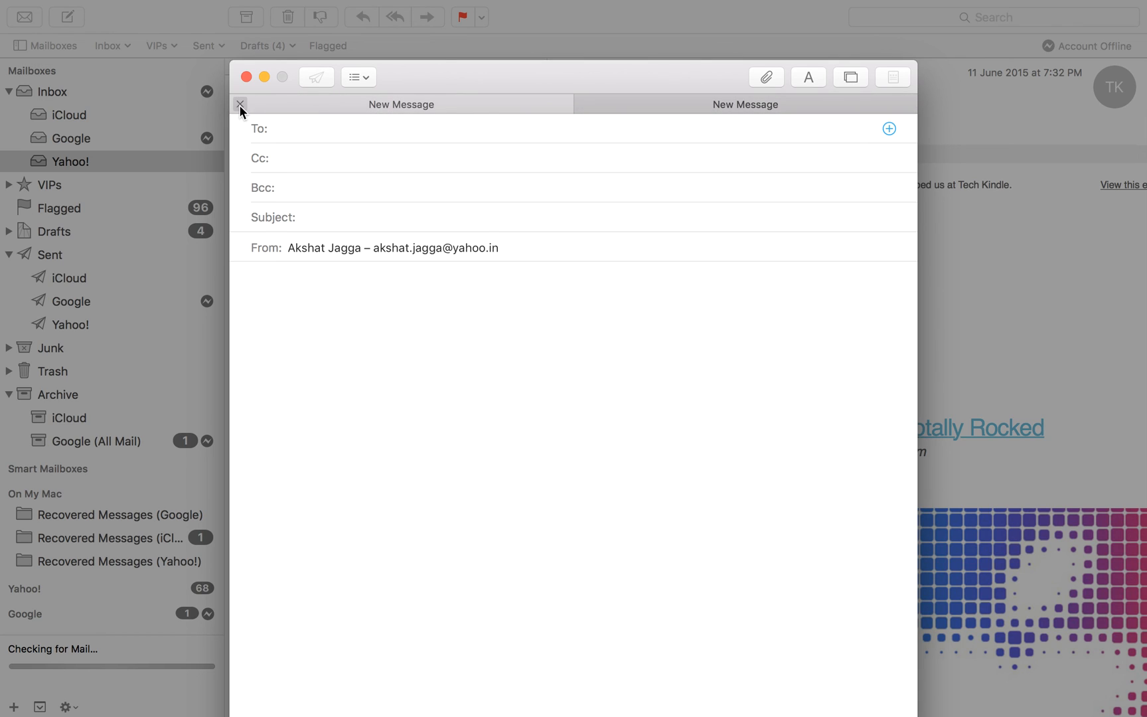
{"action": "left_click", "coordinate": [240, 104]}
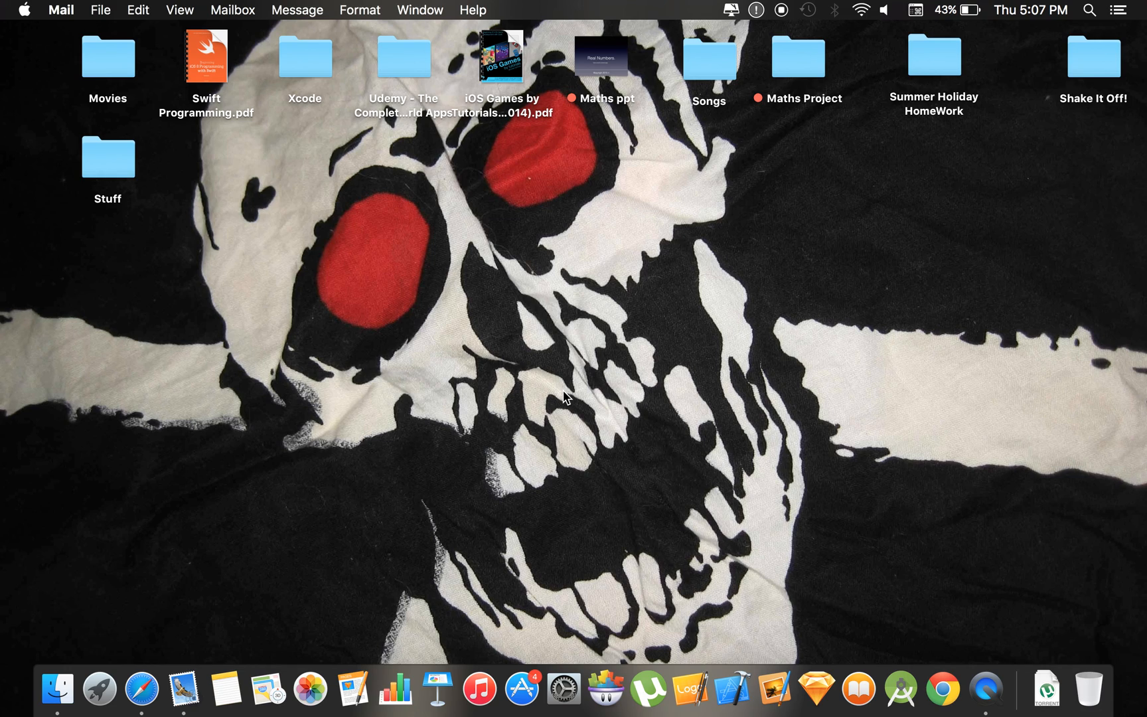
Search Spotlight for 'Weather Cuperit', get no results, and clear the query.
{"action": "left_click", "coordinate": [1088, 9]}
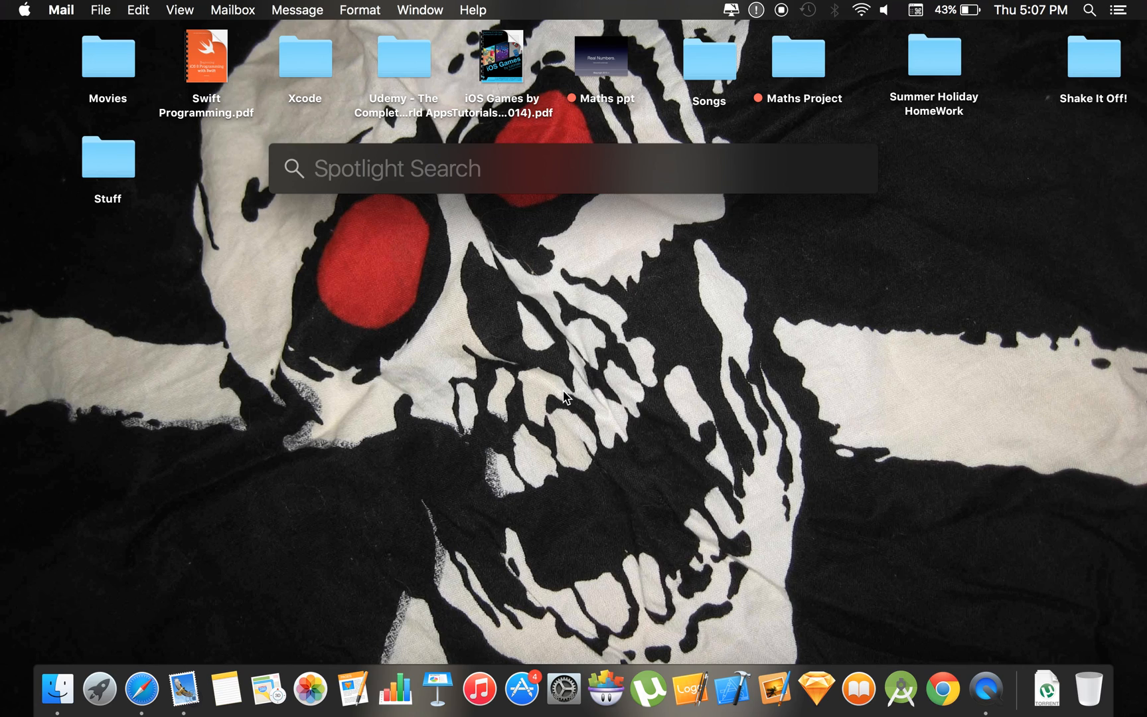
{"action": "type", "text": "W"}
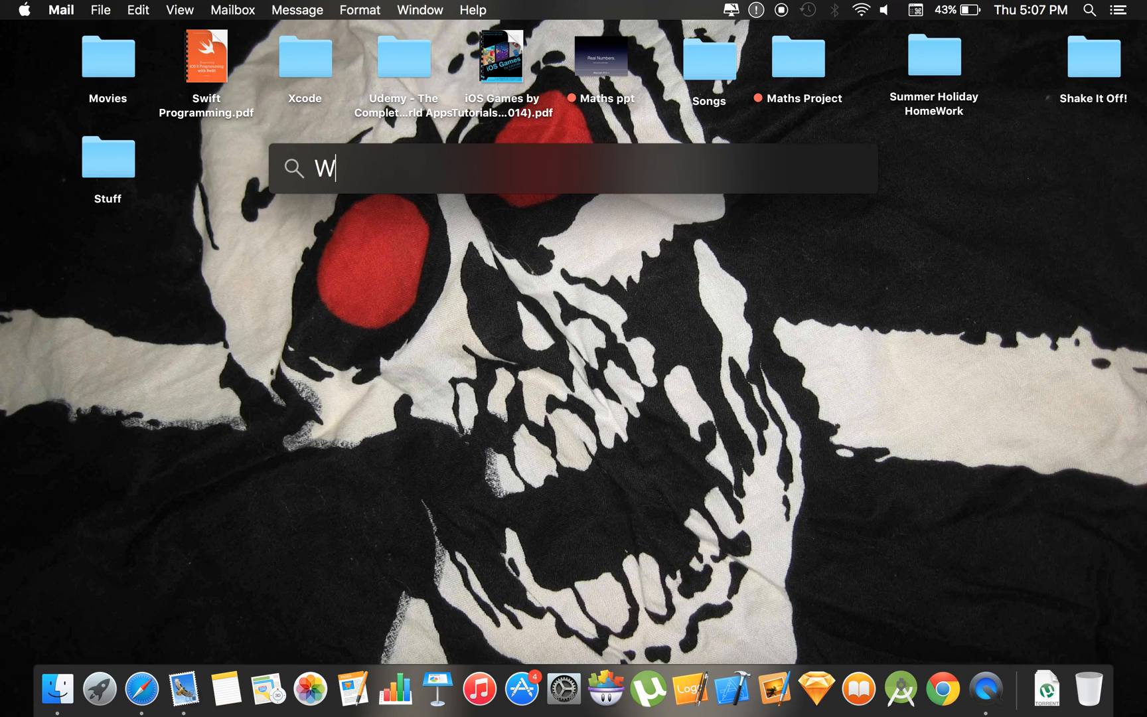
{"action": "type", "text": "eather C"}
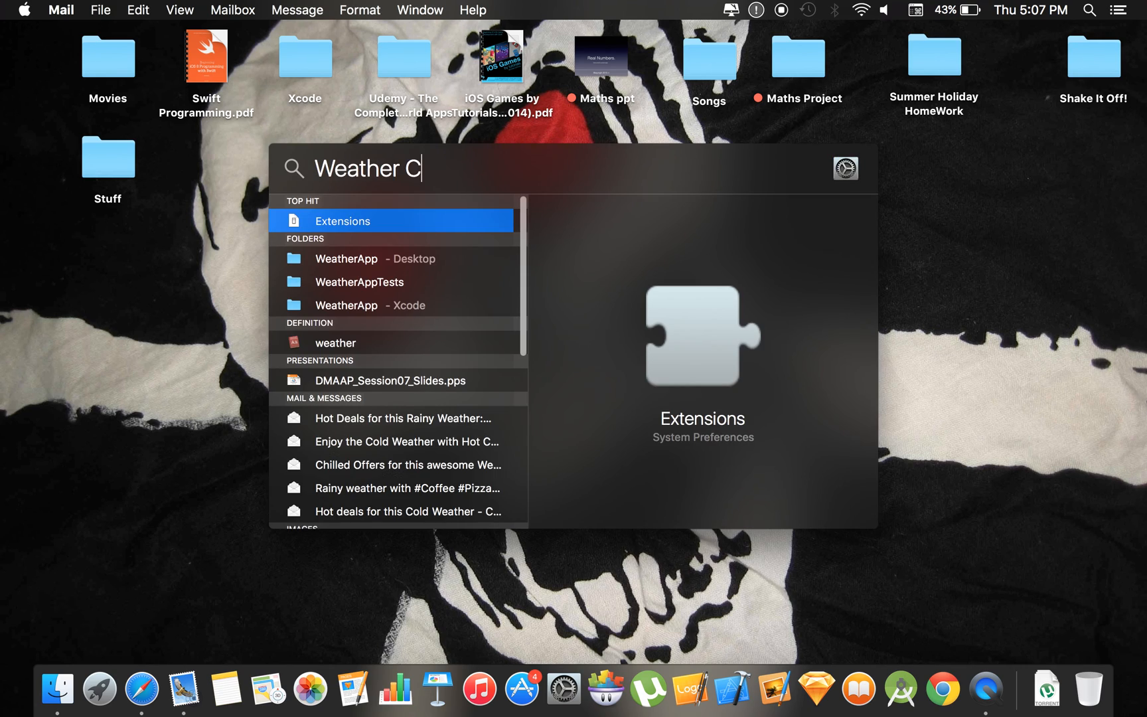
{"action": "type", "text": "uperi"}
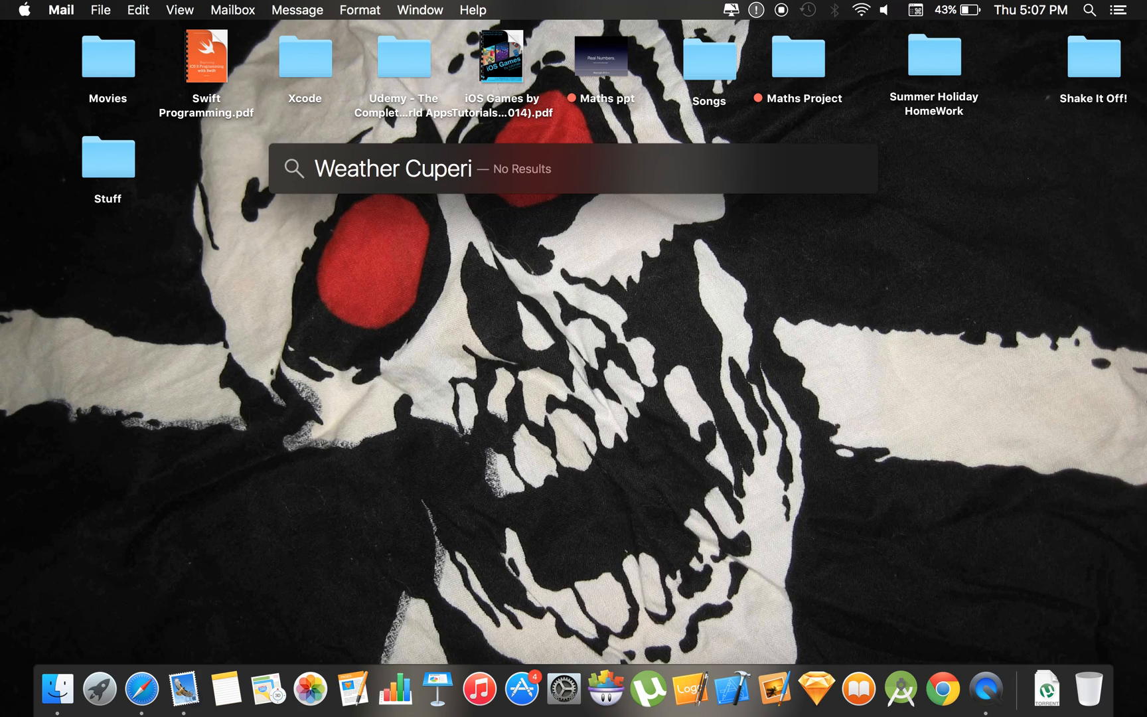
{"action": "type", "text": "tin"}
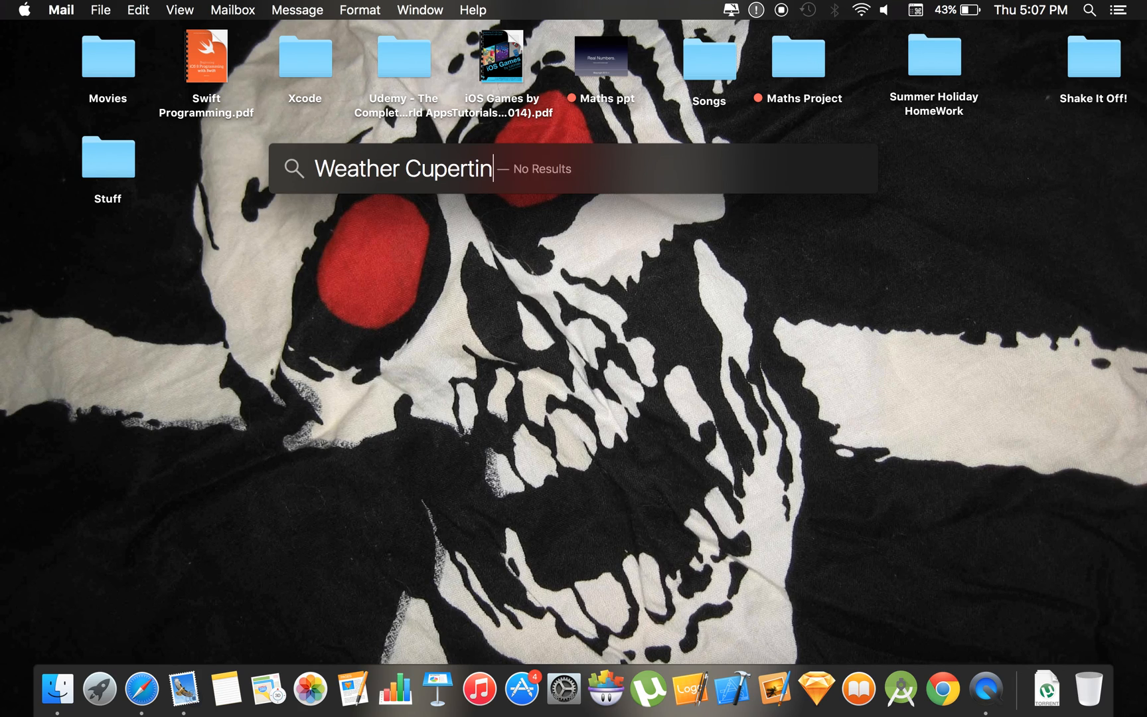
{"action": "key", "text": "cmd+a"}
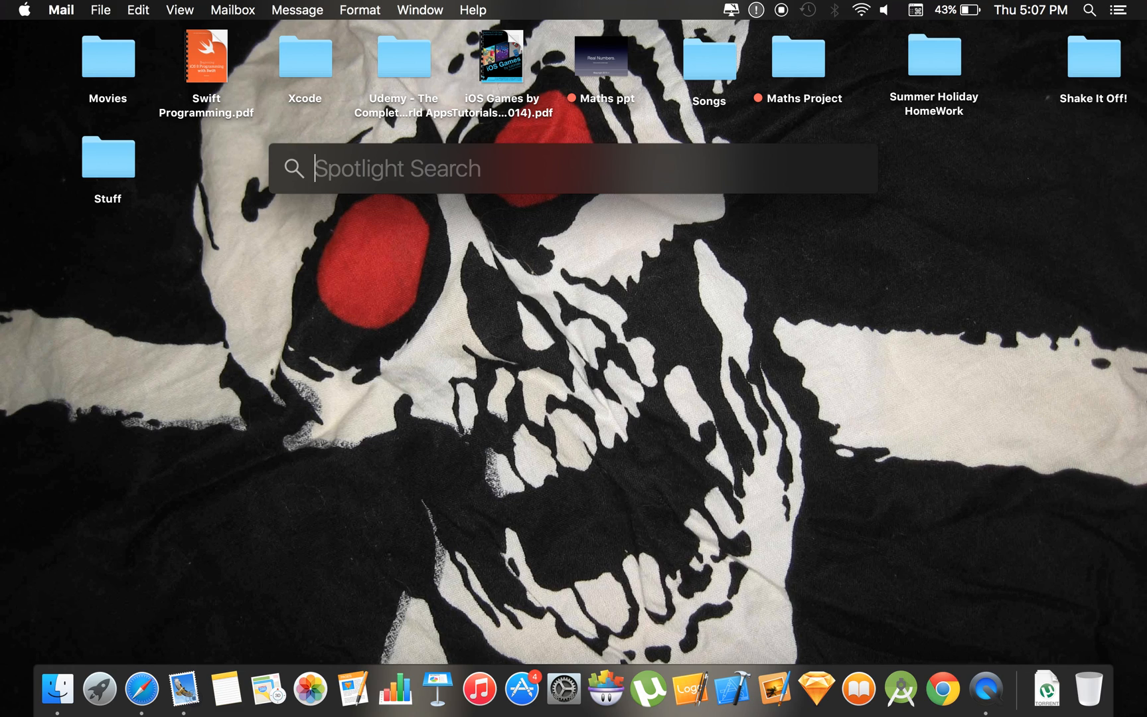
Search Spotlight for 'Mails that I got yesterday' and preview the top Quora email hit.
{"action": "type", "text": "Mails th"}
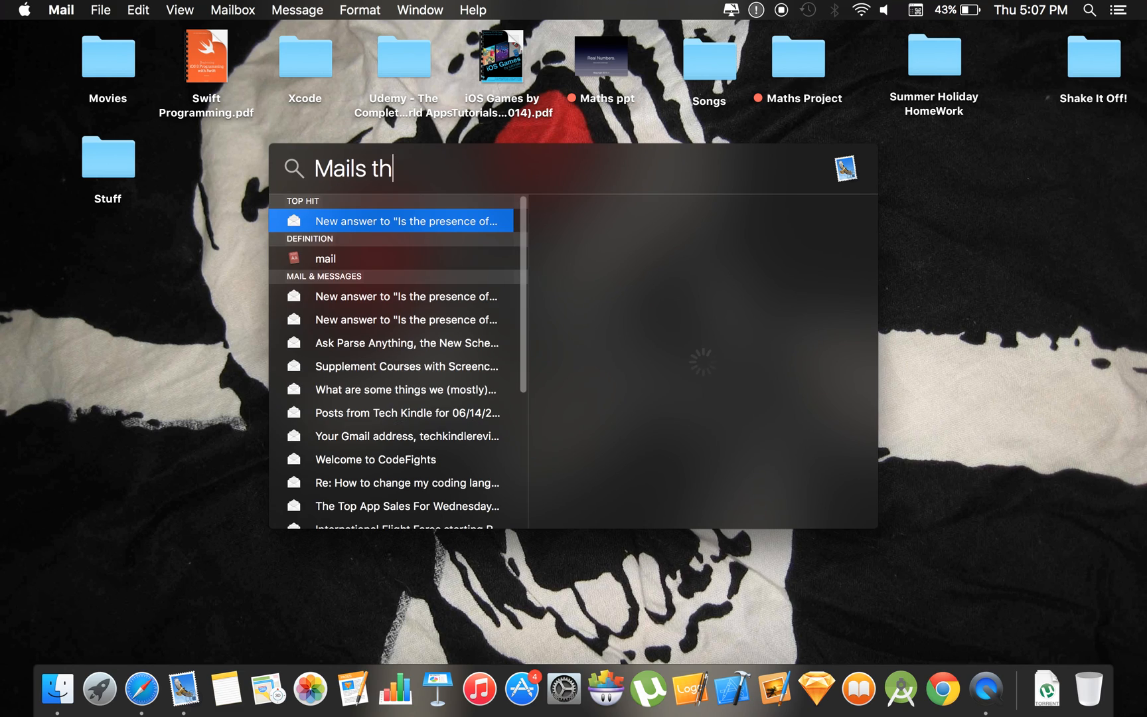
{"action": "type", "text": "at I got"}
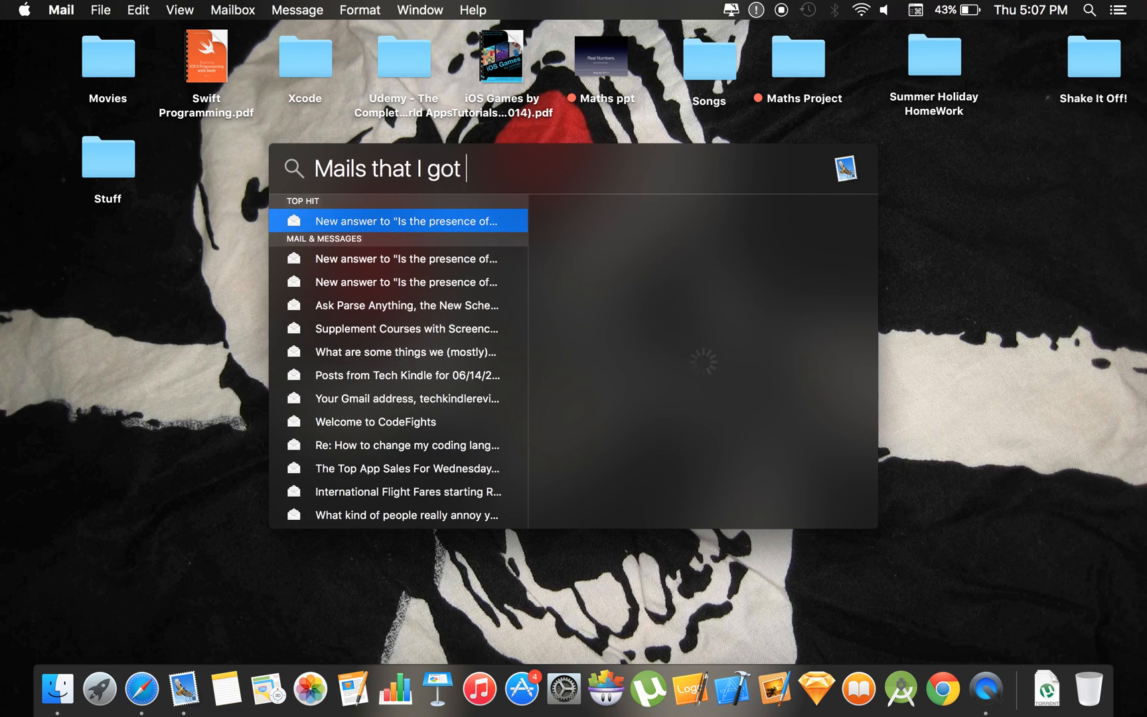
{"action": "type", "text": "yesterday"}
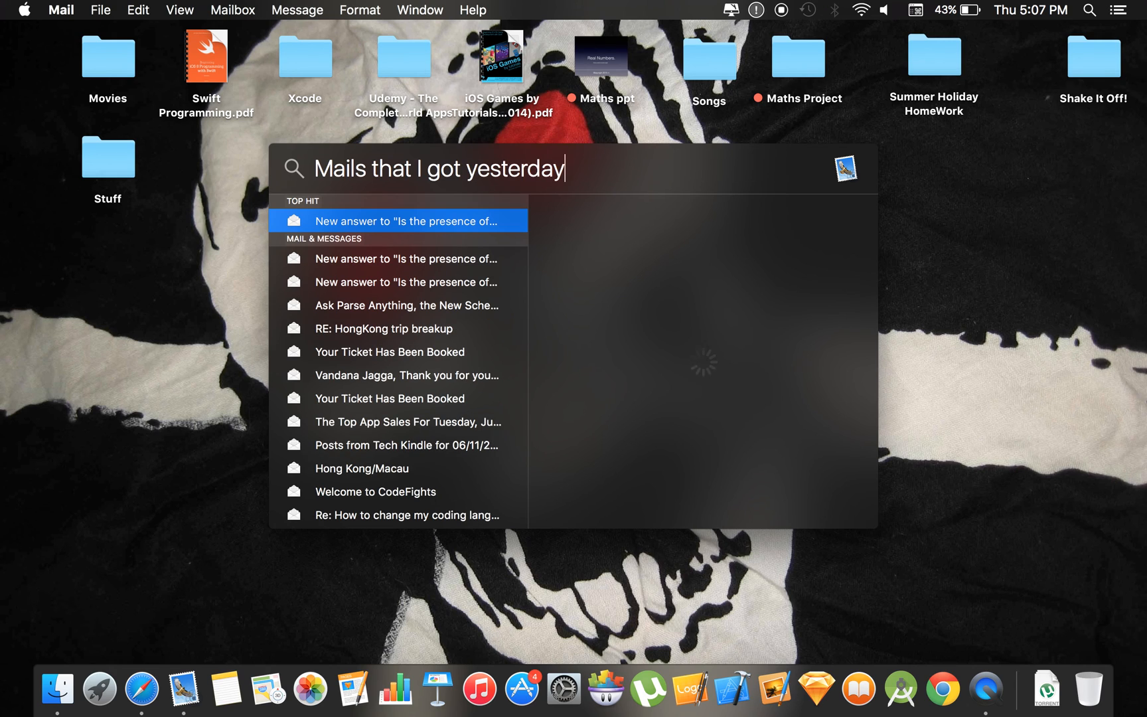
{"action": "left_click", "coordinate": [397, 221]}
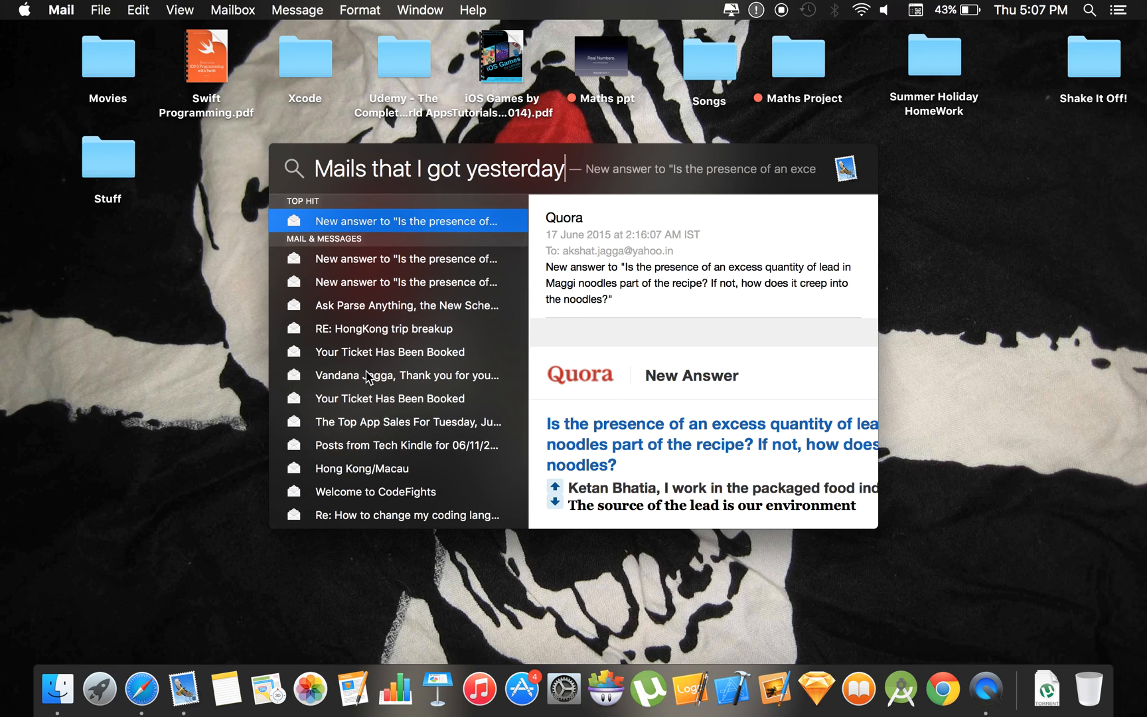
Scroll through the matching mail results, then erase the search query.
{"action": "scroll", "scroll_direction": "down", "scroll_amount": 3}
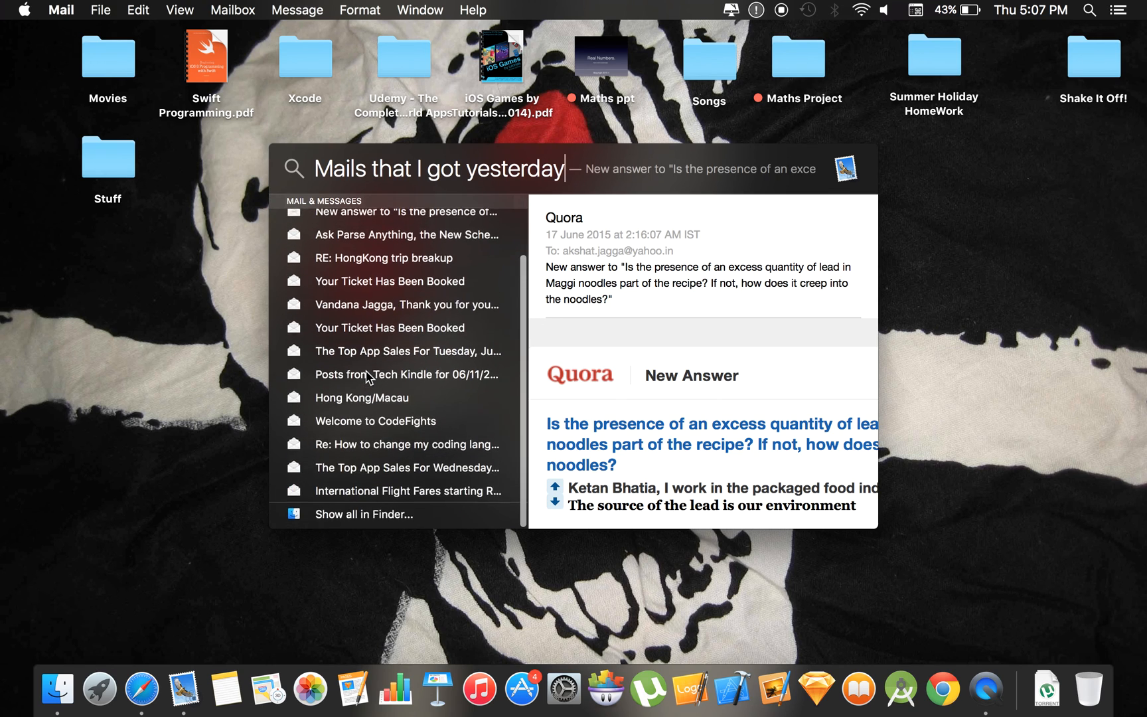
{"action": "scroll", "scroll_direction": "up", "scroll_amount": 3}
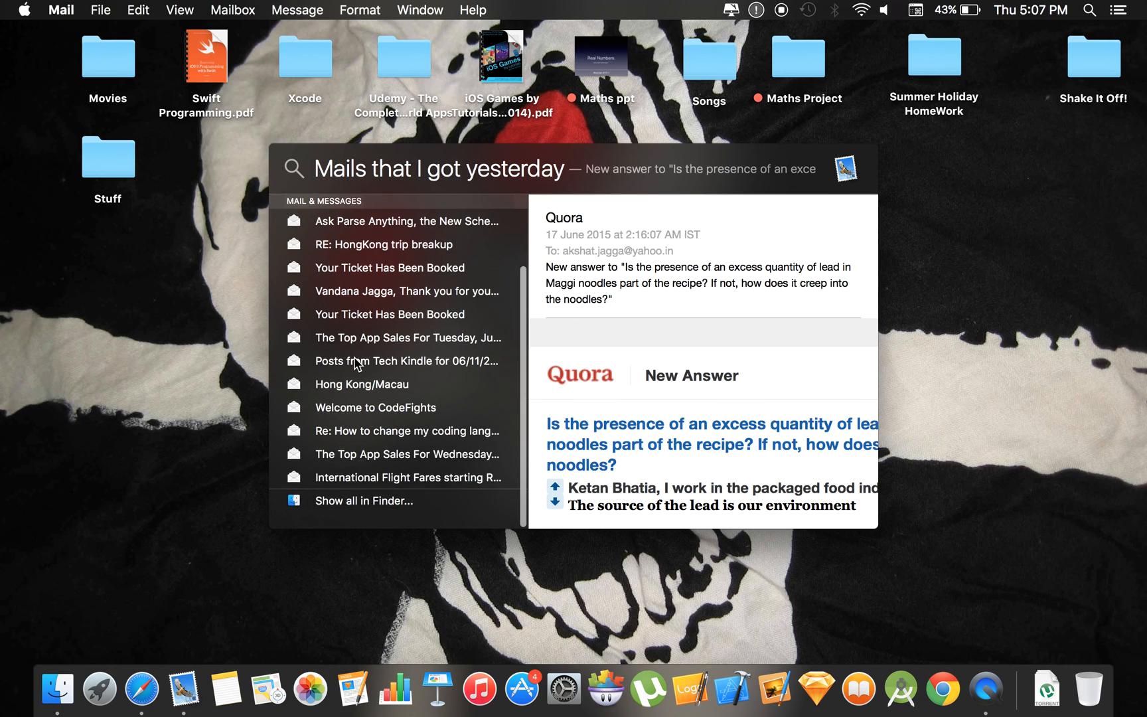
{"action": "scroll", "scroll_direction": "up", "scroll_amount": 3}
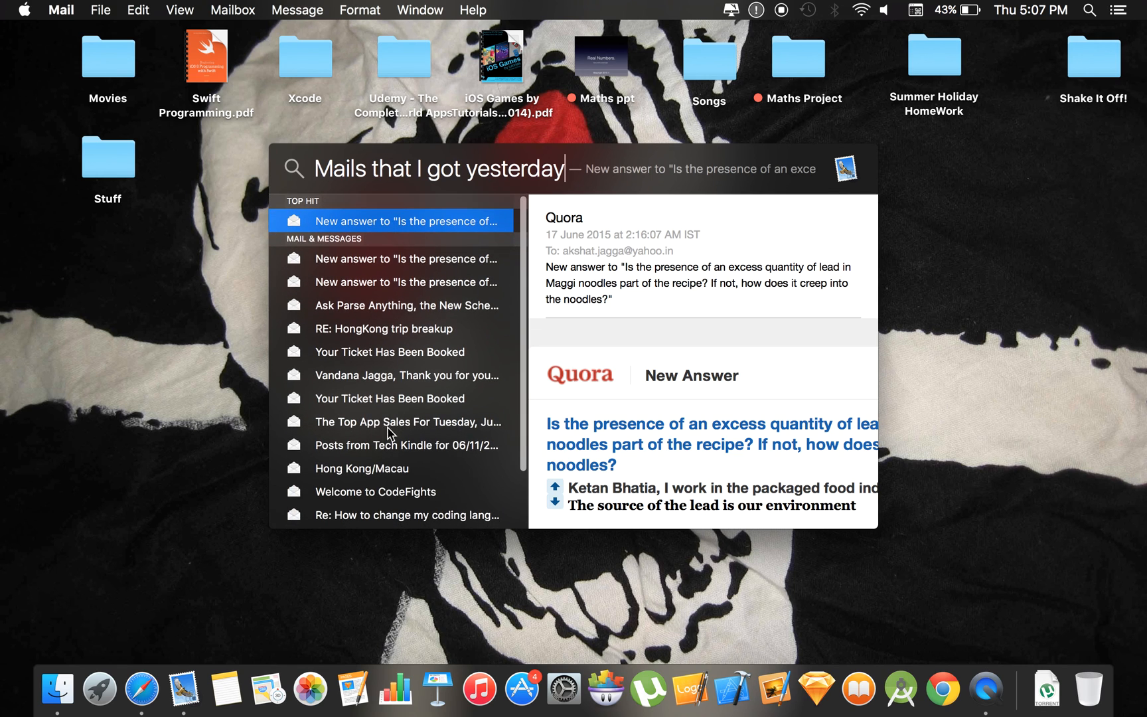
{"action": "scroll", "scroll_direction": "down", "scroll_amount": 3}
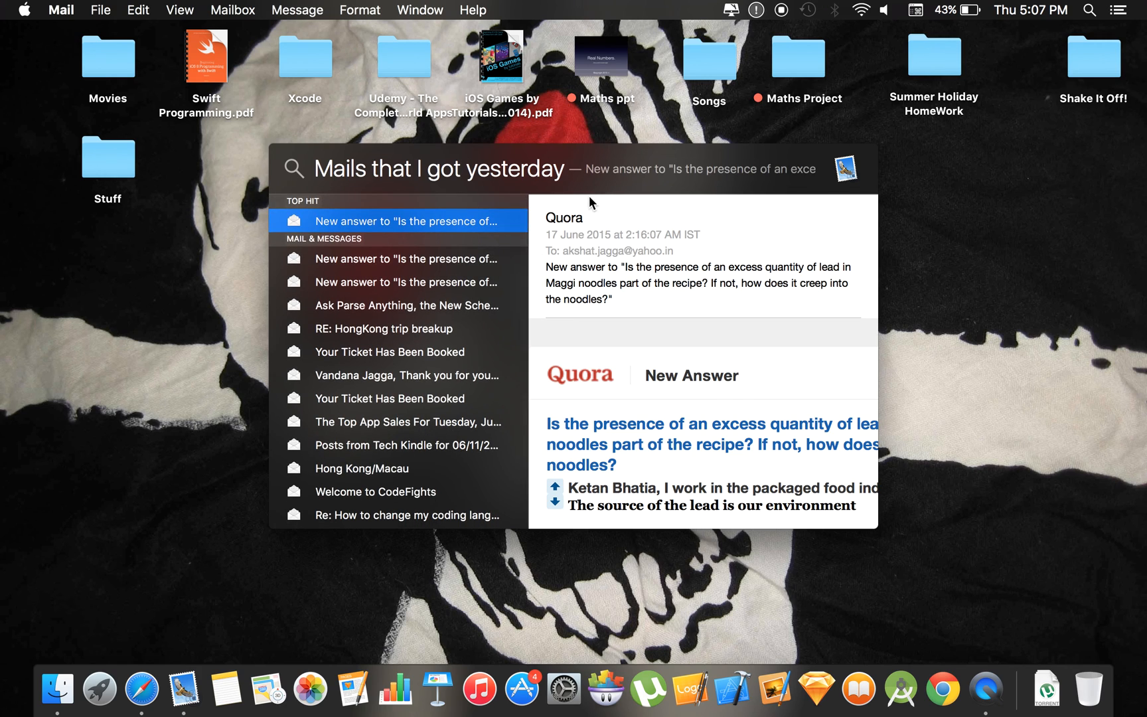
{"action": "key", "text": "backspace"}
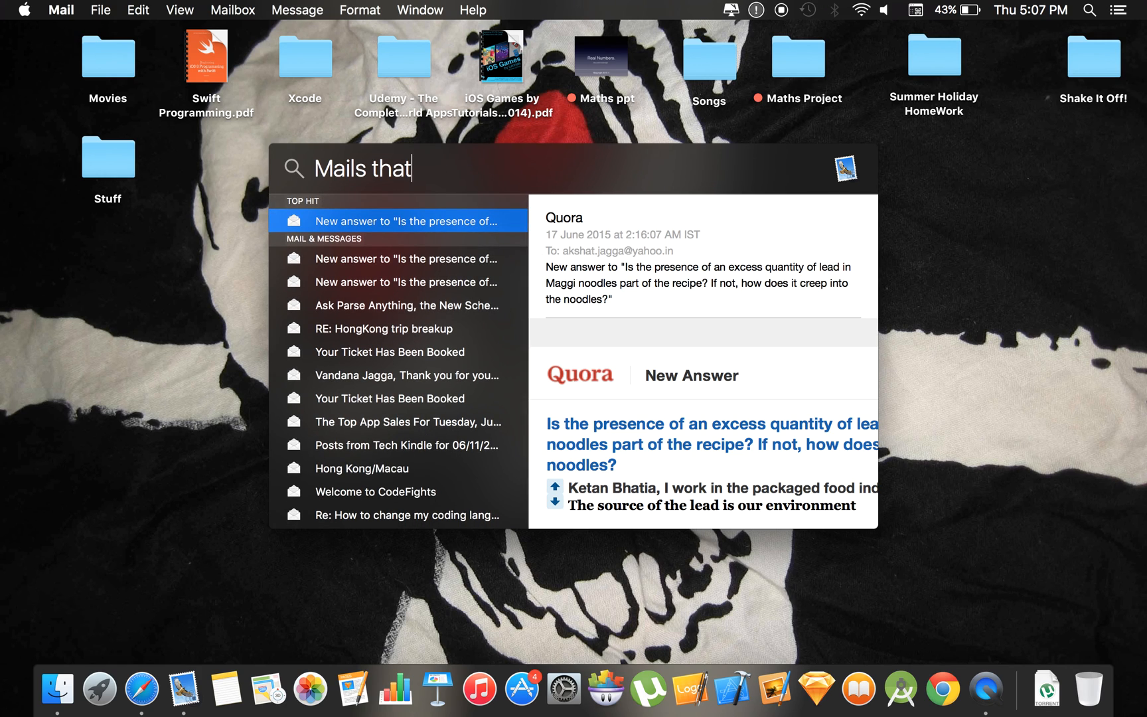
{"action": "key", "text": "Escape"}
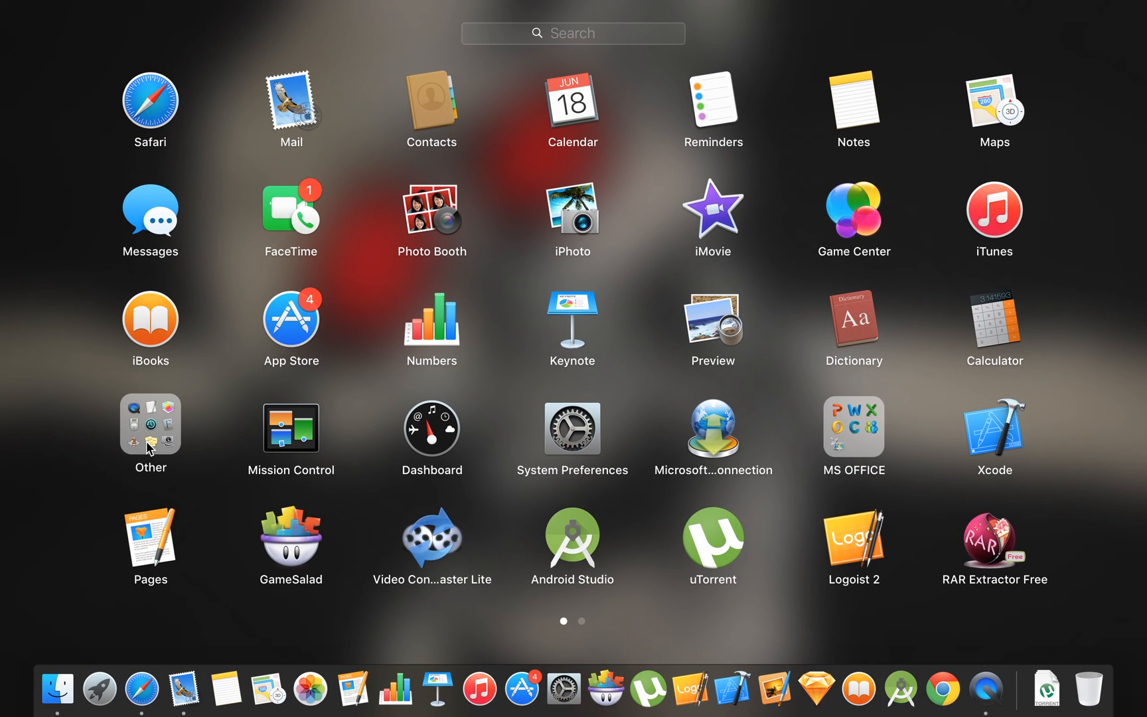
{"action": "mouse_move", "coordinate": [48, 369]}
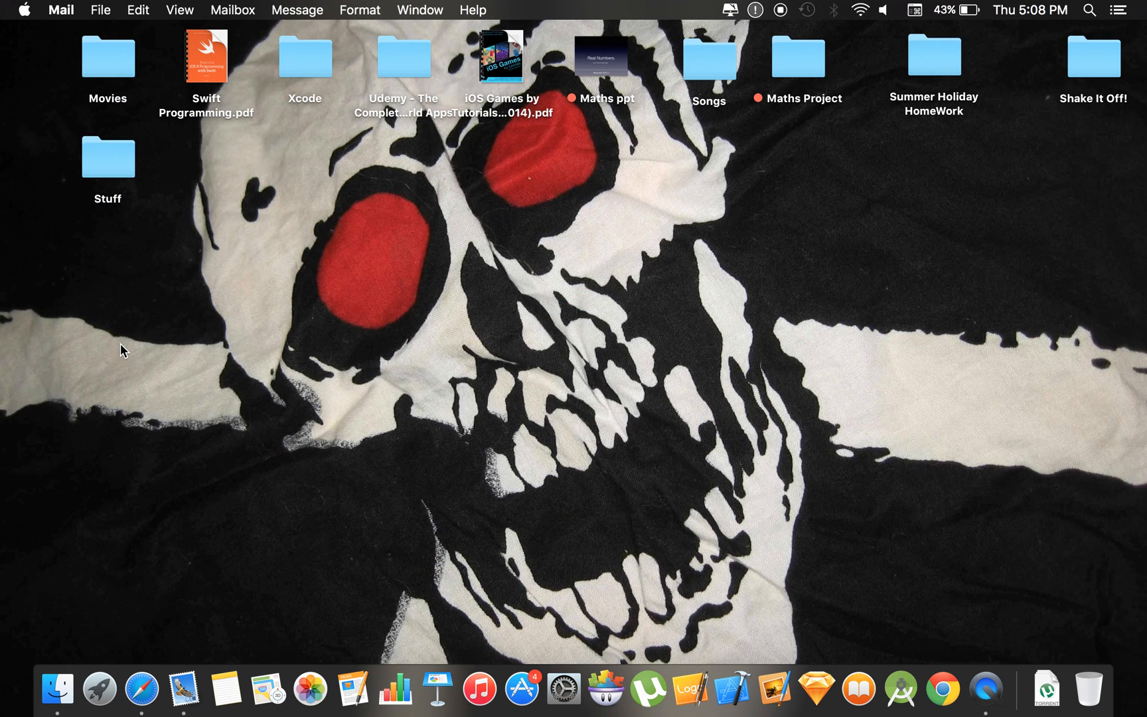
{"action": "mouse_move", "coordinate": [134, 360]}
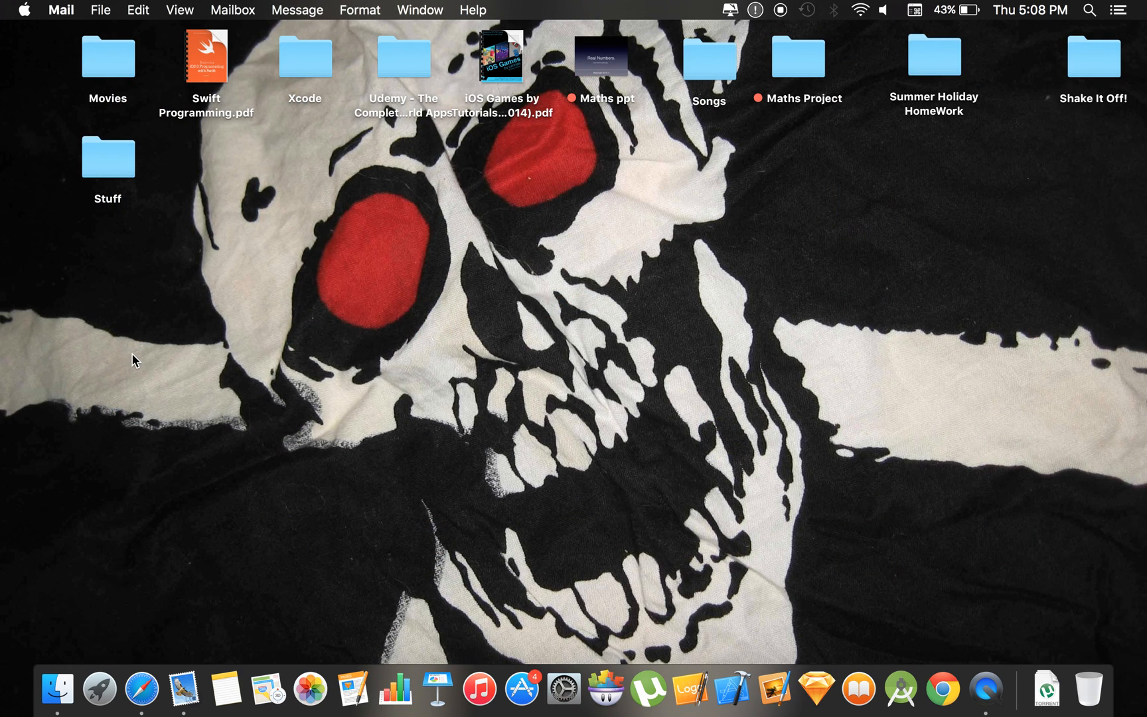
{"action": "mouse_move", "coordinate": [523, 392]}
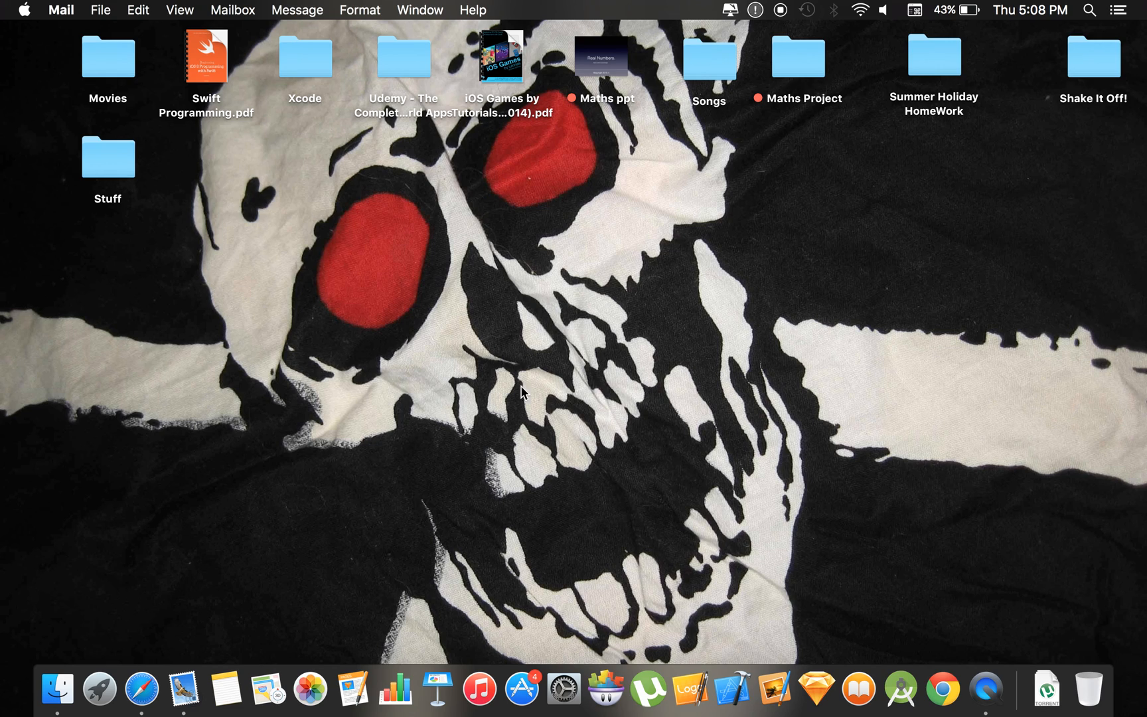
{"action": "mouse_move", "coordinate": [446, 527]}
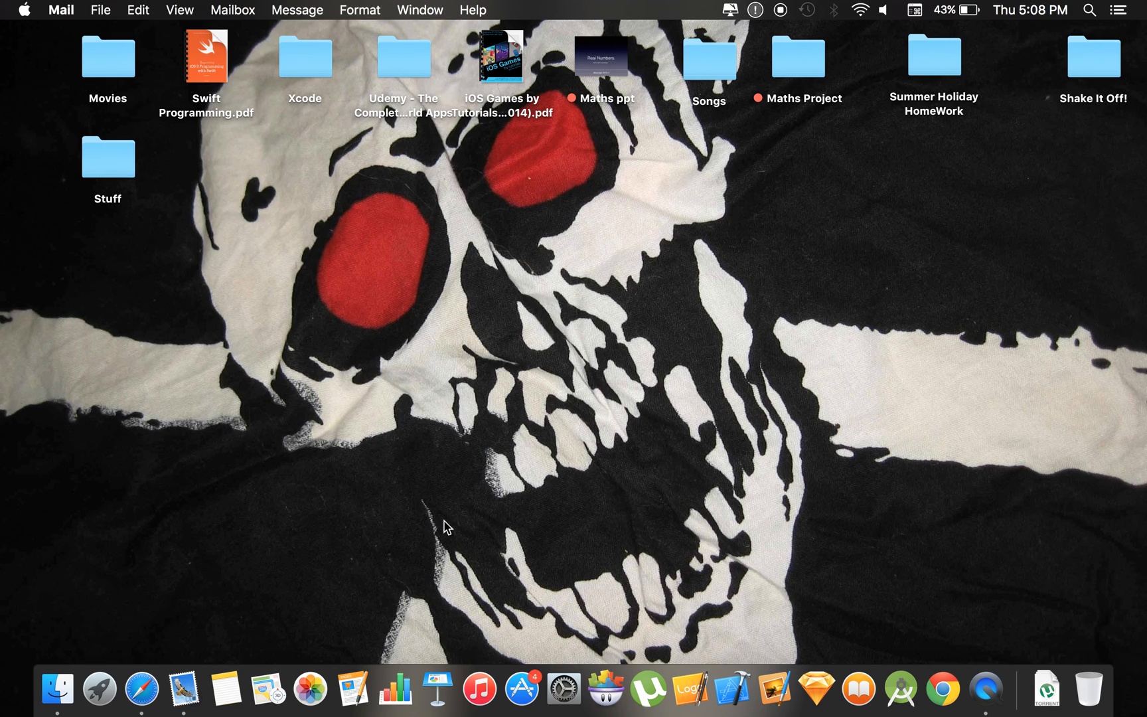
{"action": "mouse_move", "coordinate": [488, 415]}
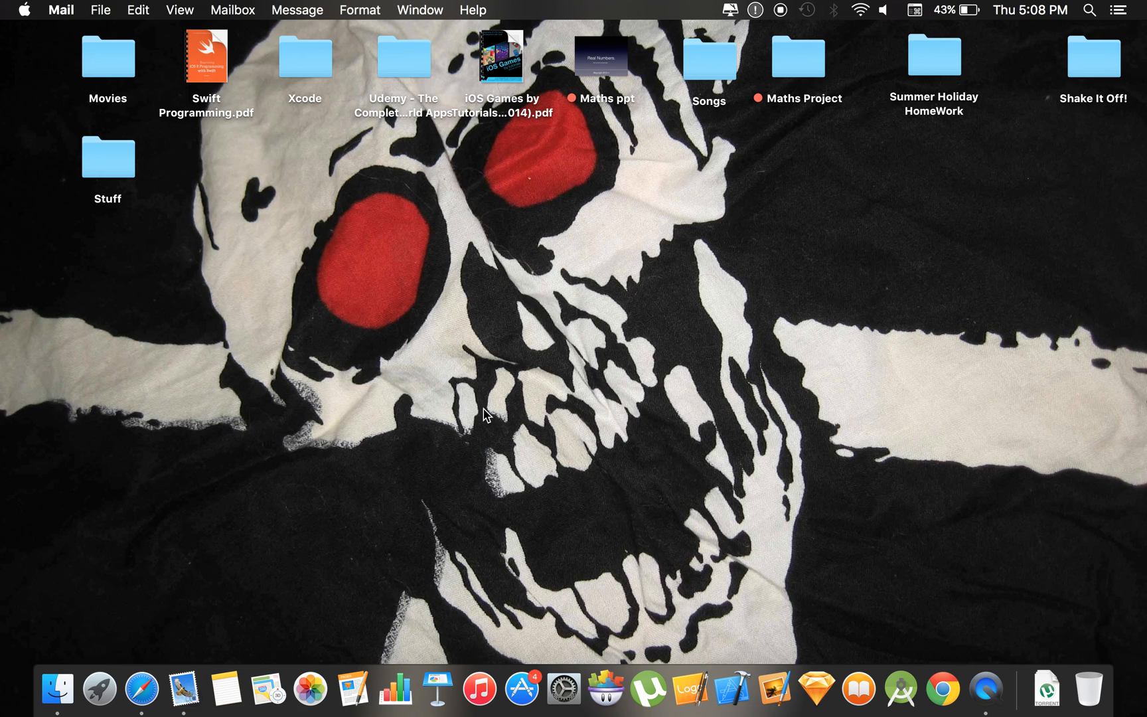
{"action": "mouse_move", "coordinate": [541, 146]}
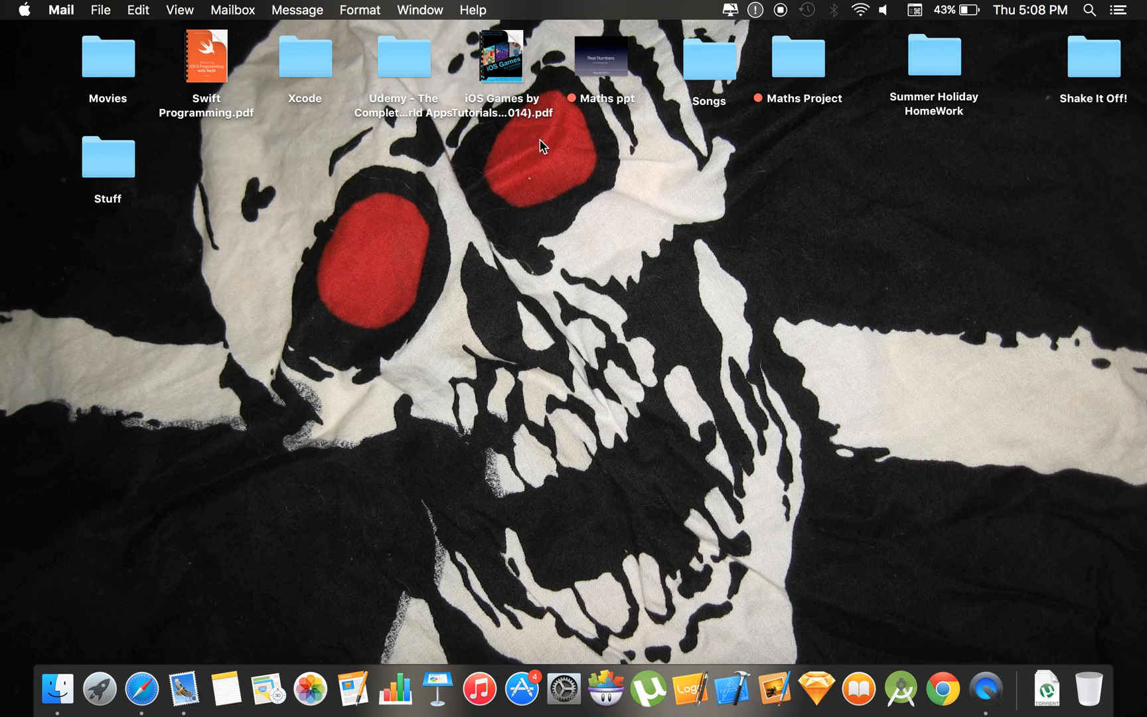
{"action": "mouse_move", "coordinate": [408, 509]}
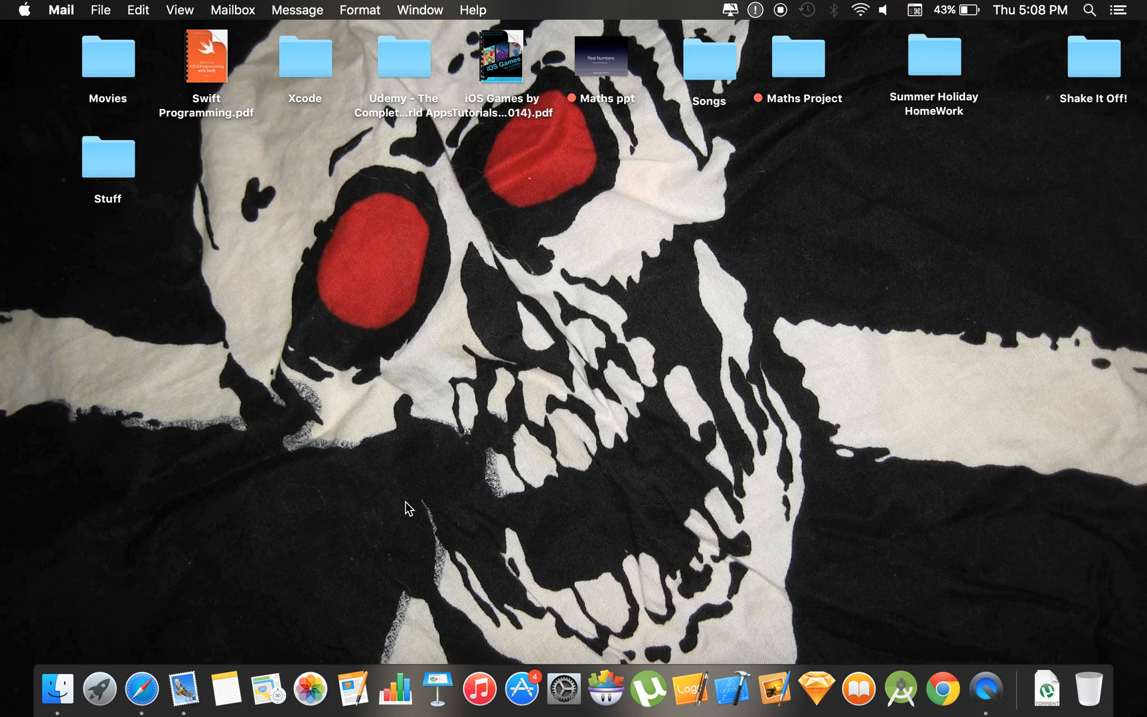
{"action": "mouse_move", "coordinate": [227, 195]}
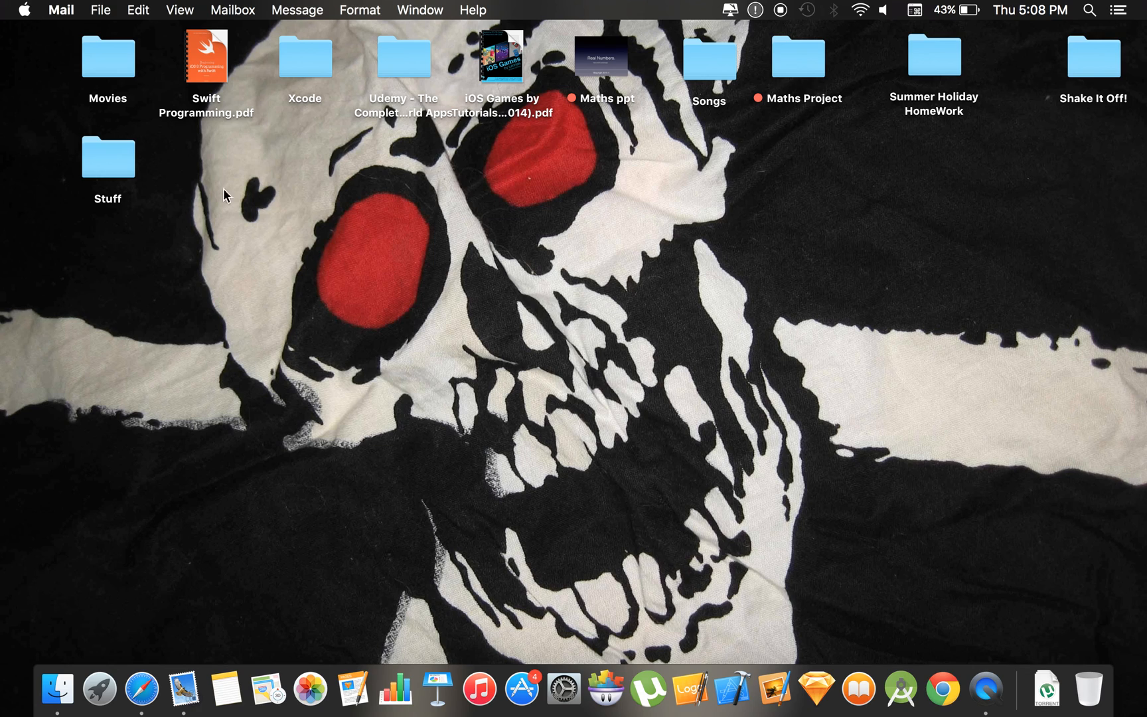
{"action": "mouse_move", "coordinate": [465, 434]}
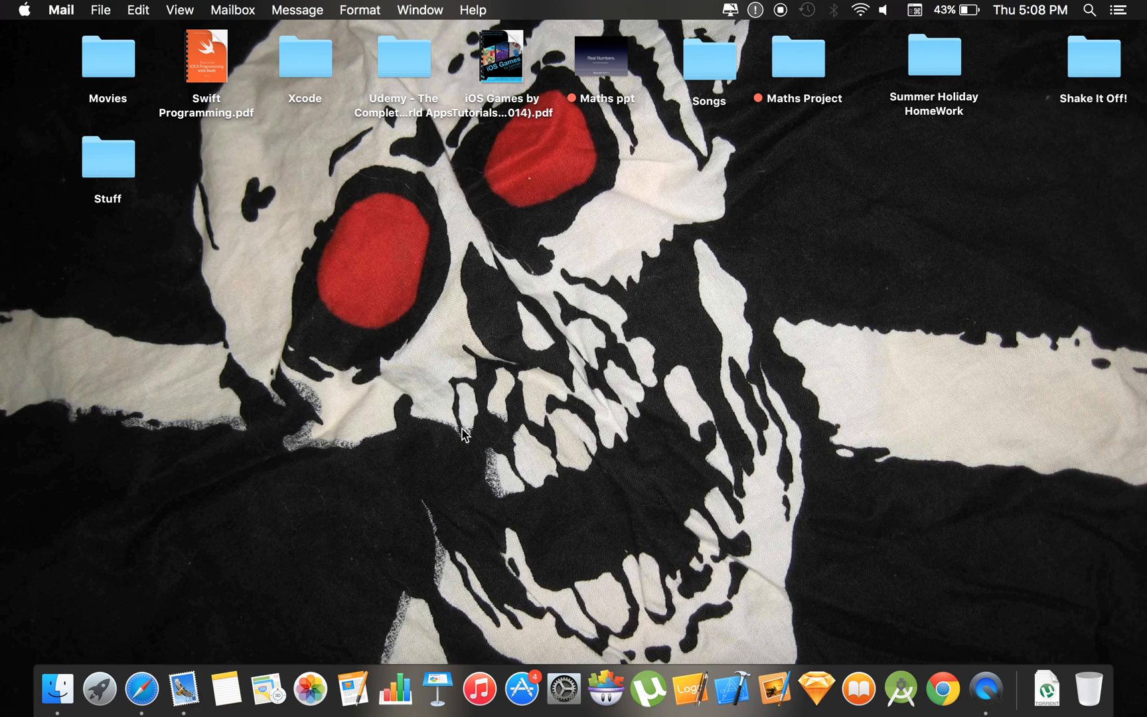
Show About This Mac from the Apple menu, displaying OS X El Capitan 10.11.
{"action": "left_click", "coordinate": [22, 9]}
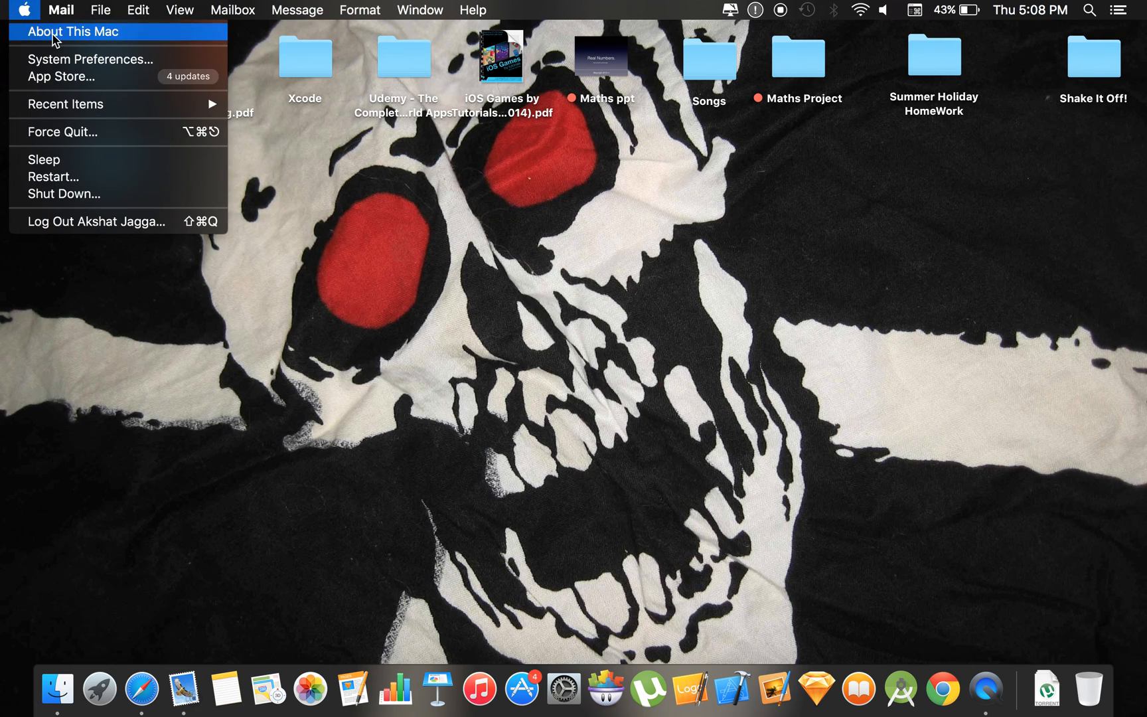
{"action": "left_click", "coordinate": [72, 32]}
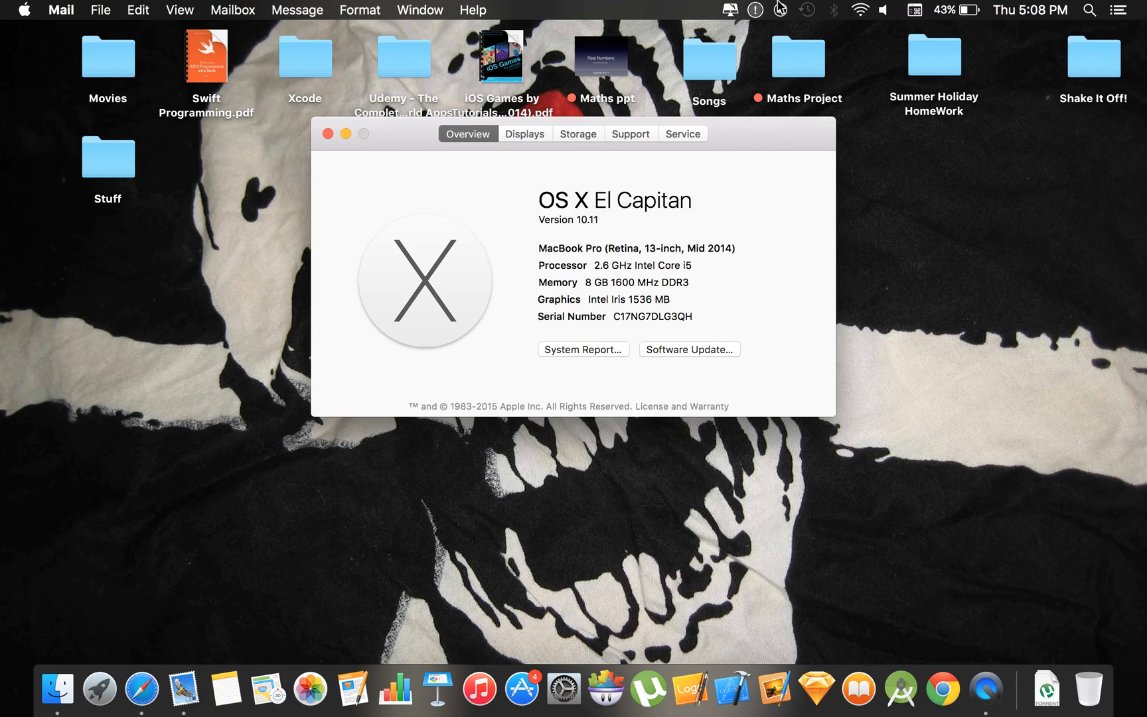